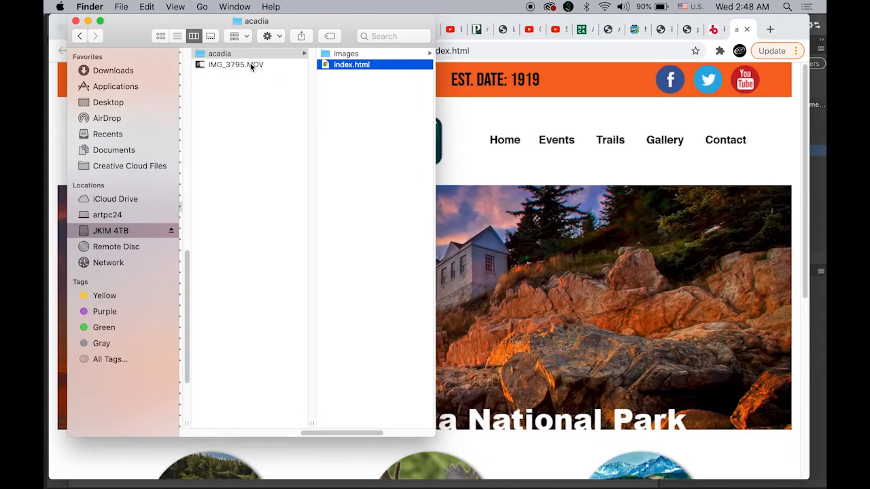
mouse_move(255, 64)
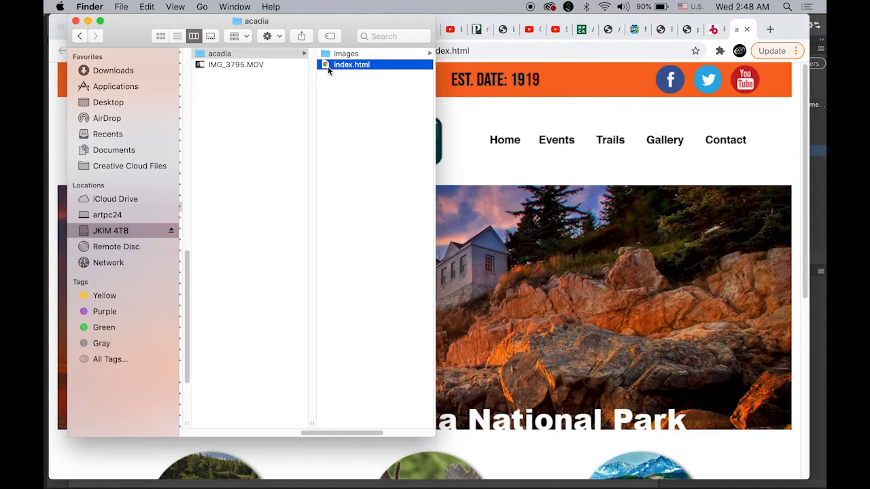
Browse the image files in the acadia images folder in Finder.
left_click(346, 54)
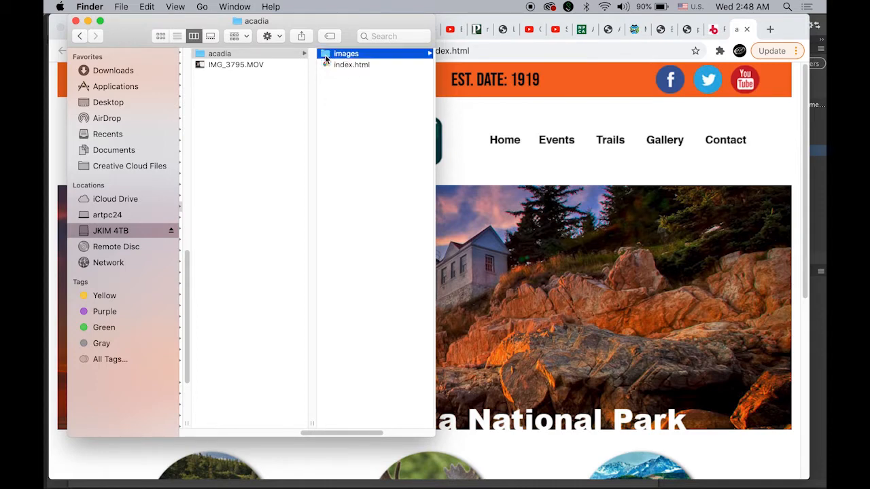
left_click(345, 53)
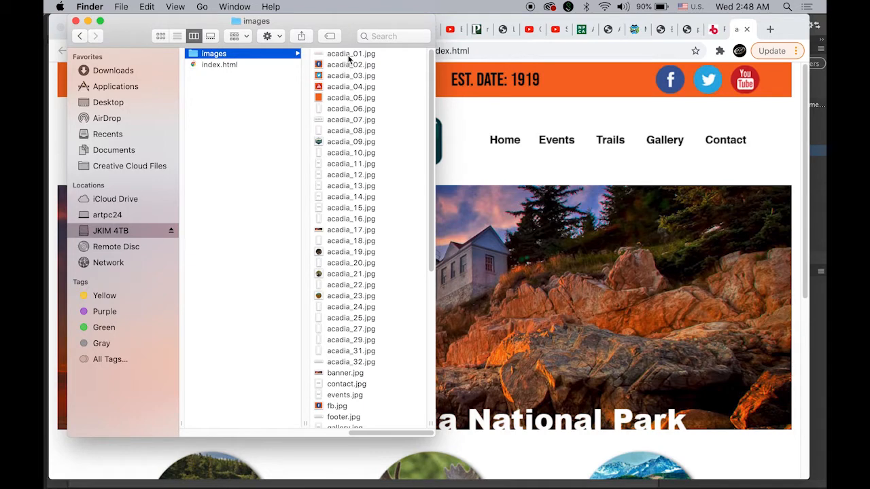
mouse_move(360, 223)
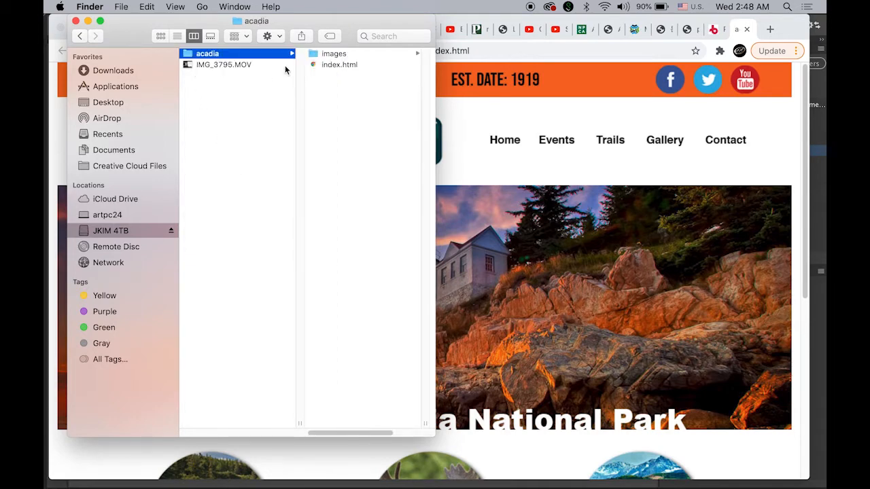
mouse_move(314, 66)
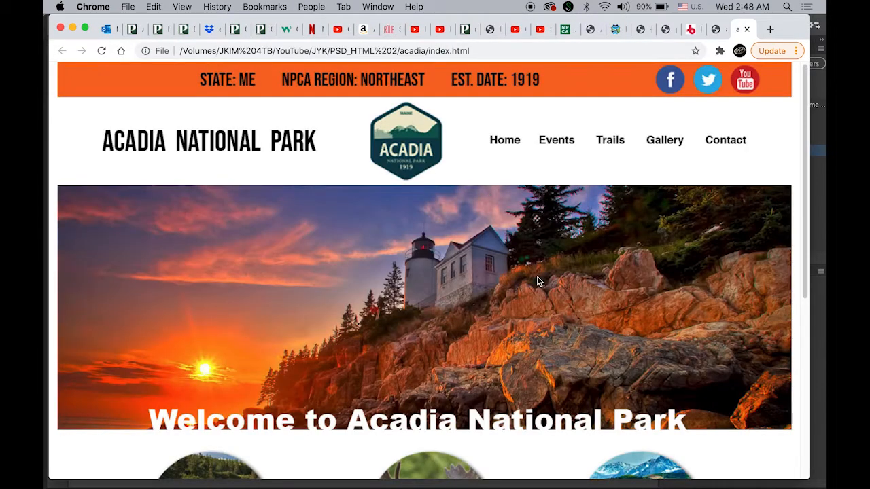
mouse_move(337, 121)
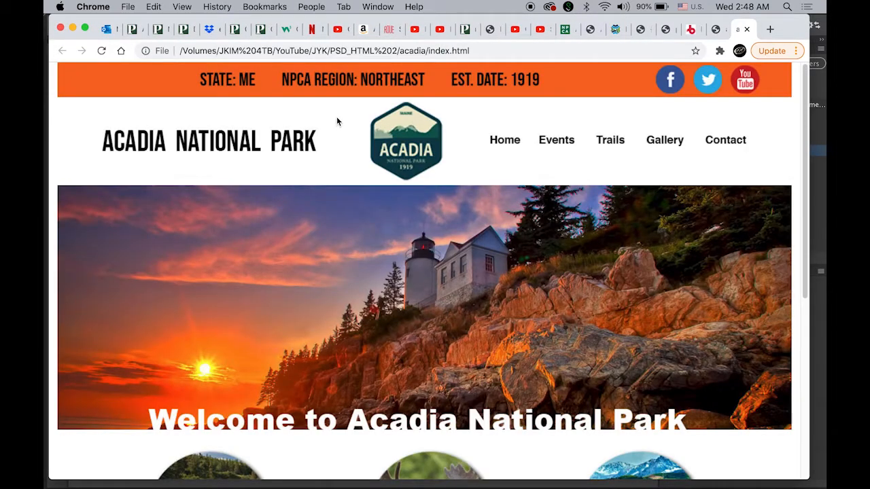
scroll("down", 3)
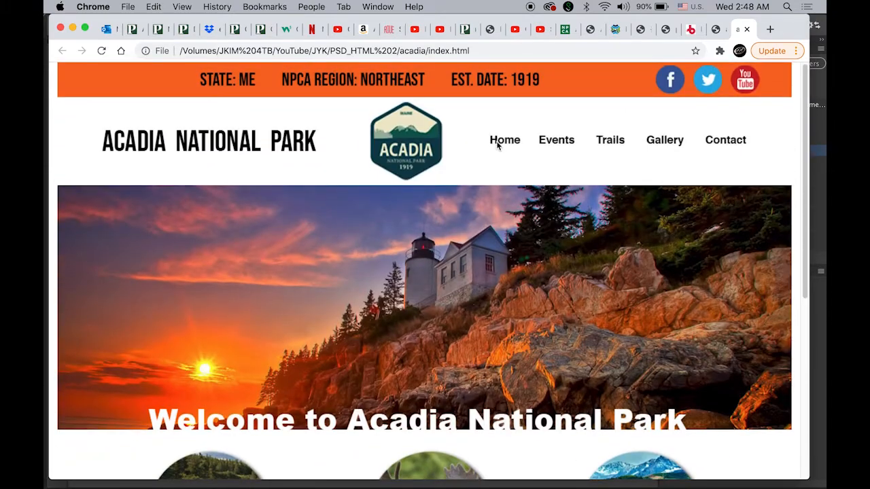
mouse_move(495, 163)
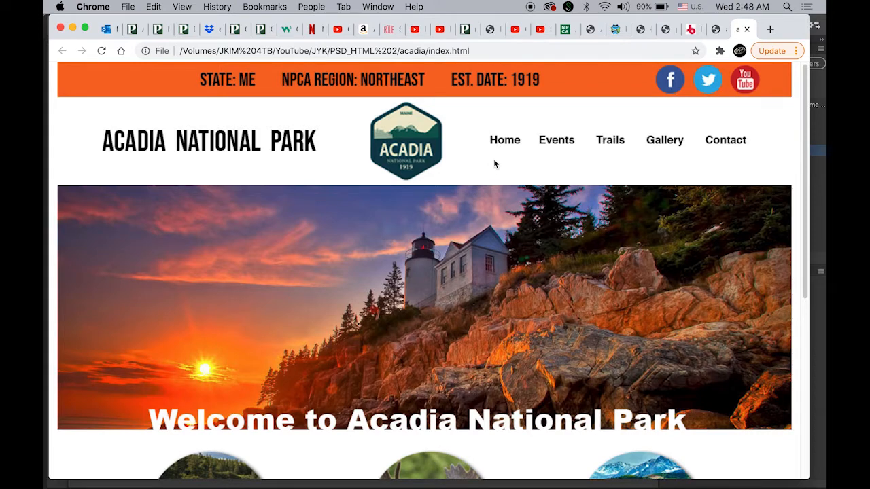
mouse_move(532, 141)
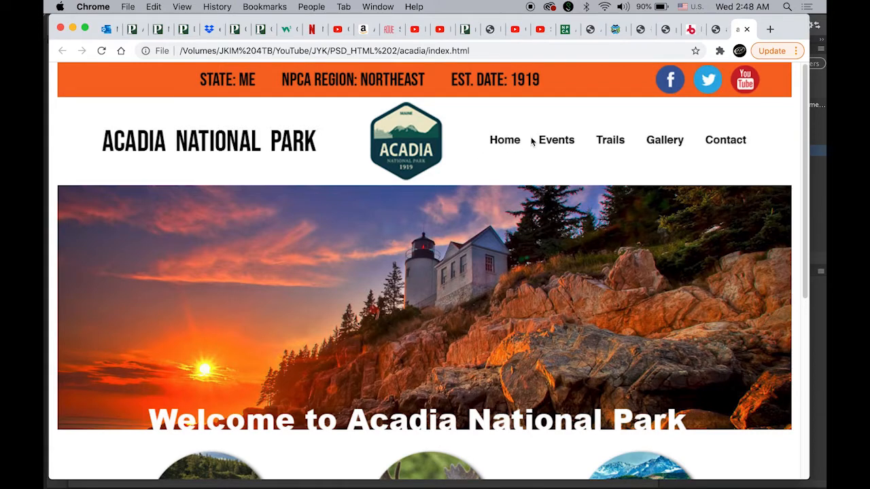
mouse_move(728, 142)
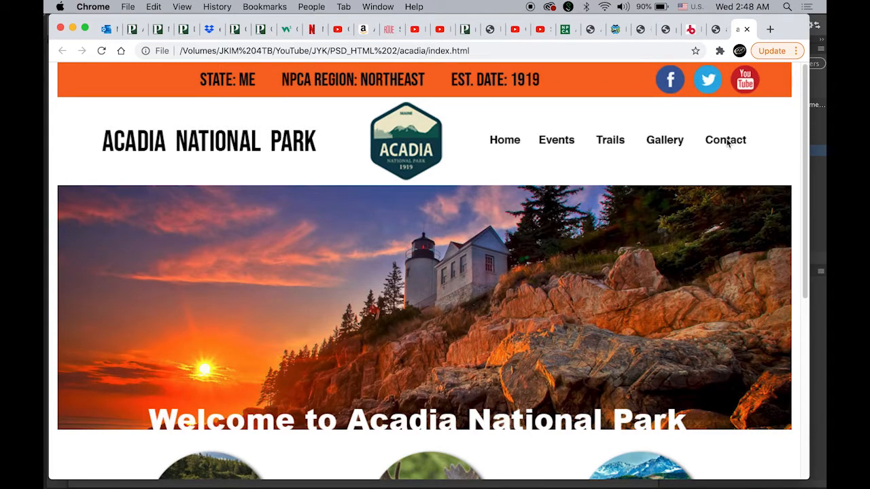
mouse_move(544, 185)
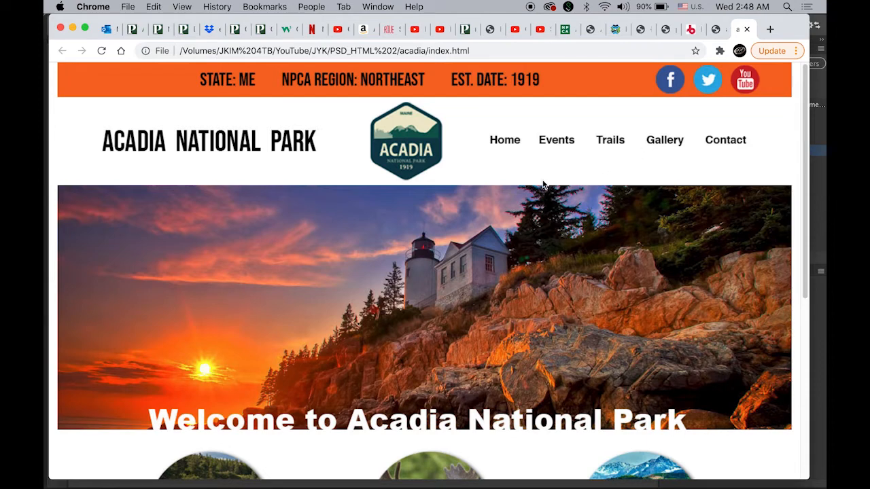
mouse_move(479, 191)
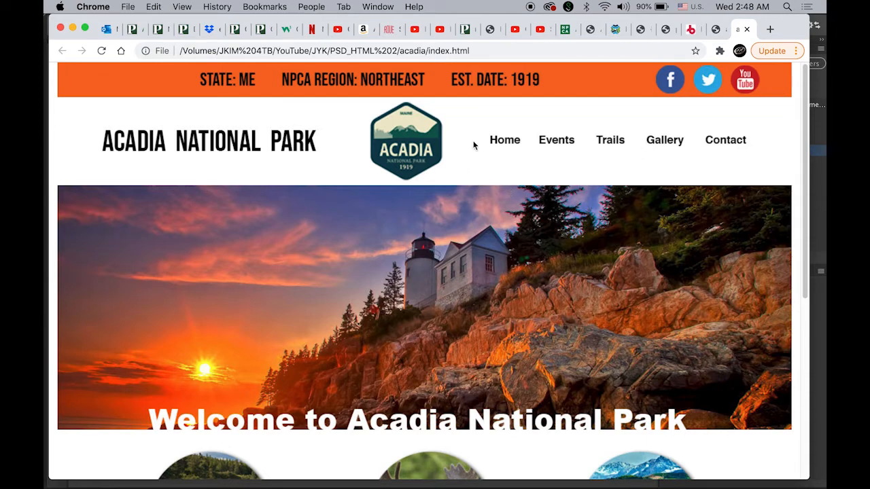
mouse_move(619, 144)
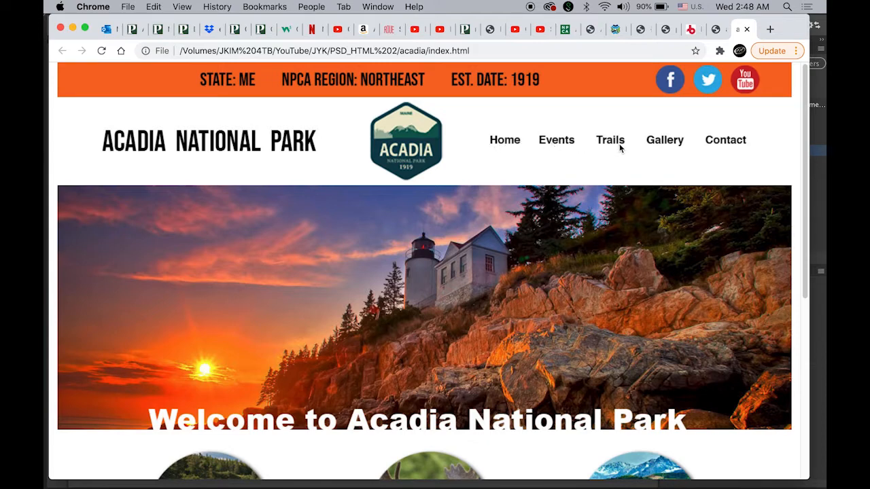
mouse_move(664, 125)
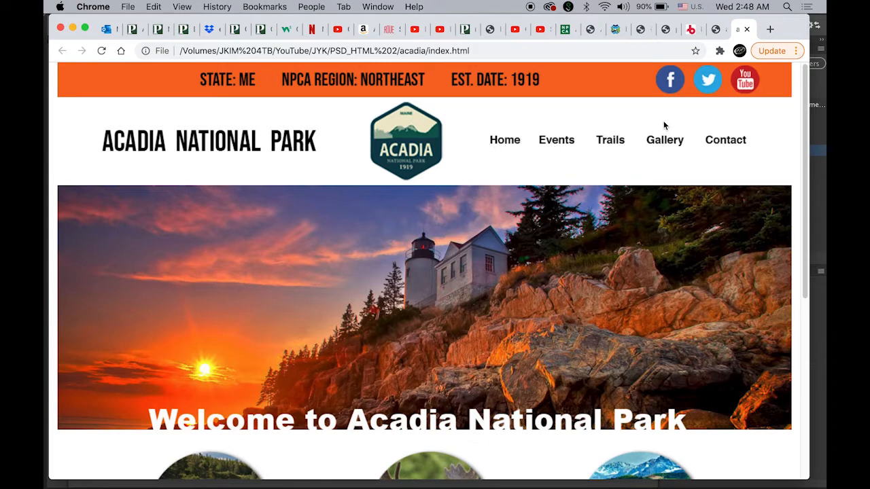
mouse_move(523, 140)
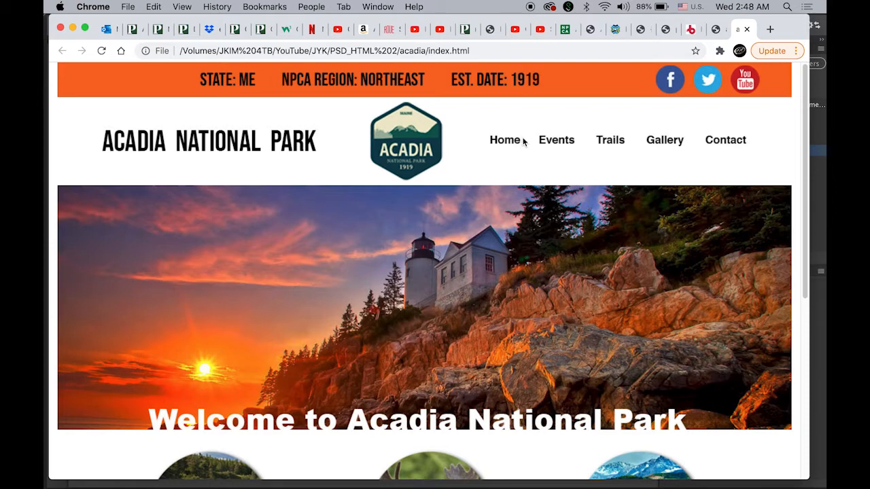
mouse_move(523, 141)
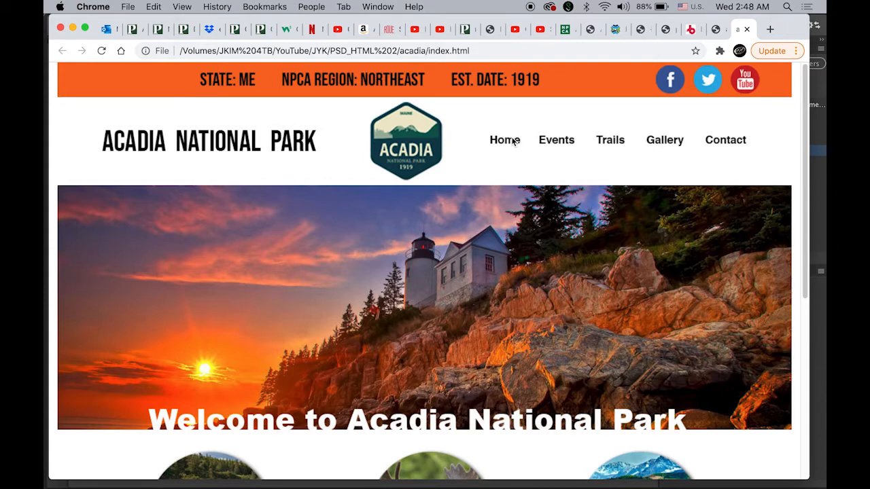
mouse_move(505, 196)
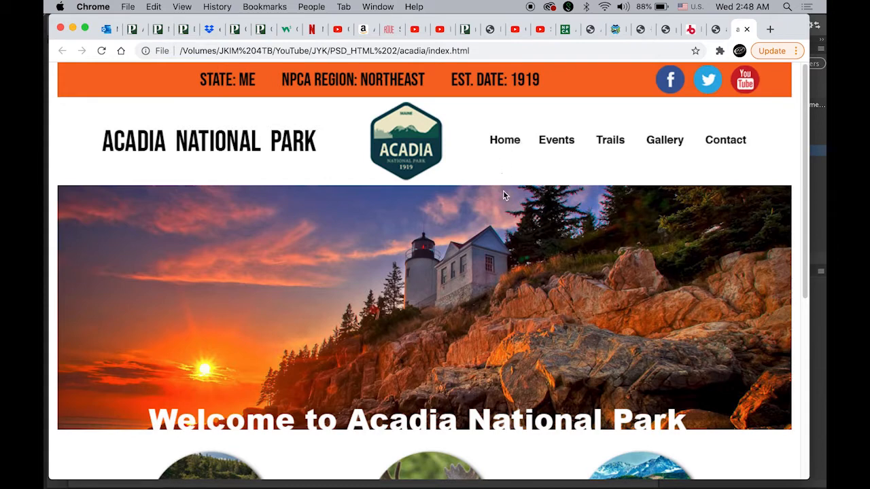
scroll("down", 3)
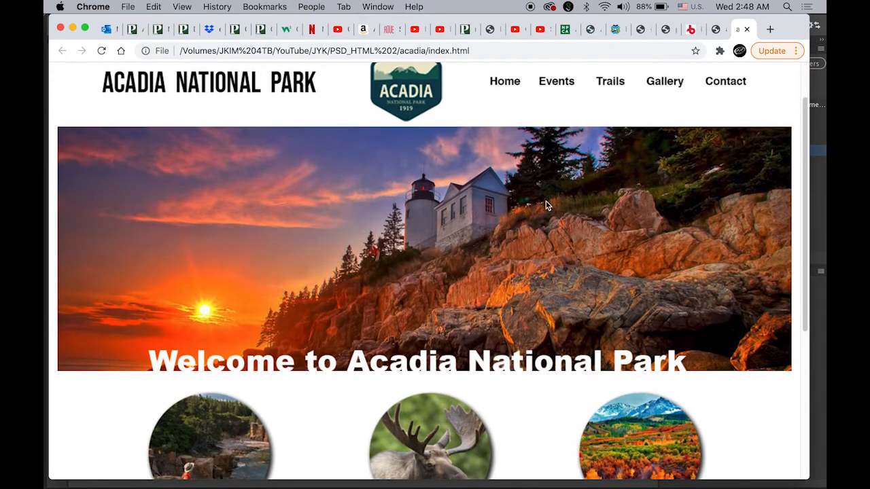
mouse_move(393, 228)
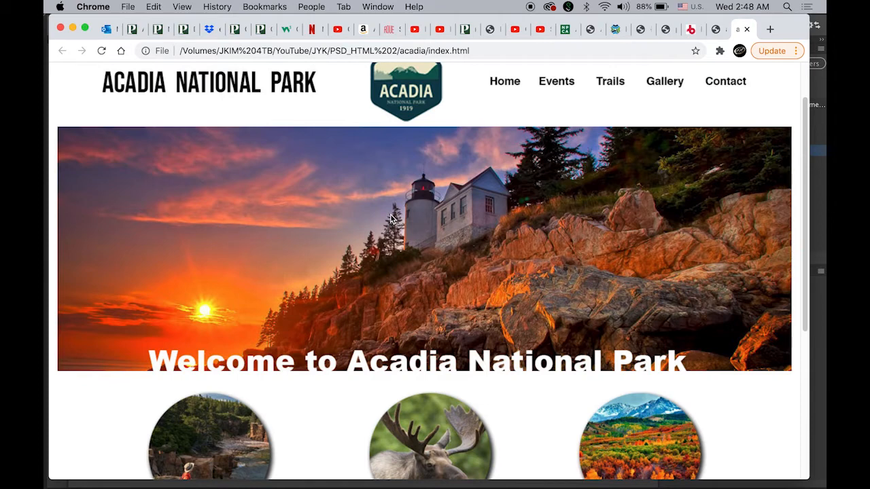
Open index.html from Finder with Adobe Dreamweaver 2021.
scroll("down", 3)
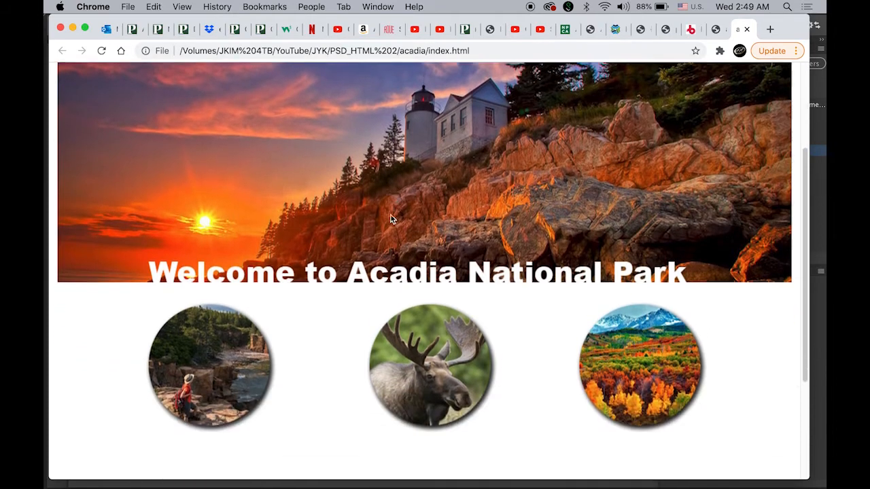
scroll("down", 3)
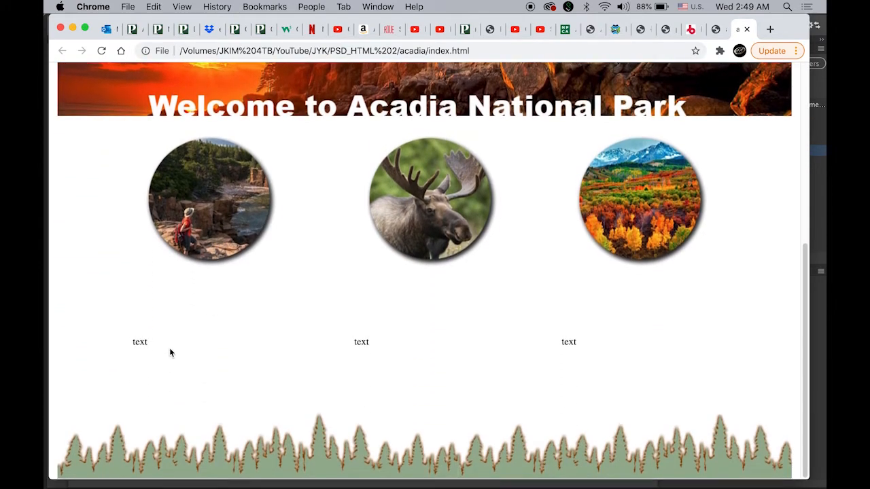
mouse_move(221, 388)
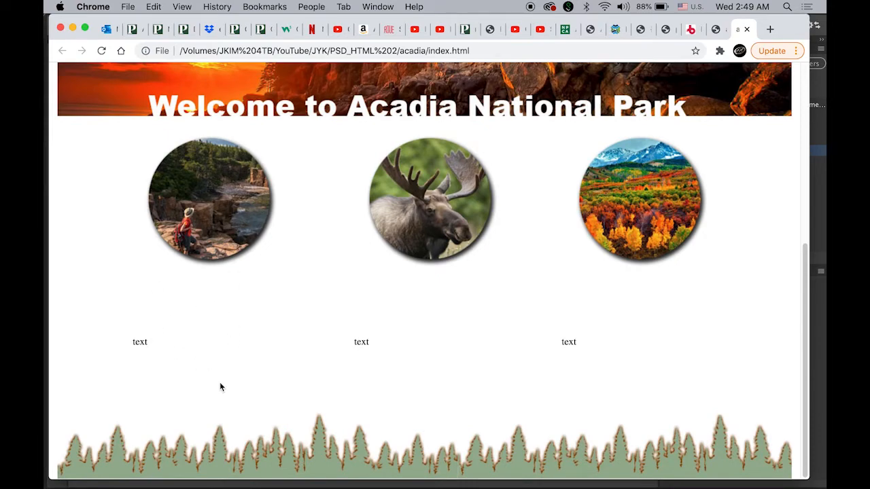
mouse_move(221, 379)
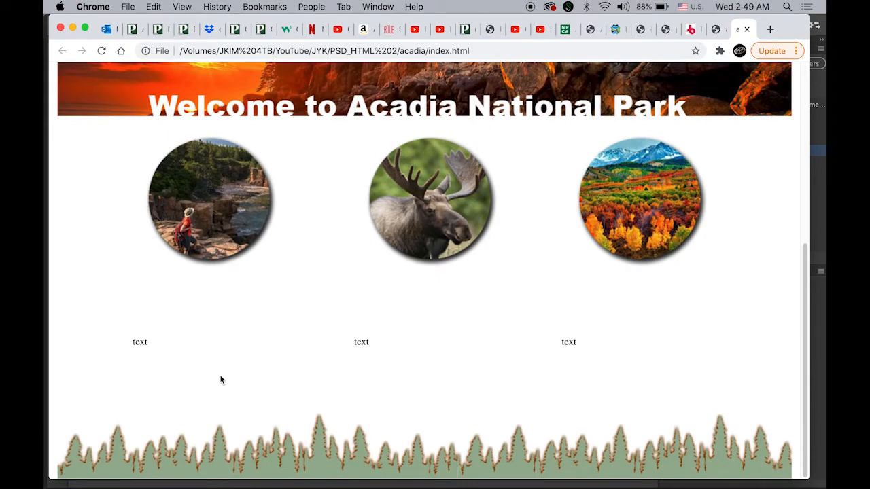
scroll("up", 3)
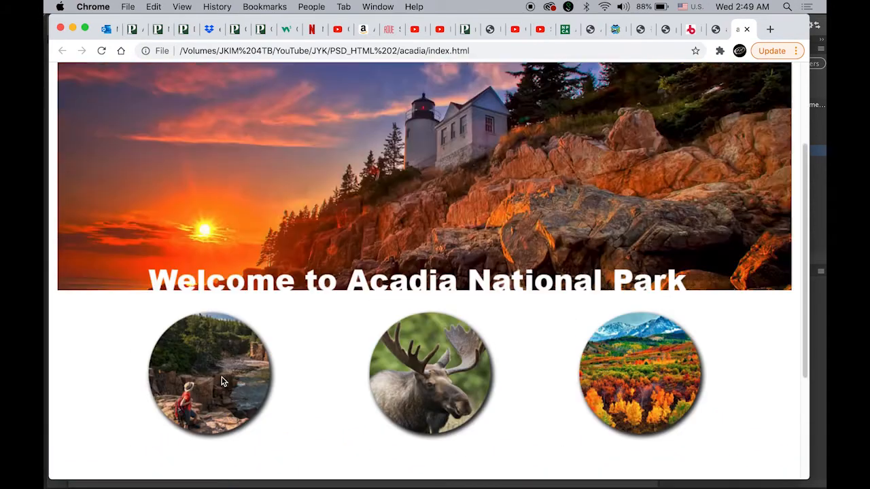
scroll("up", 3)
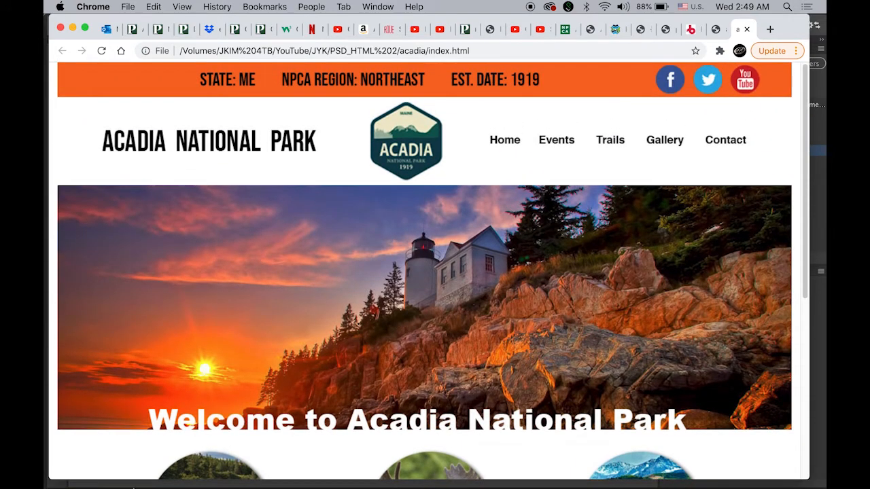
mouse_move(119, 458)
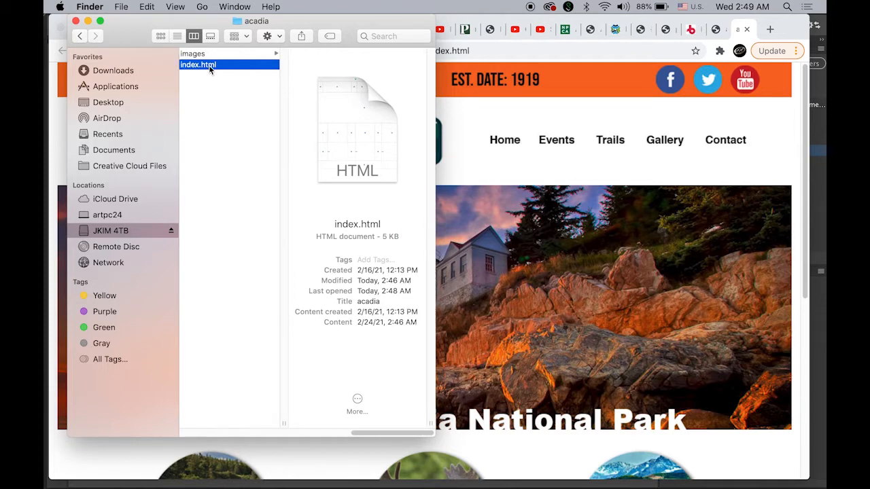
right_click(198, 63)
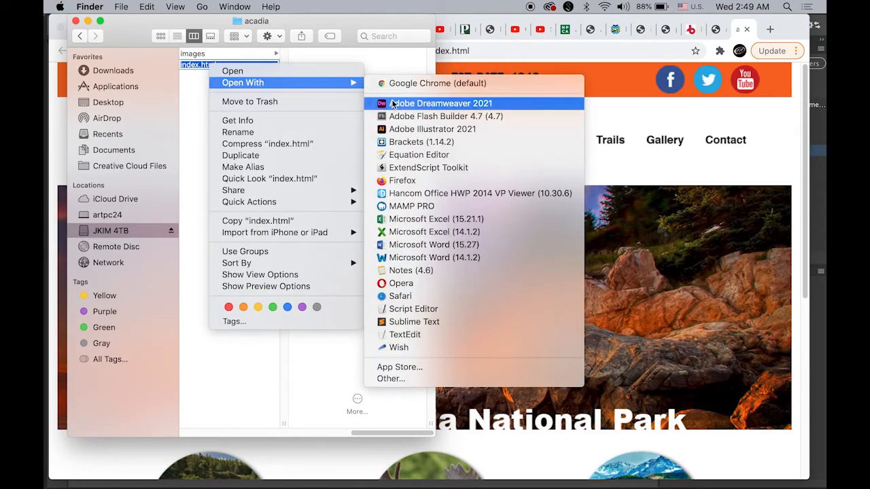
left_click(441, 104)
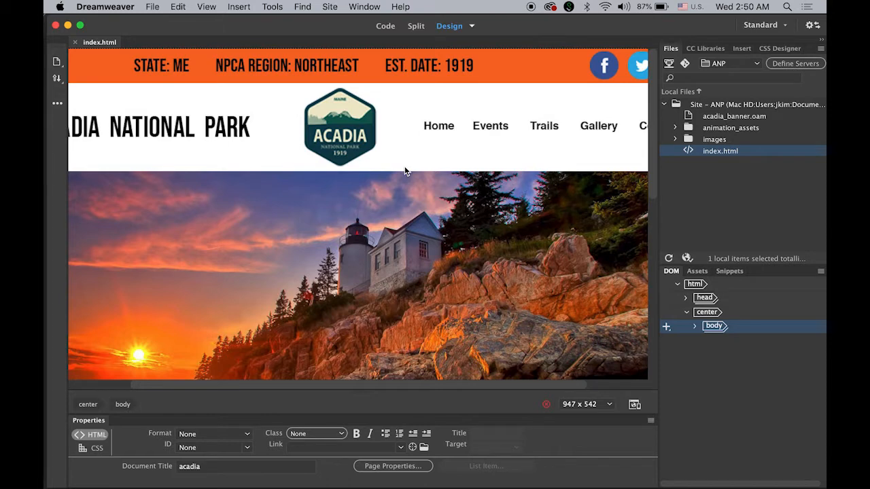
Start a new site named ACNP, choosing acadia from Recent Places as local folder.
left_click(330, 6)
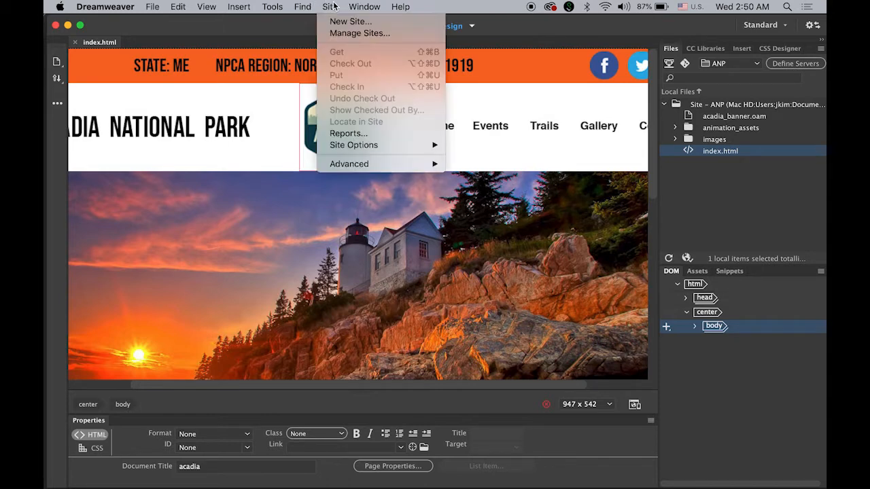
mouse_move(350, 21)
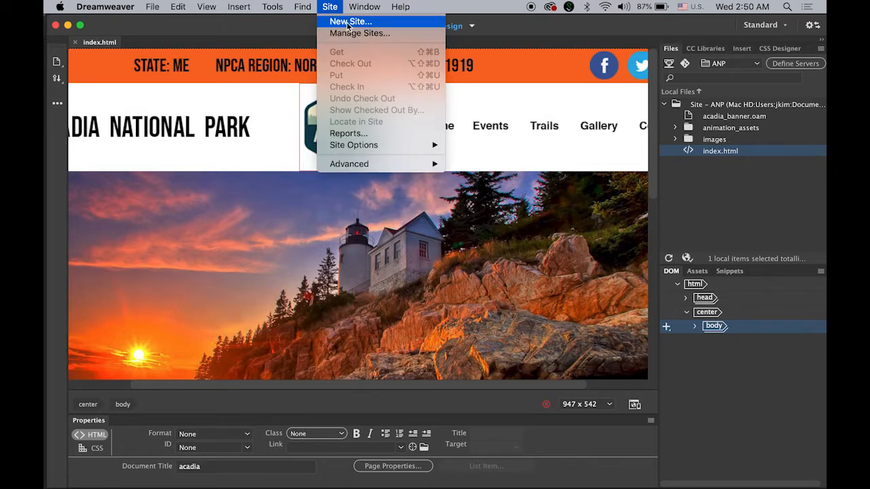
left_click(349, 21)
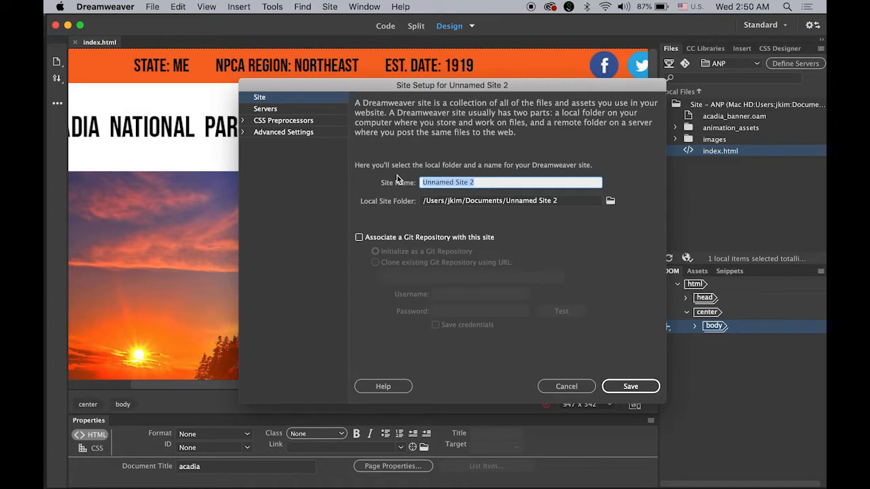
type("AC")
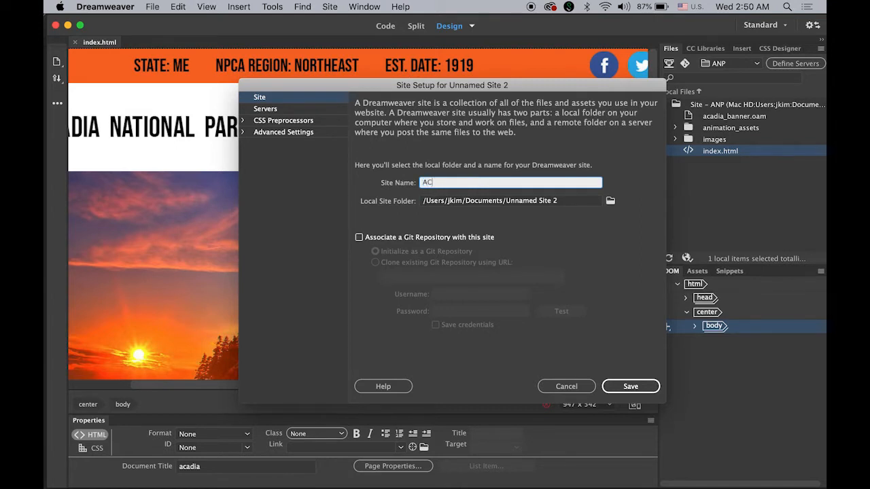
type("NP")
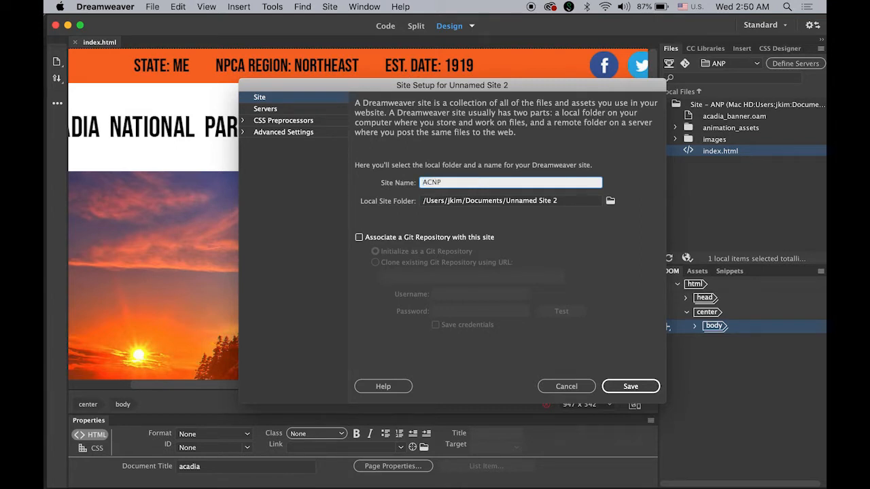
mouse_move(502, 212)
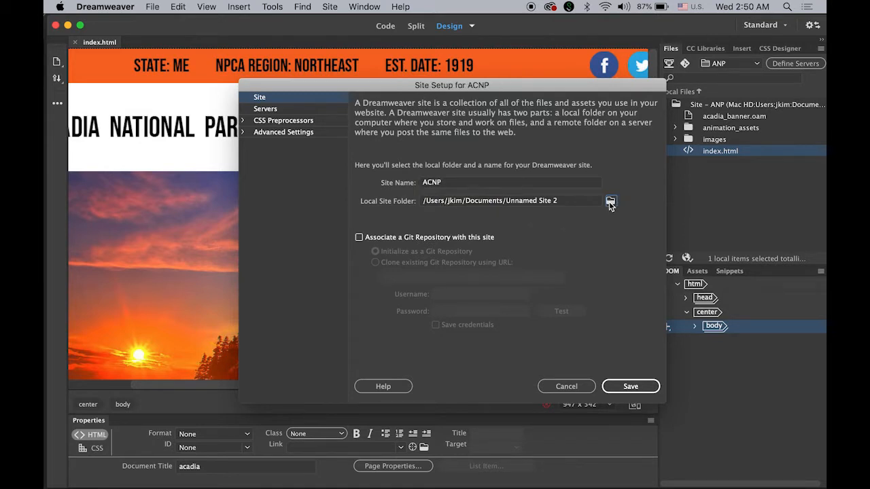
left_click(610, 200)
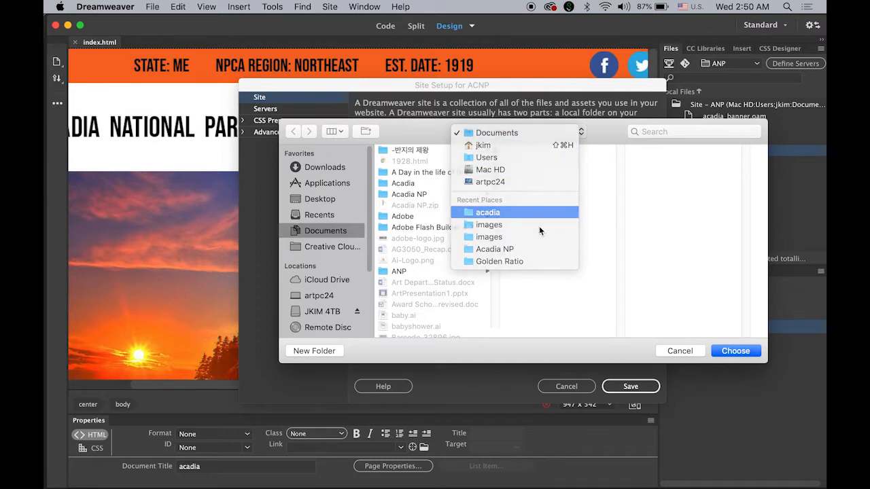
left_click(487, 212)
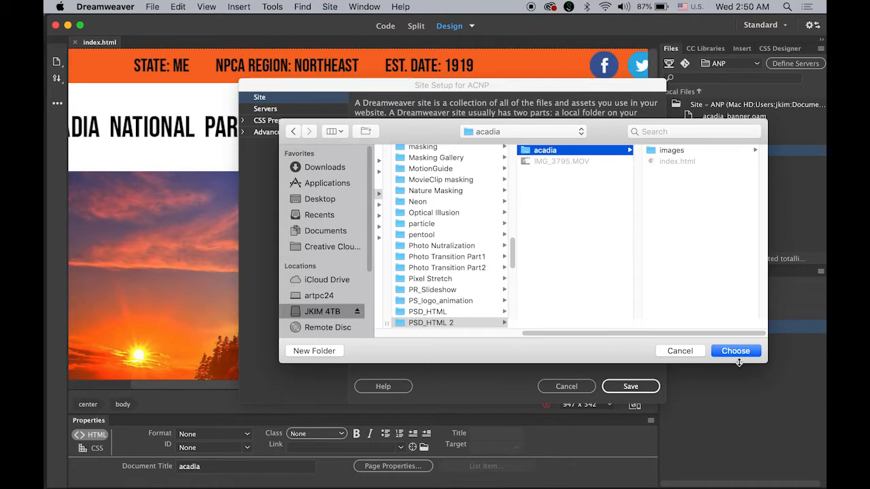
left_click(736, 350)
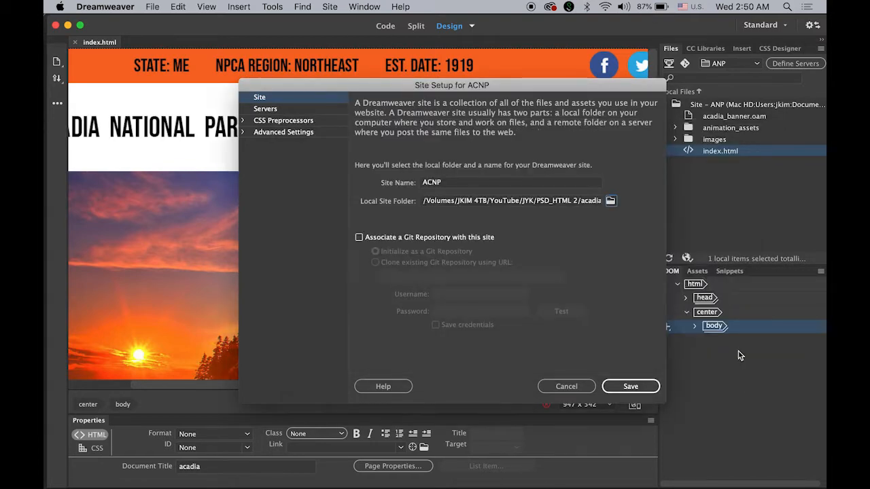
Under Advanced Settings > Local Info, set Default Images folder to acadia's images folder.
left_click(283, 132)
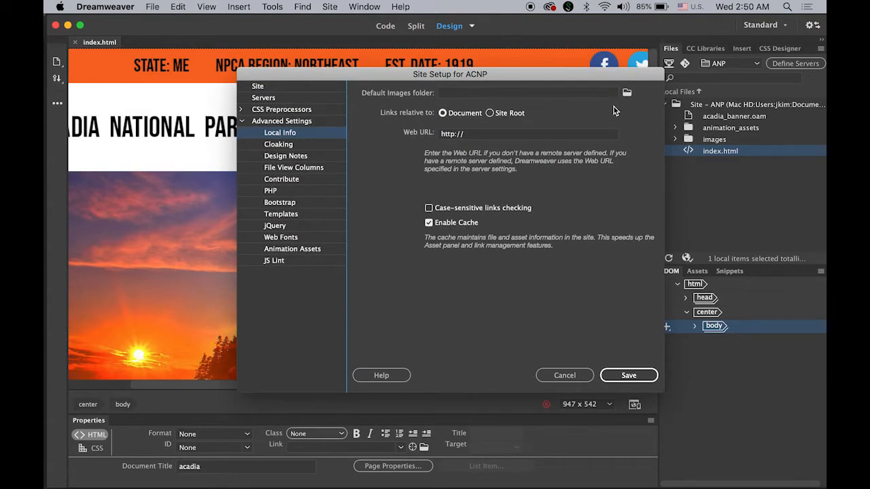
left_click(626, 93)
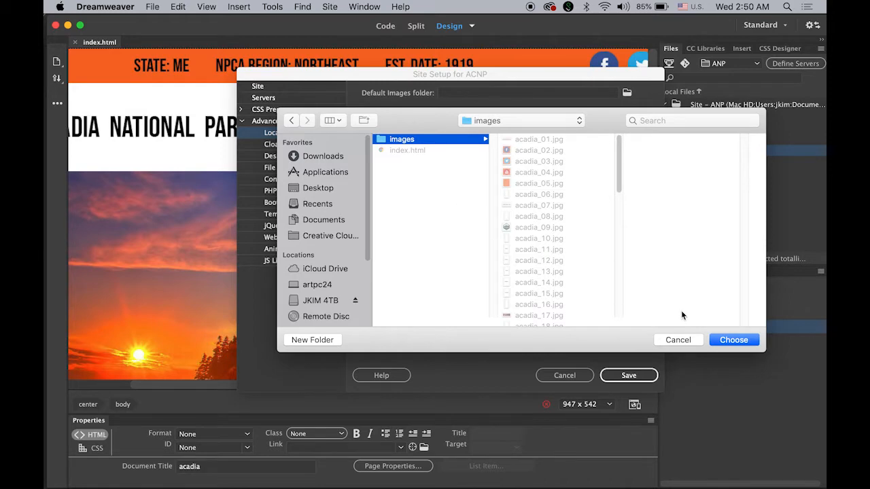
left_click(733, 340)
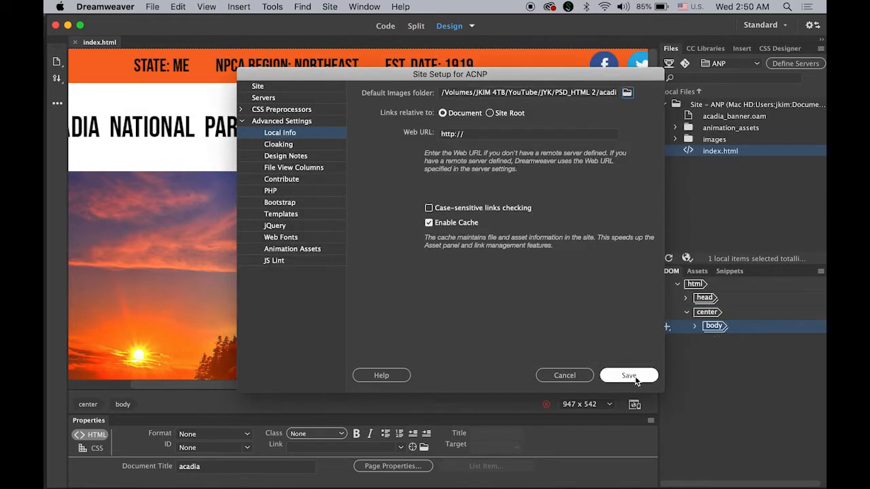
Save the ACNP site setup.
left_click(628, 375)
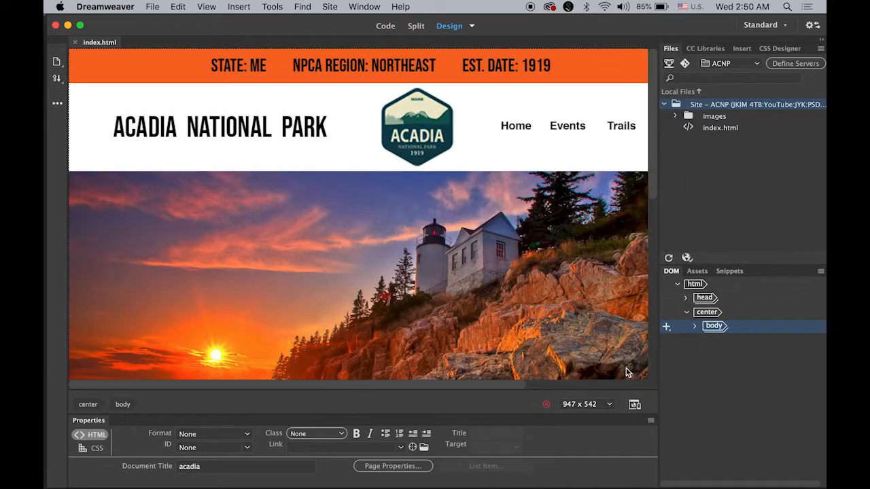
mouse_move(728, 153)
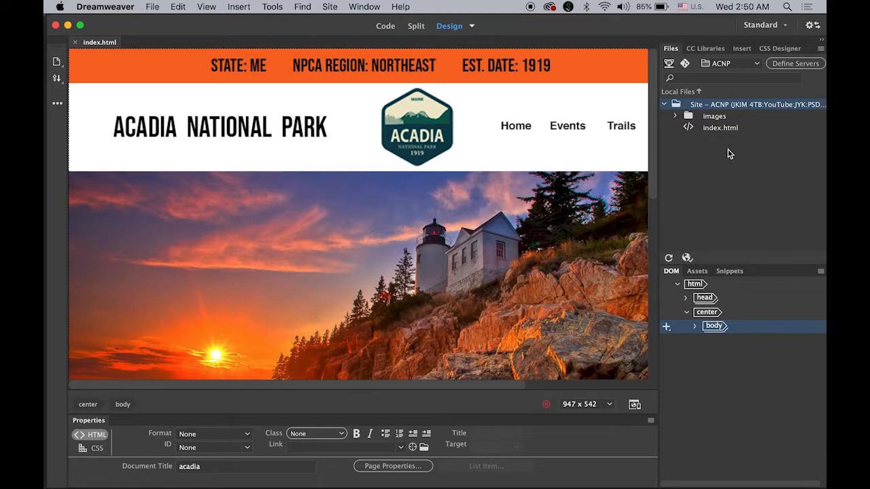
mouse_move(730, 161)
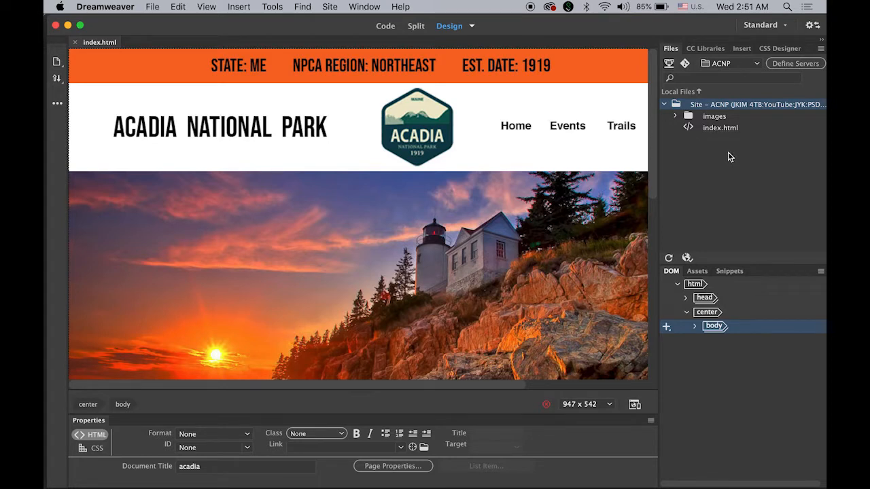
mouse_move(692, 101)
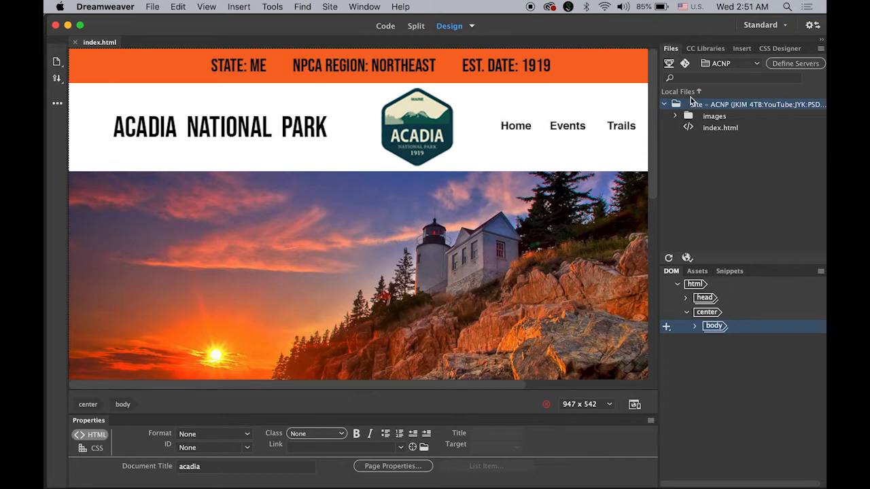
mouse_move(717, 113)
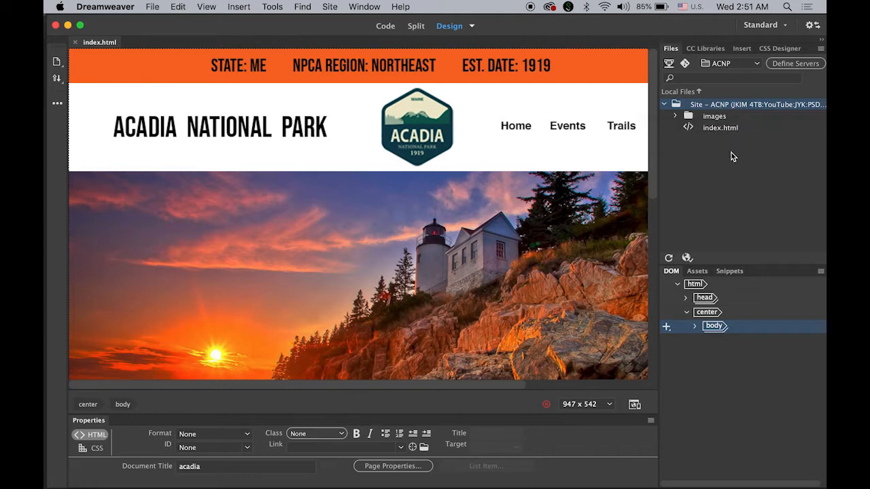
mouse_move(761, 105)
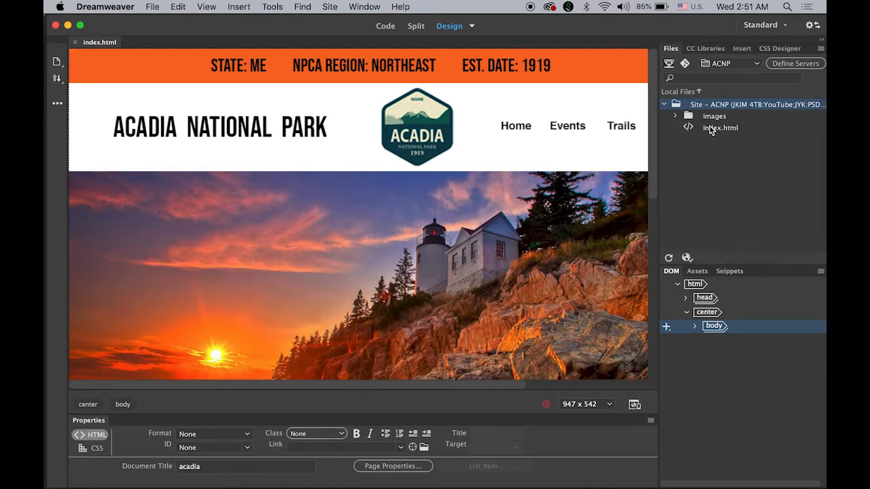
mouse_move(707, 157)
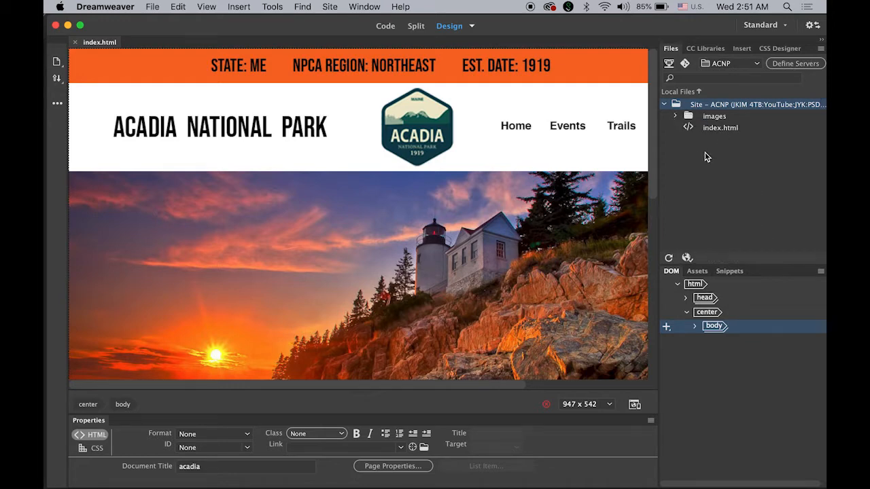
mouse_move(678, 174)
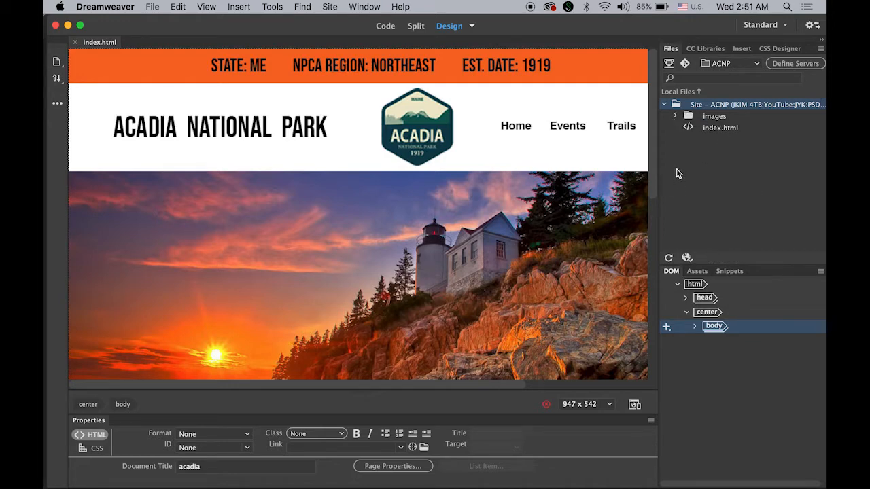
mouse_move(534, 329)
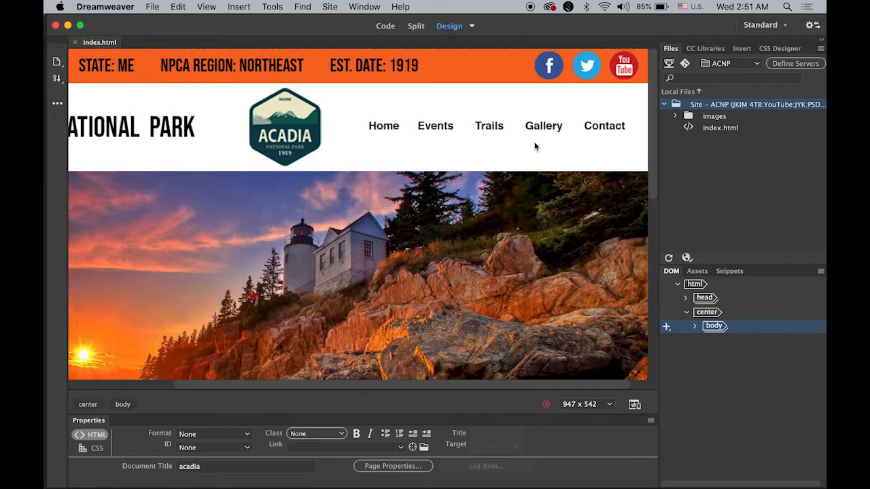
mouse_move(446, 163)
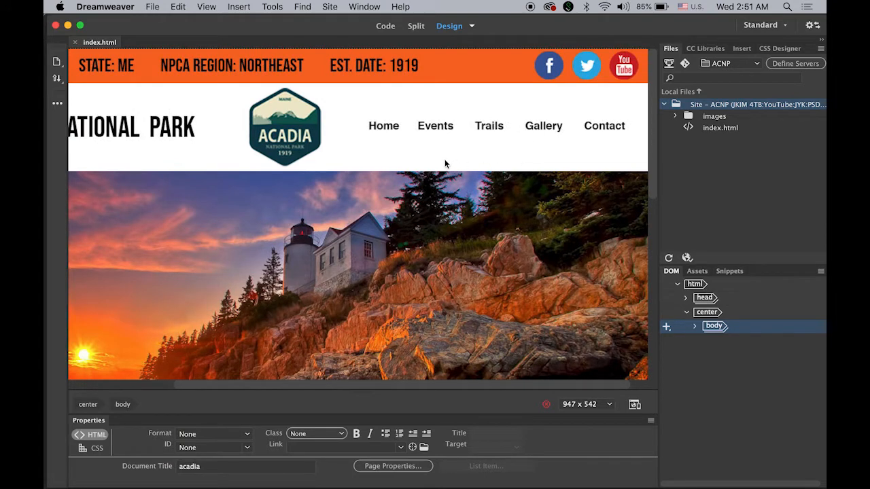
mouse_move(383, 155)
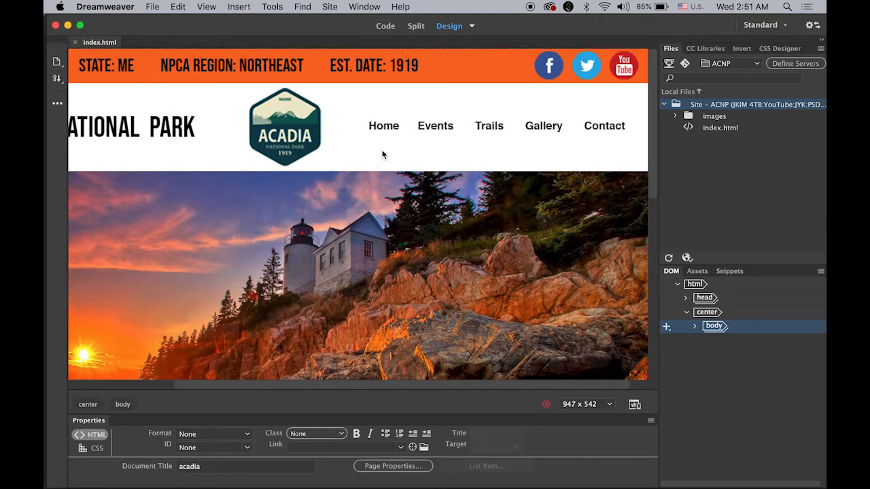
mouse_move(587, 139)
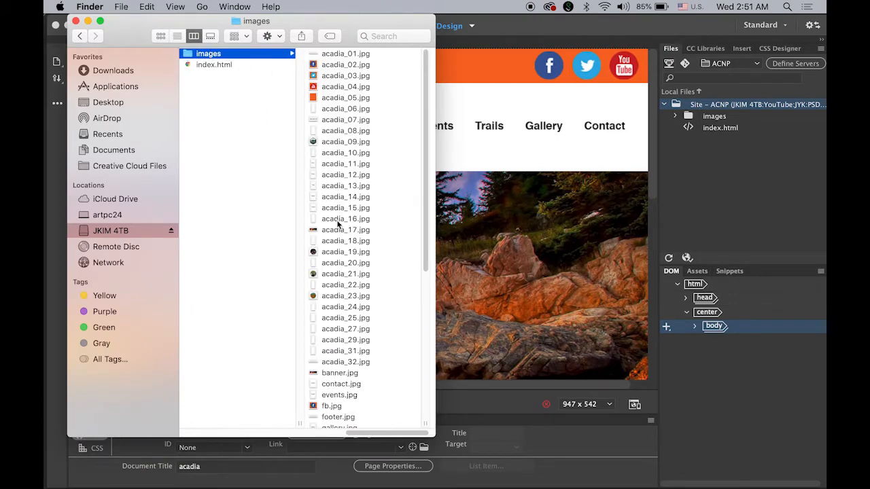
Preview home.jpg in the Finder images folder and open it in Photoshop.
scroll("down", 3)
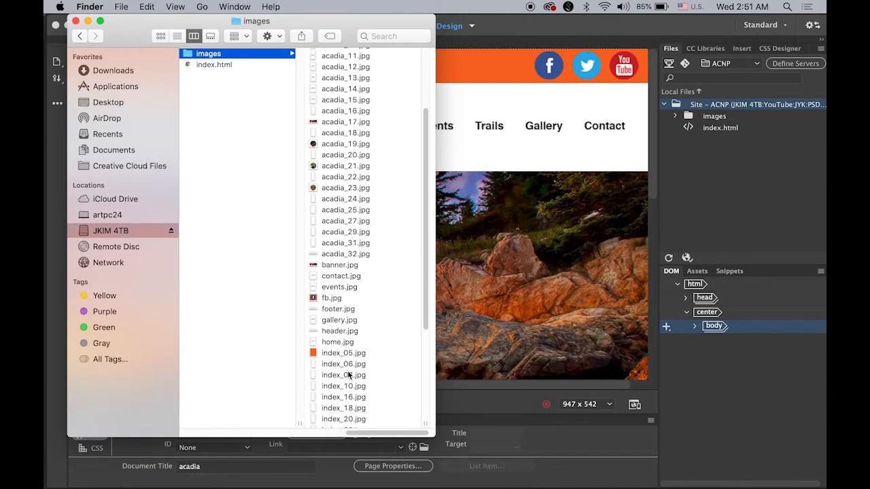
left_click(197, 310)
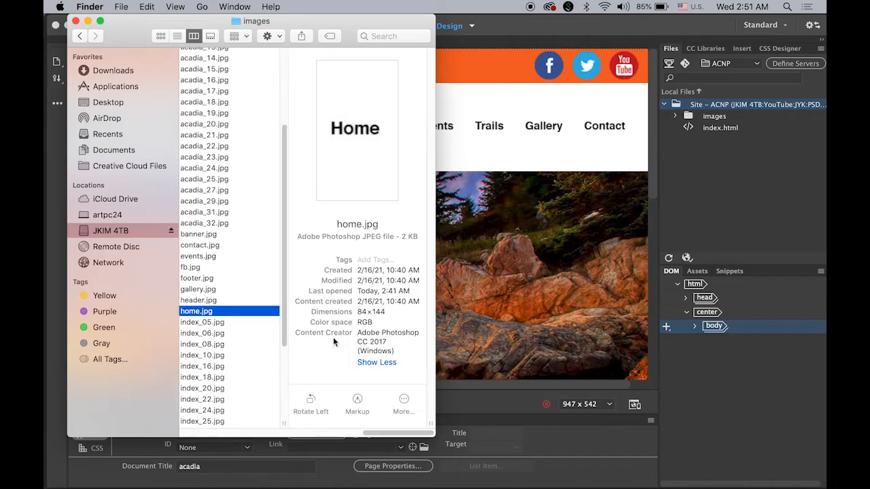
left_click(377, 363)
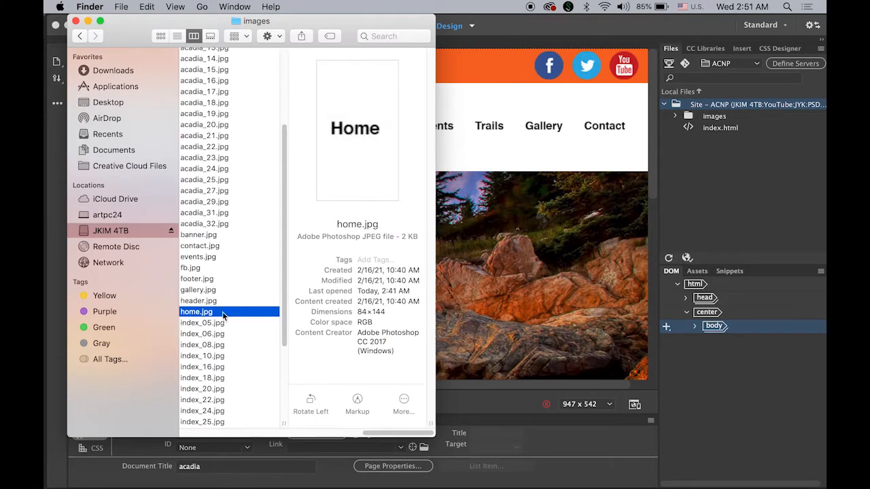
double_click(196, 312)
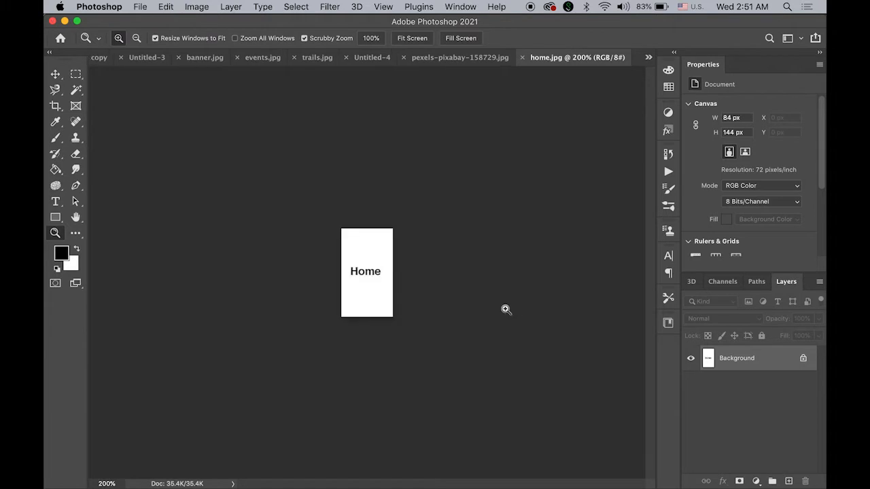
mouse_move(196, 9)
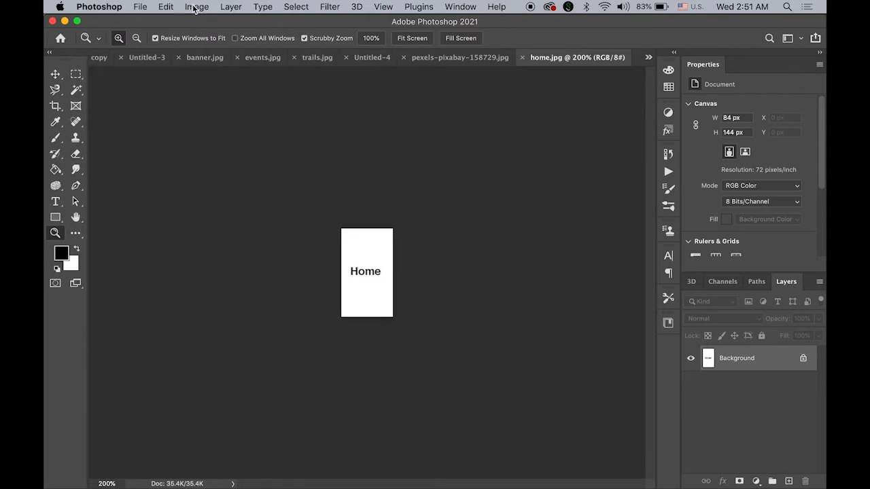
Tint home.jpg pink by lowering the Green output channel in Channel Mixer.
left_click(196, 6)
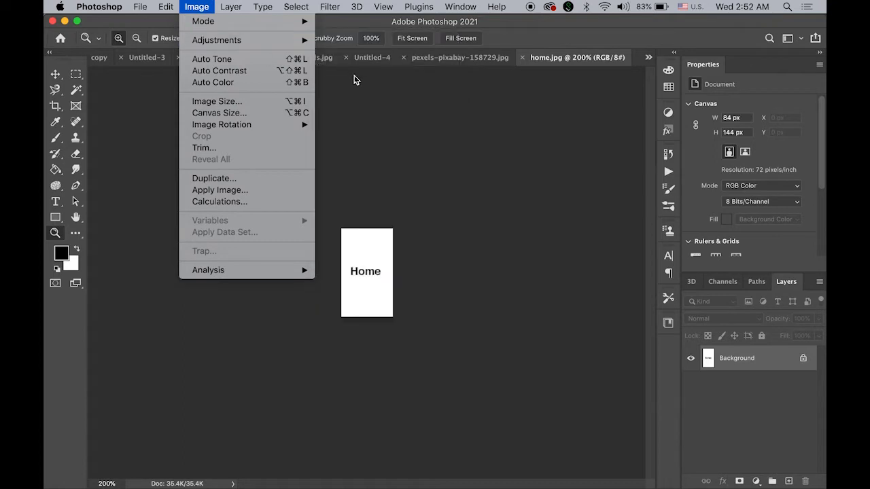
mouse_move(217, 39)
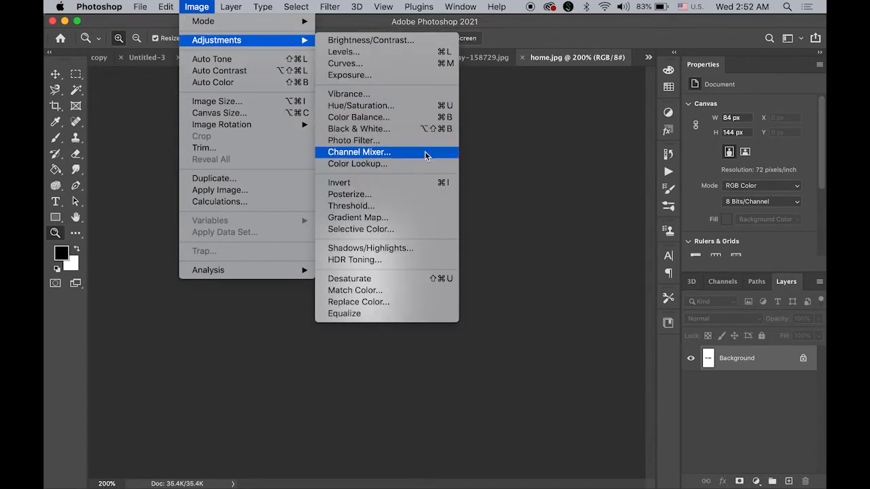
left_click(358, 152)
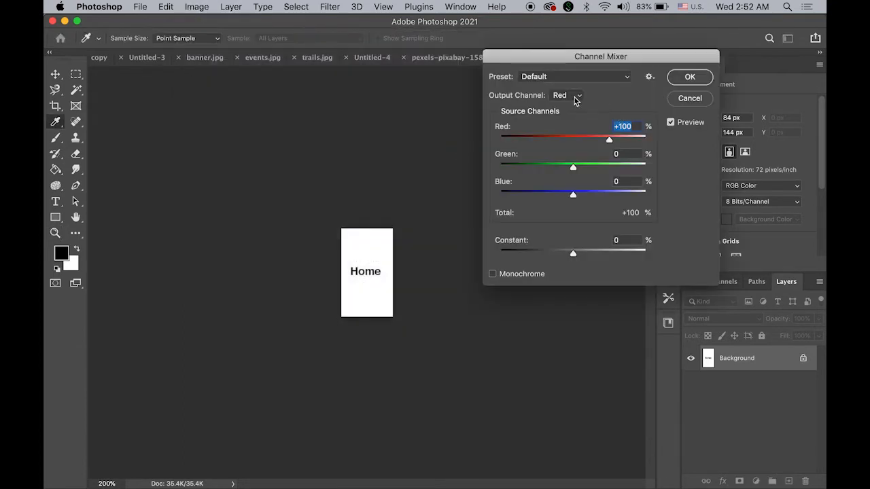
left_click(569, 95)
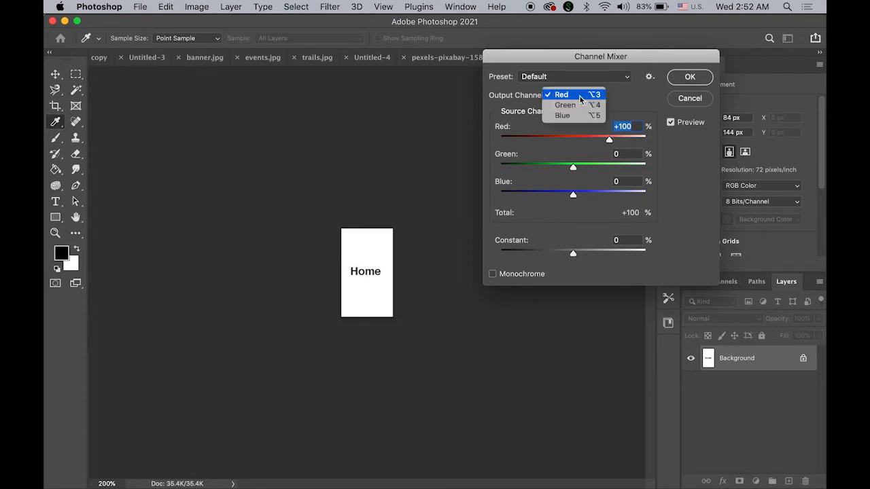
left_click(564, 105)
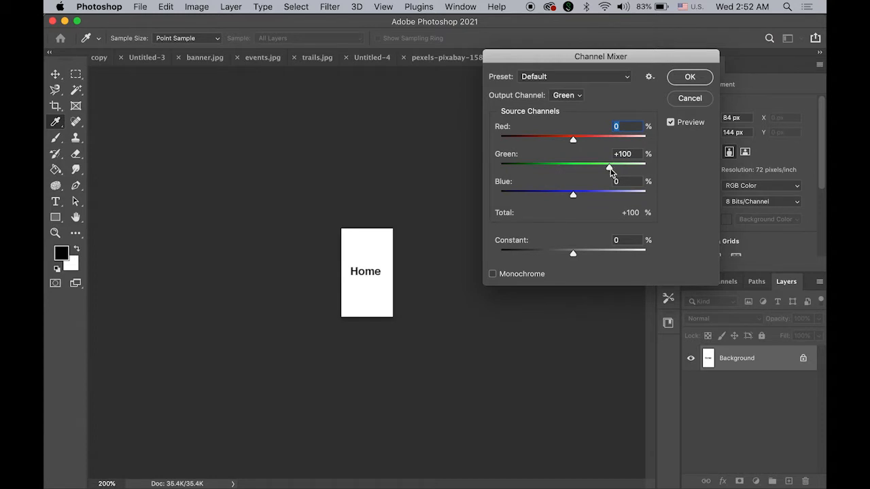
left_click_drag(608, 168, 587, 167)
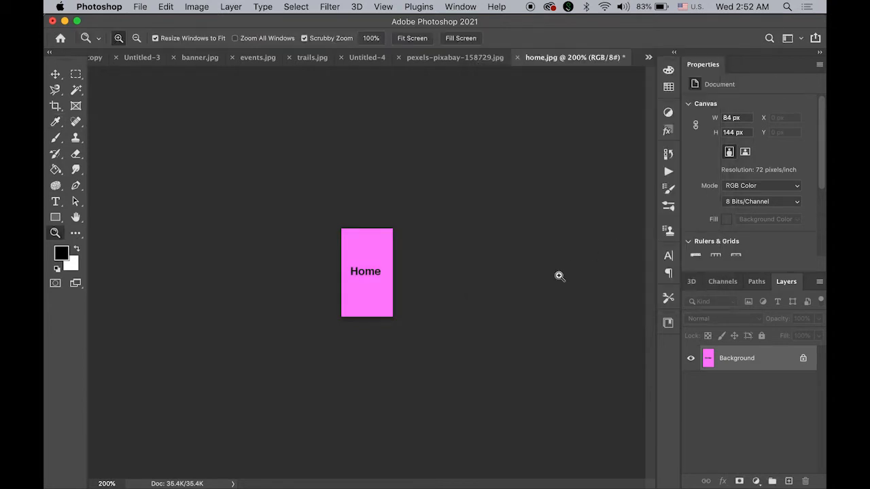
mouse_move(501, 274)
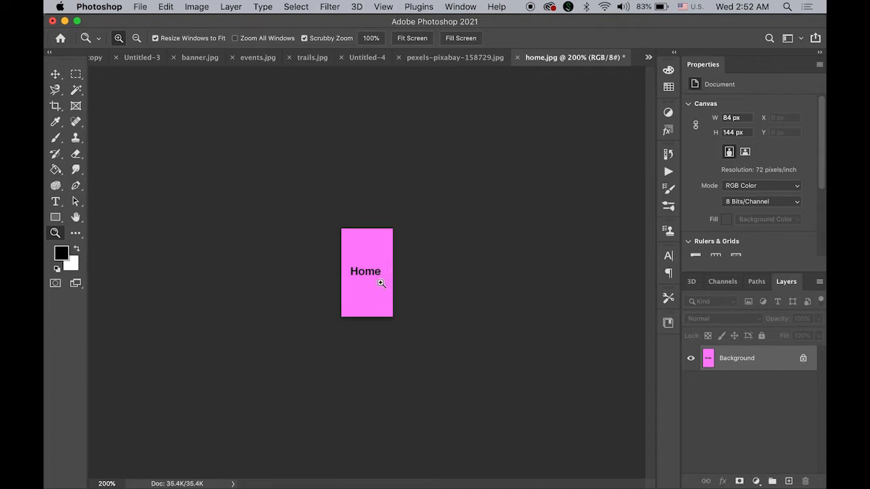
mouse_move(396, 271)
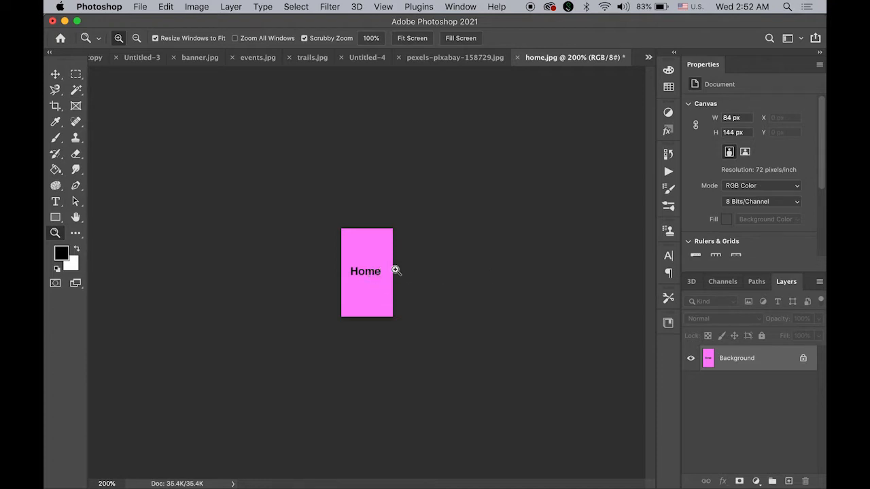
mouse_move(464, 310)
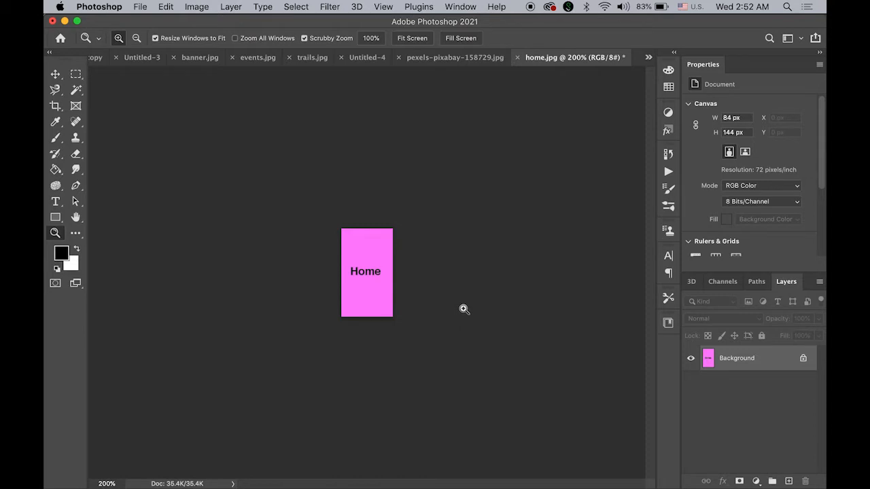
mouse_move(471, 326)
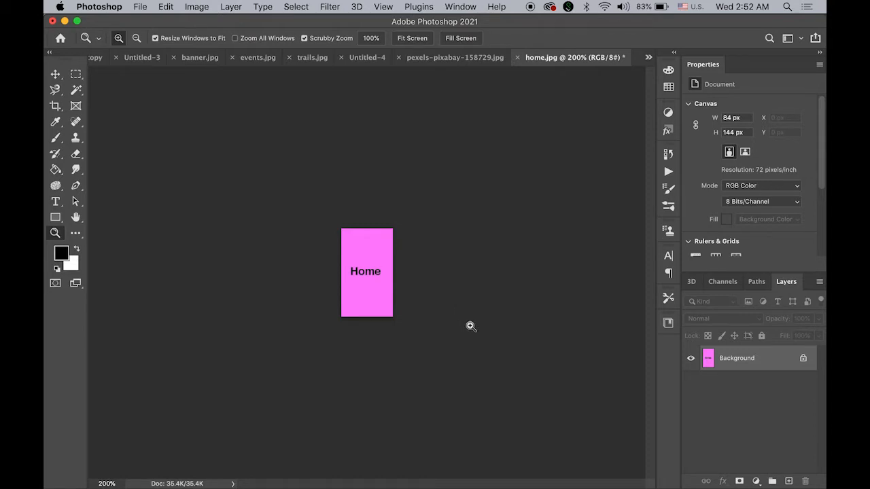
mouse_move(362, 297)
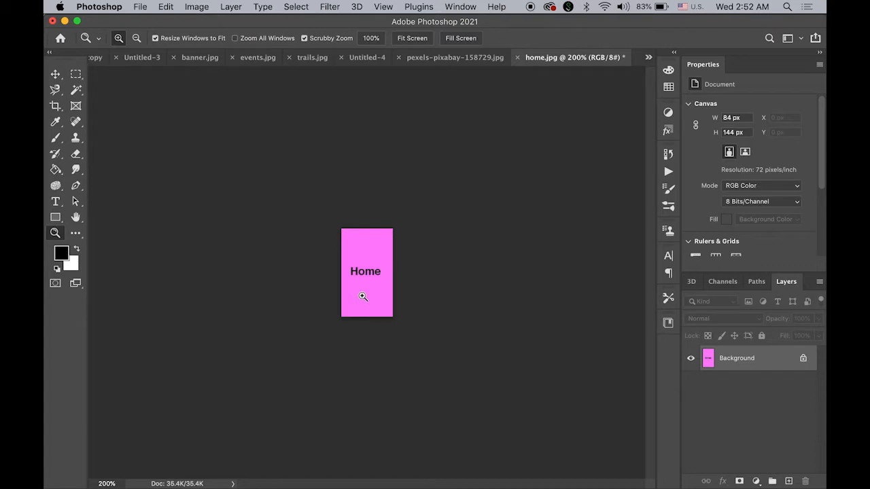
left_click(140, 6)
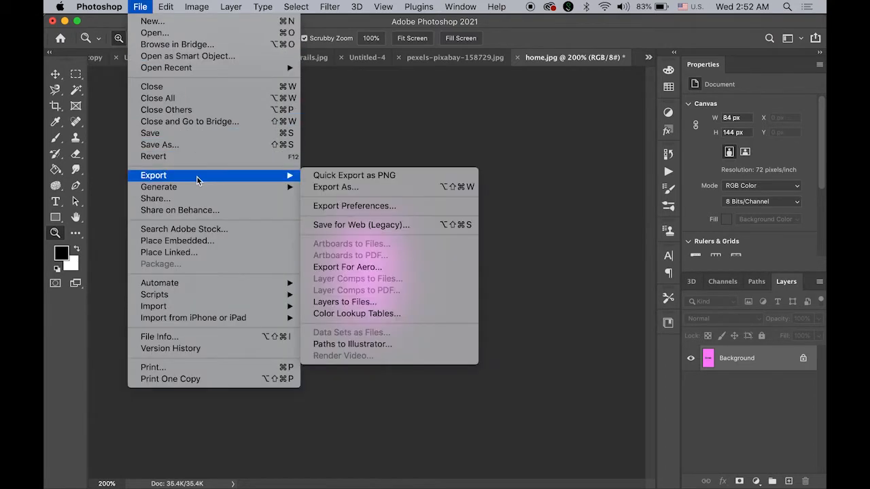
Save the image for web as home.jpg into the acadia images folder.
left_click(361, 225)
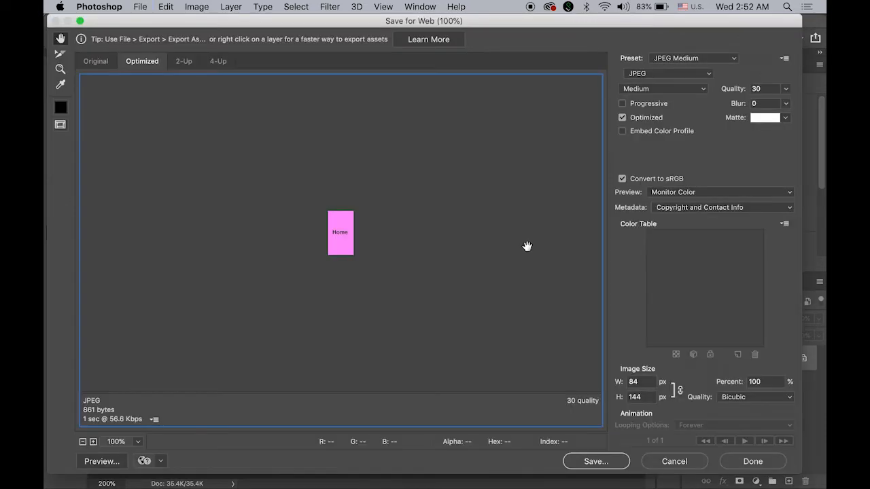
mouse_move(589, 468)
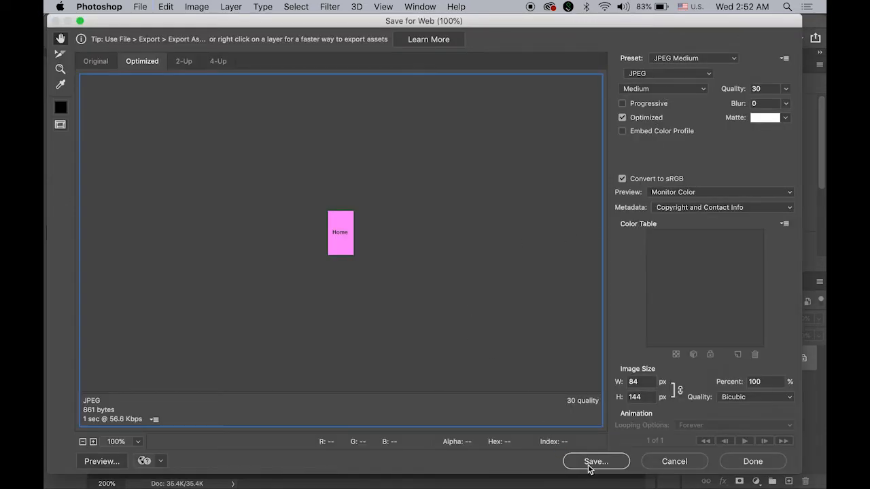
left_click(595, 462)
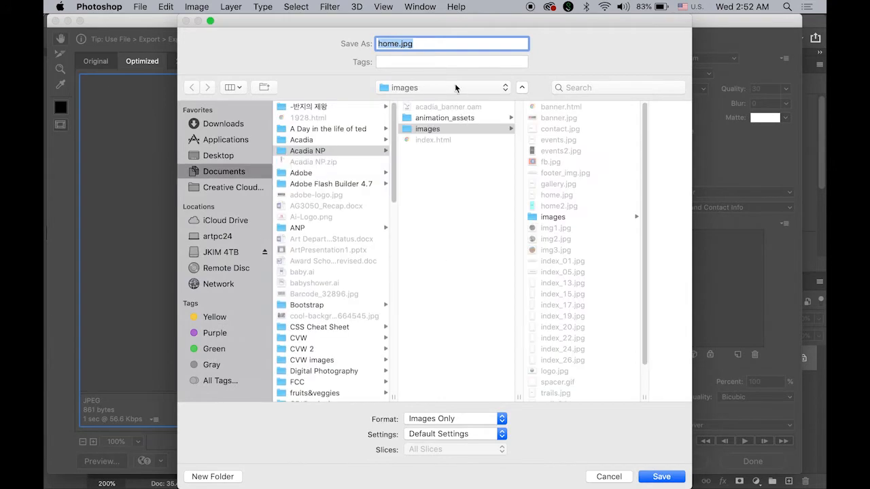
left_click(441, 87)
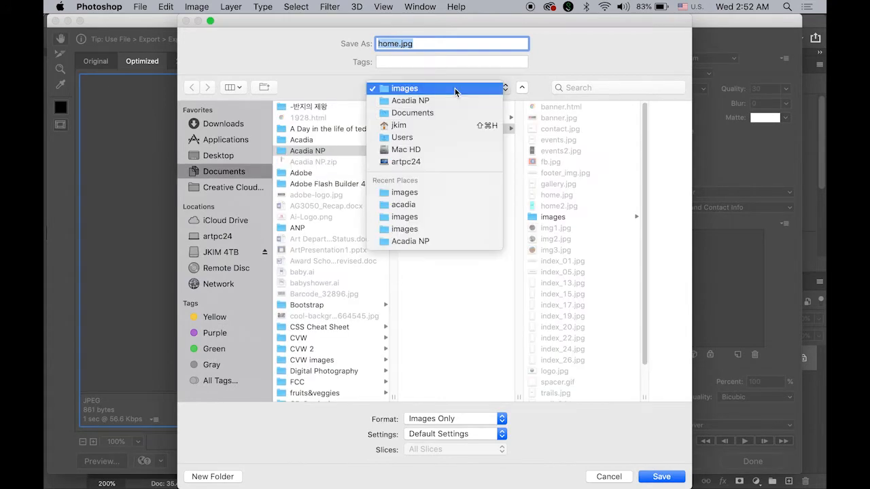
left_click(404, 88)
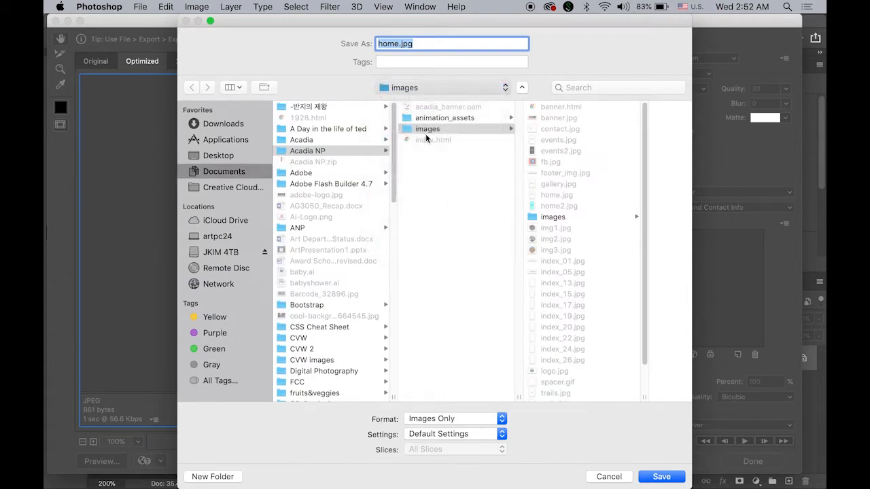
left_click(427, 128)
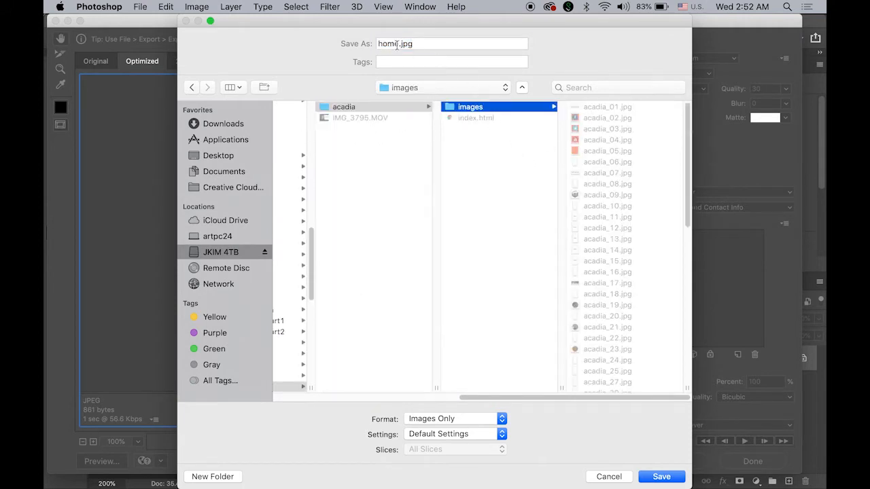
left_click(452, 44)
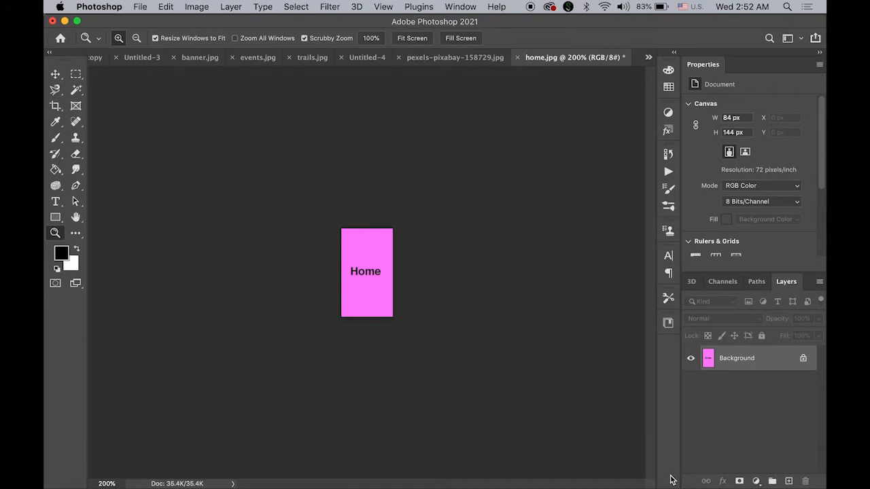
mouse_move(55, 455)
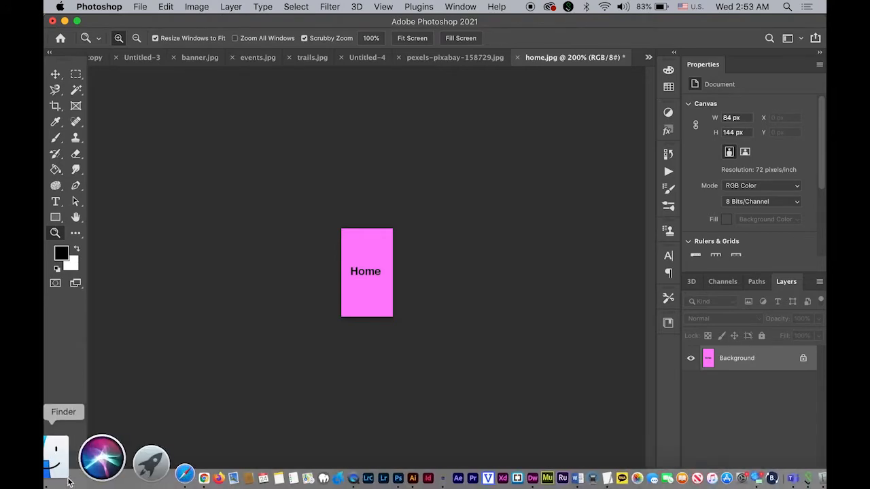
Open events.jpg from the acadia images folder via Finder.
left_click(56, 456)
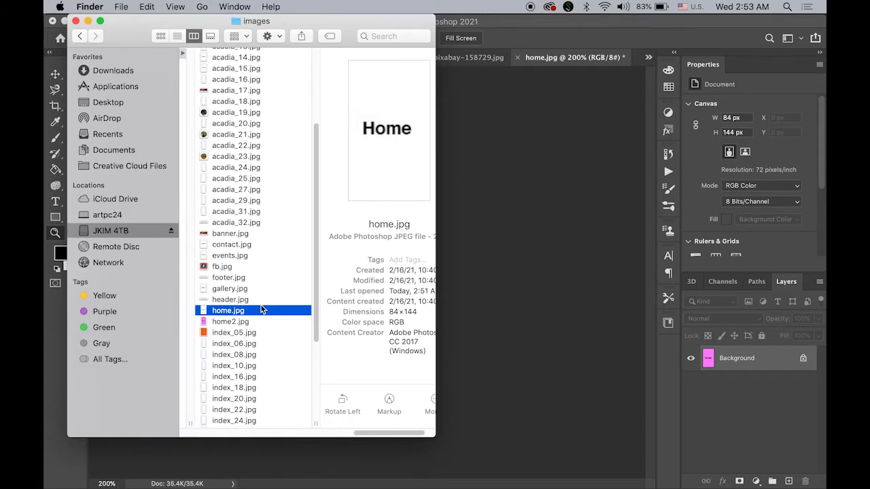
scroll("up", 3)
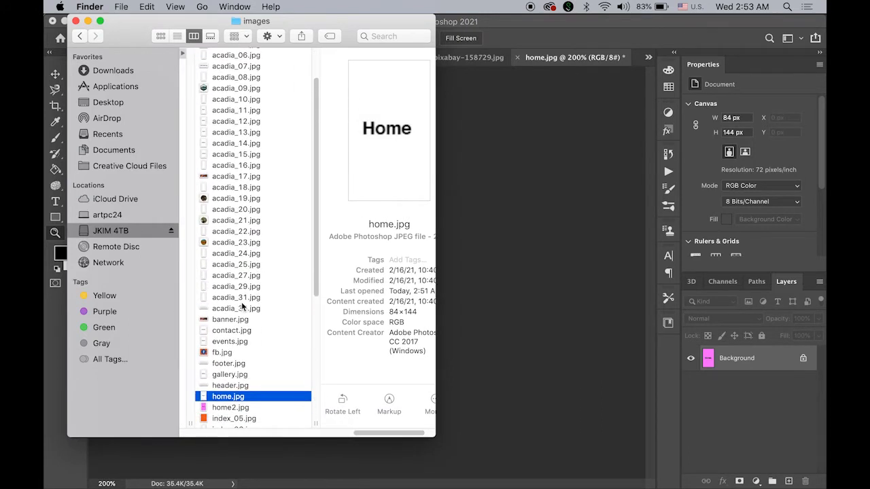
left_click(229, 342)
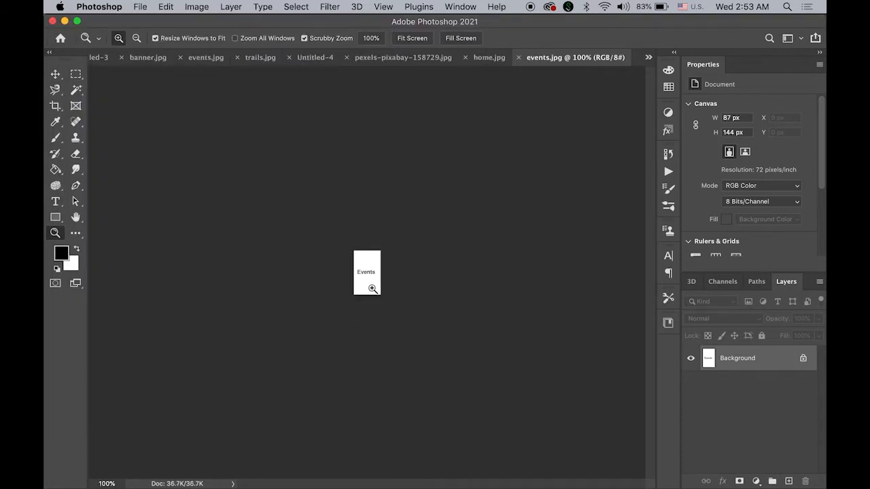
Turn the Events button pink via Channel Mixer's Green output and save it for web.
left_click(196, 6)
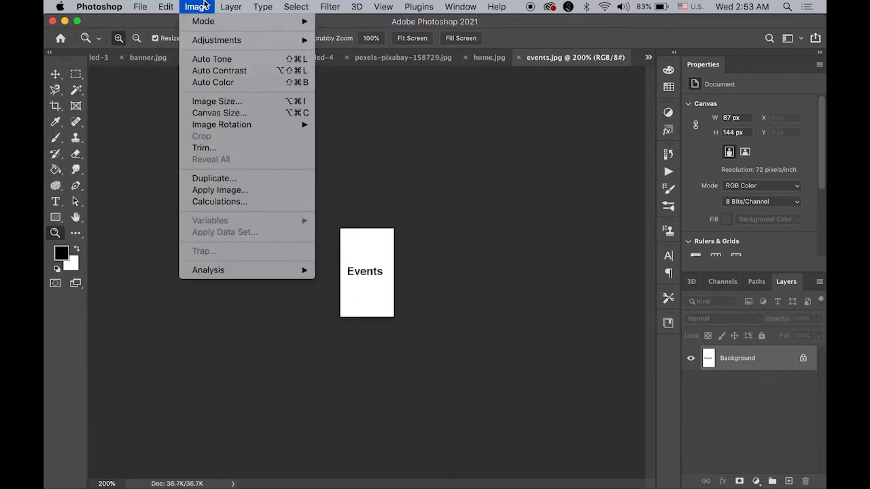
mouse_move(231, 80)
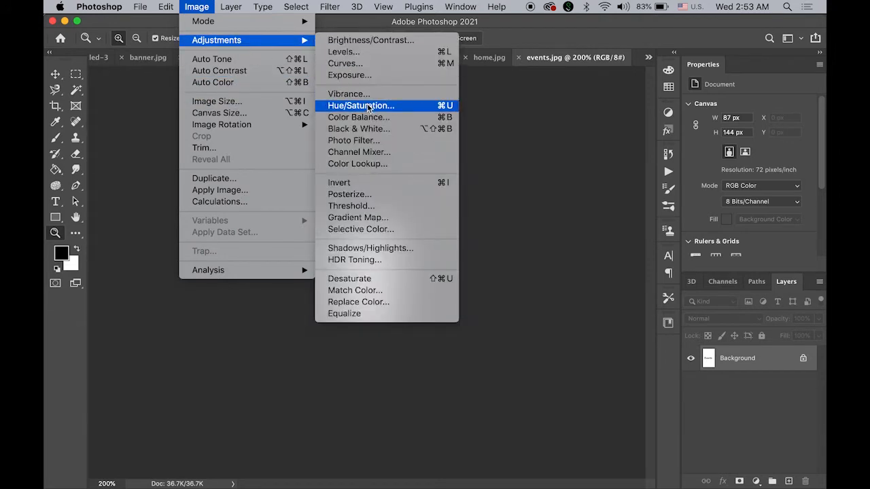
left_click(359, 151)
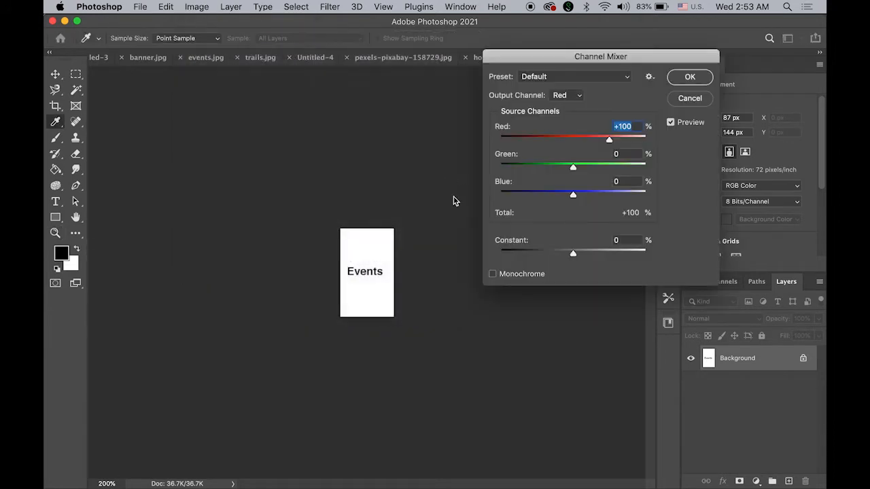
left_click(566, 95)
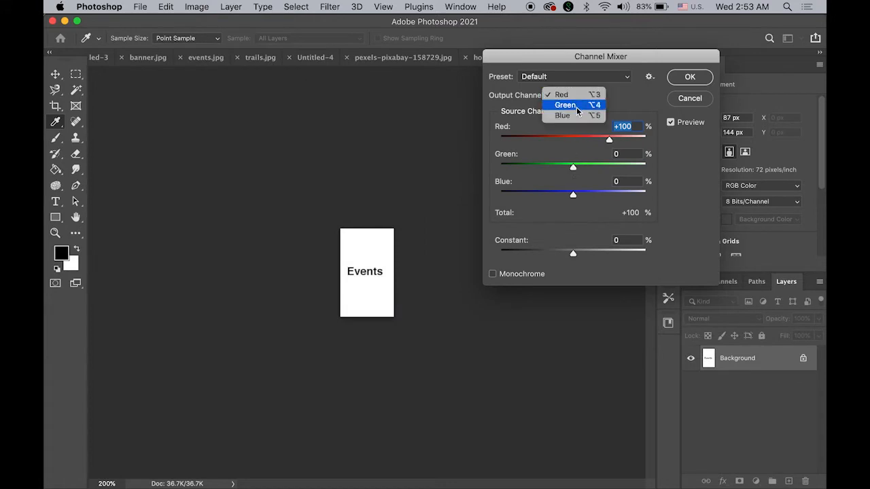
left_click(564, 105)
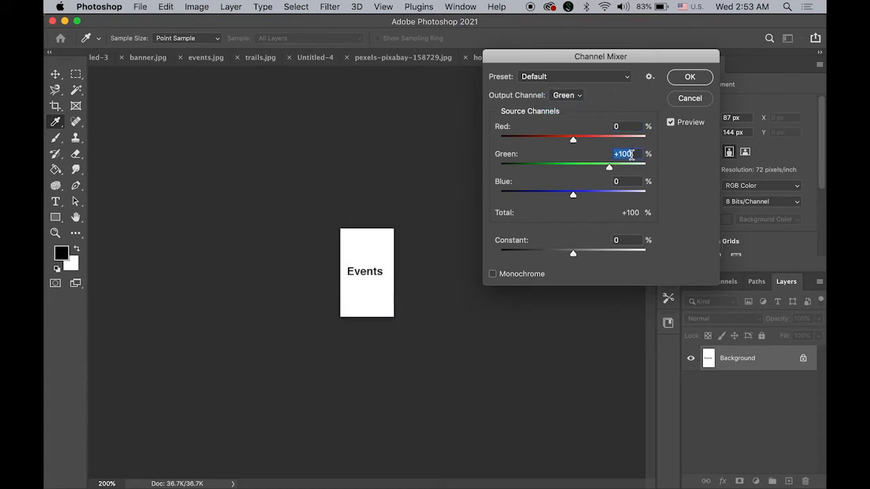
left_click(689, 76)
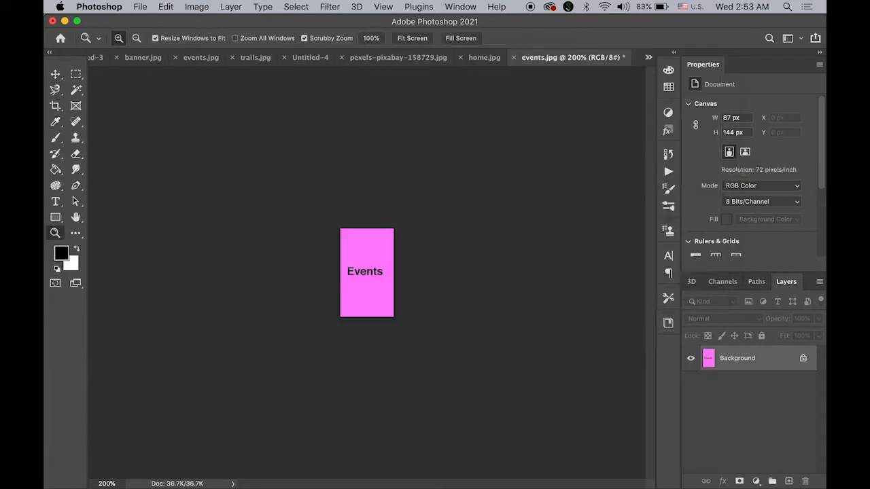
mouse_move(333, 200)
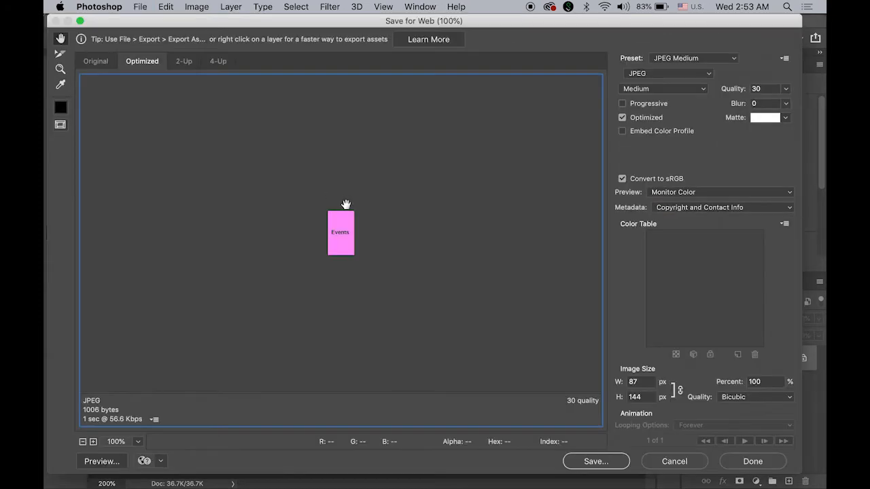
left_click(596, 460)
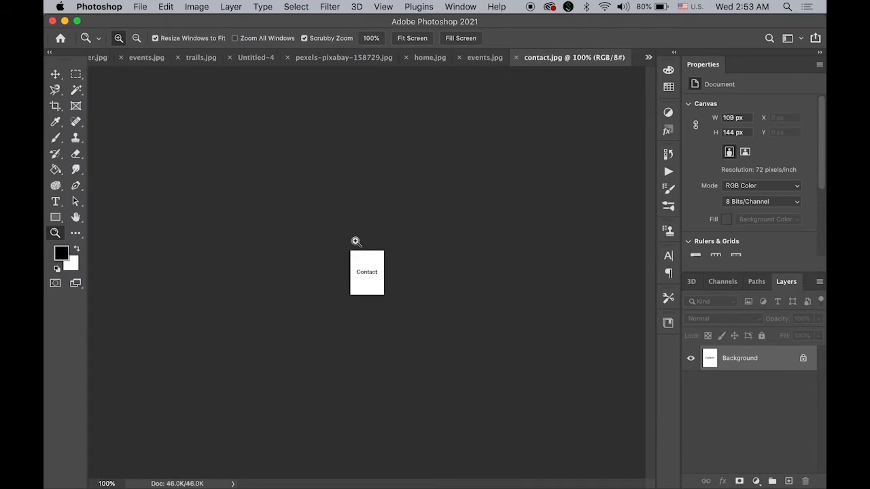
Lower the Green output channel in Channel Mixer to tint contact.jpg pink.
left_click(197, 7)
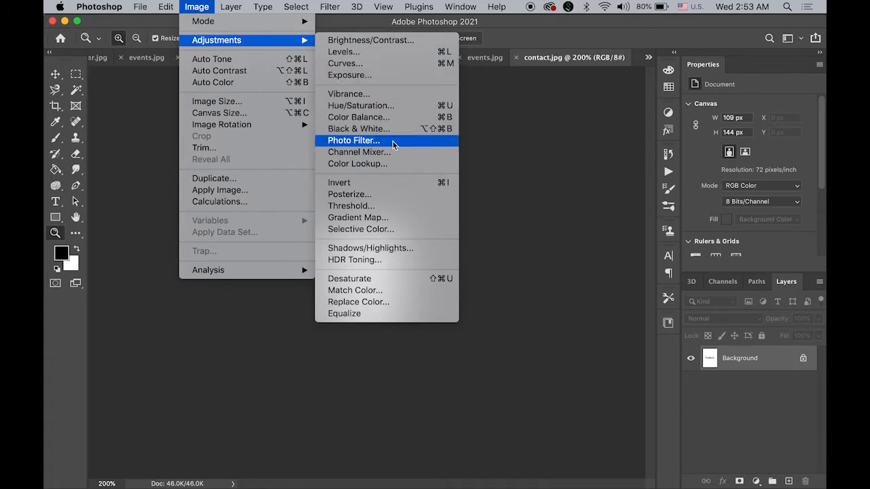
left_click(359, 152)
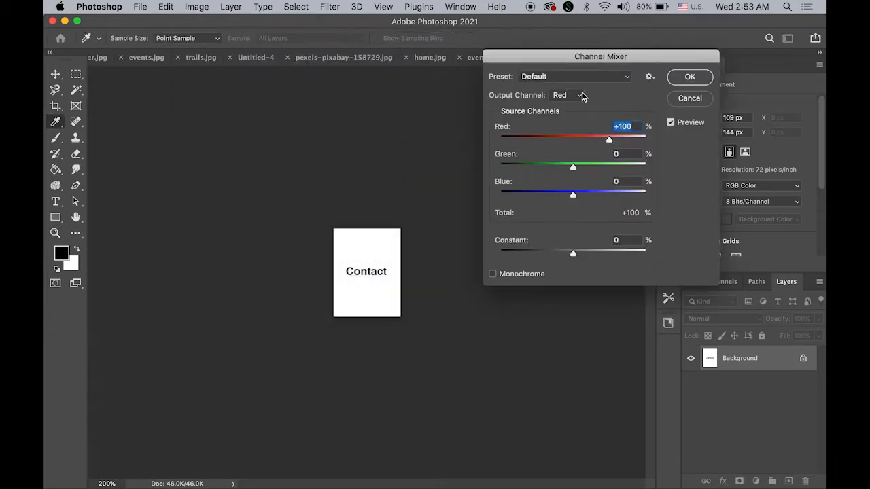
left_click(567, 95)
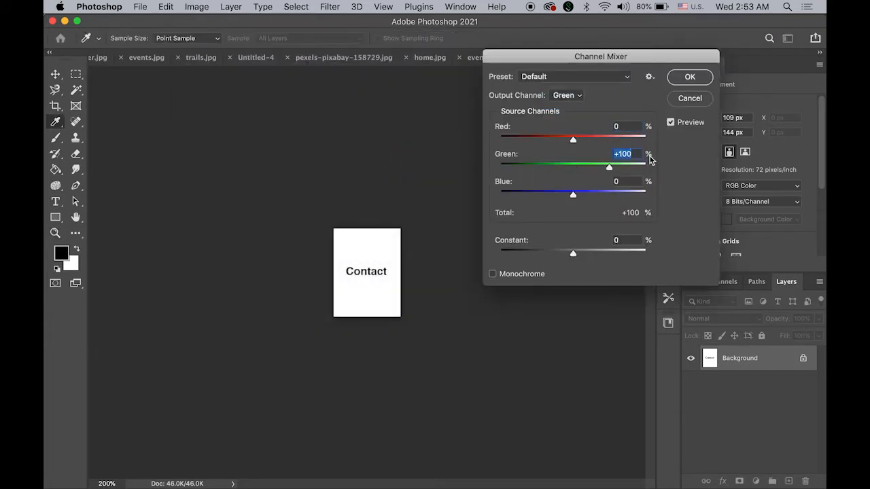
left_click_drag(608, 167, 590, 167)
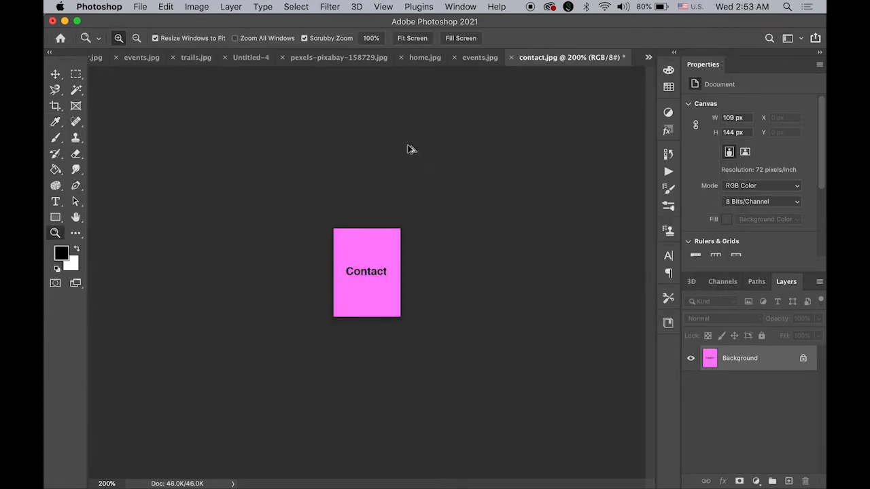
Export the pink Contact image for web, naming it contact2.jpg.
left_click(140, 6)
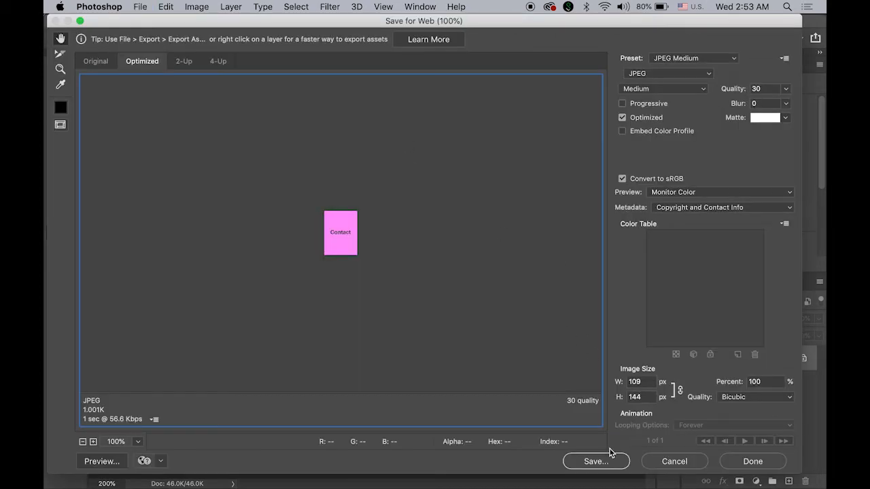
left_click(595, 462)
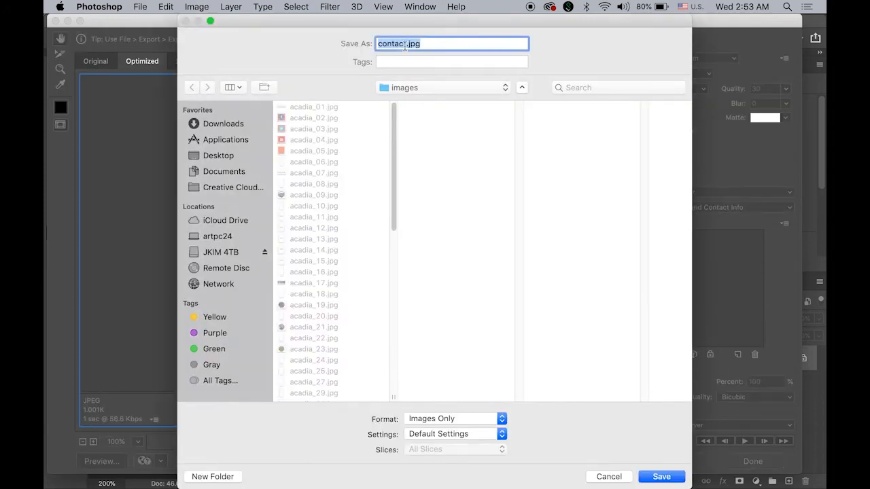
type("contact2.jpg")
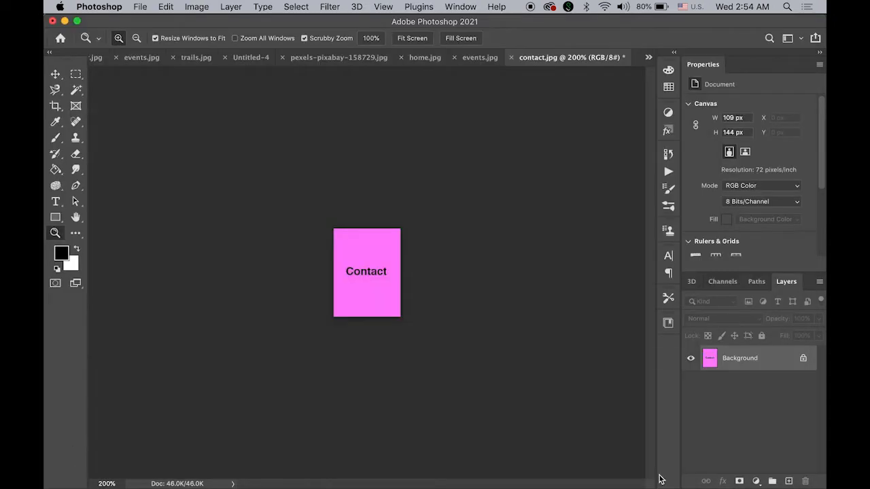
left_click(65, 459)
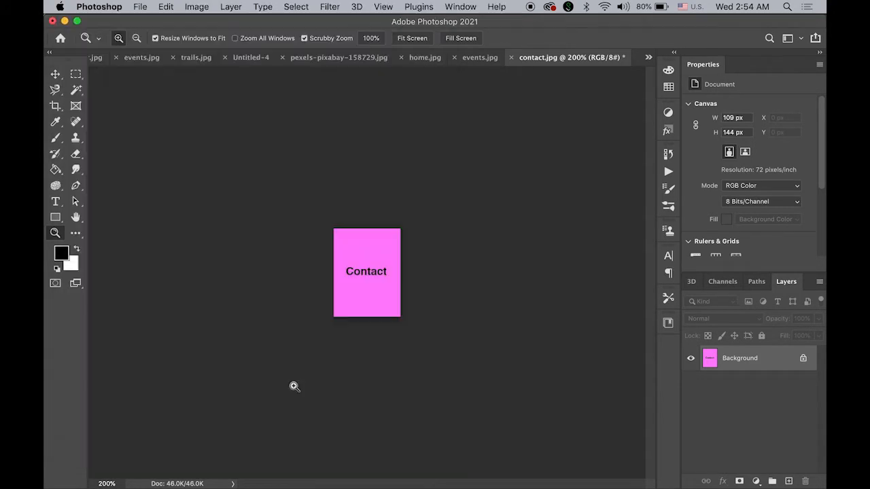
Tint gallery.jpg pink with Channel Mixer green output 50 and save it for web.
left_click(574, 57)
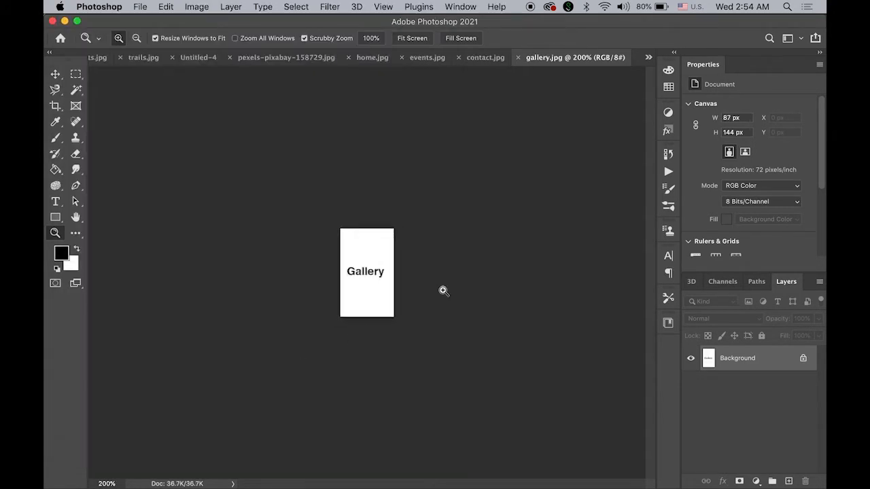
left_click(196, 6)
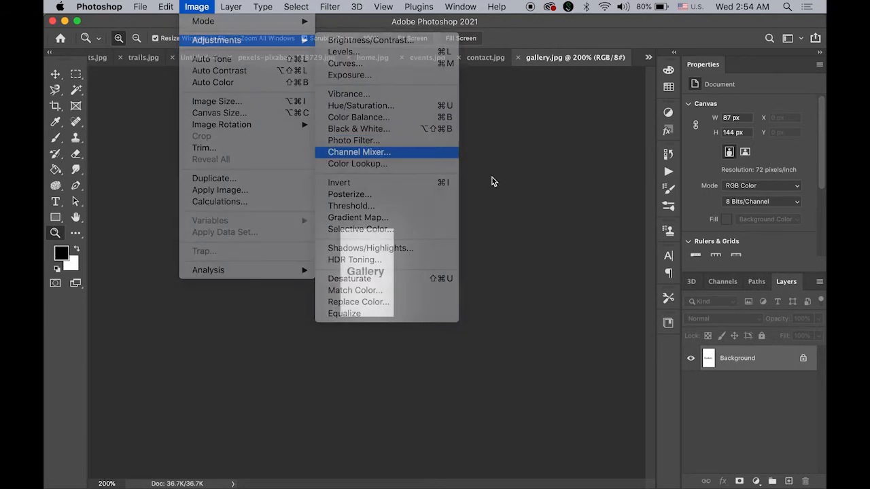
left_click(359, 152)
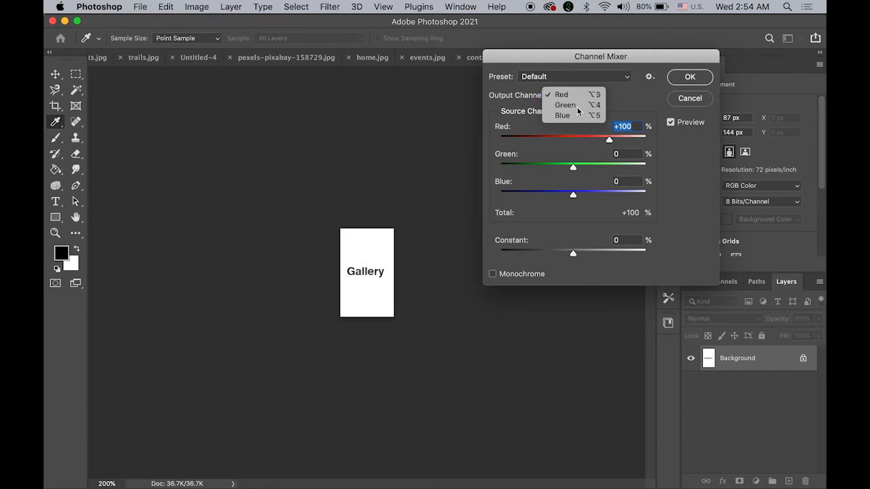
left_click(565, 105)
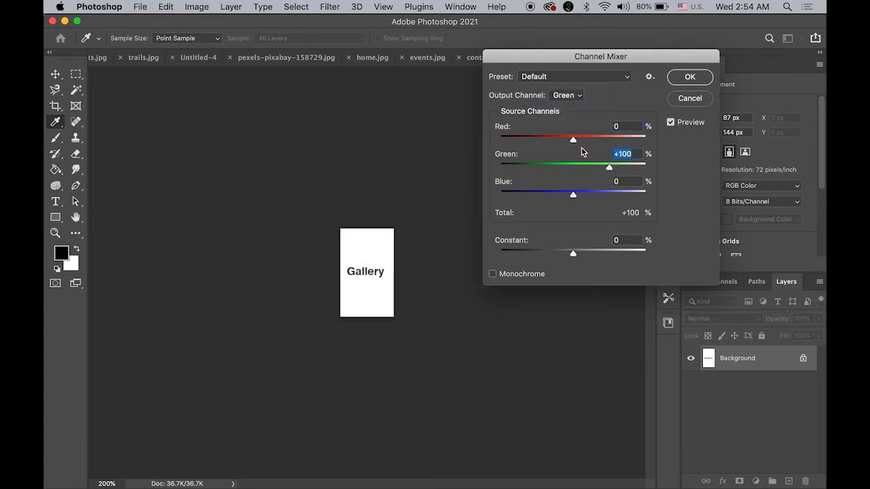
left_click(689, 76)
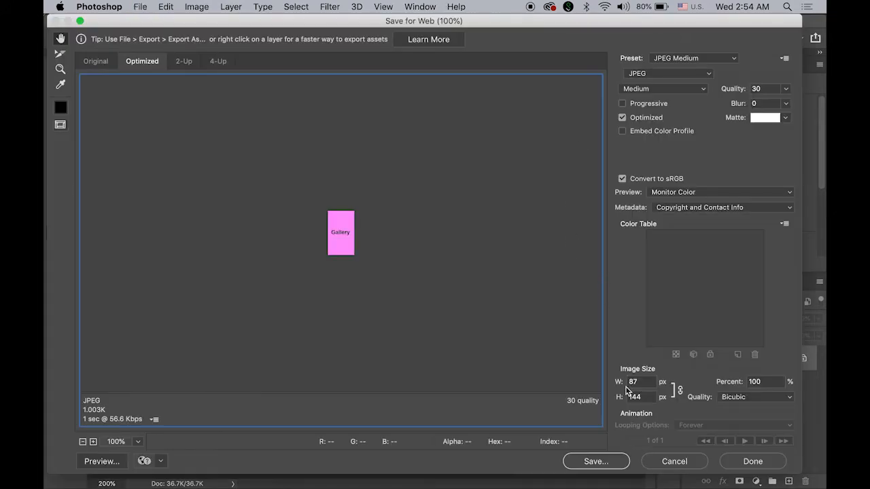
left_click(595, 462)
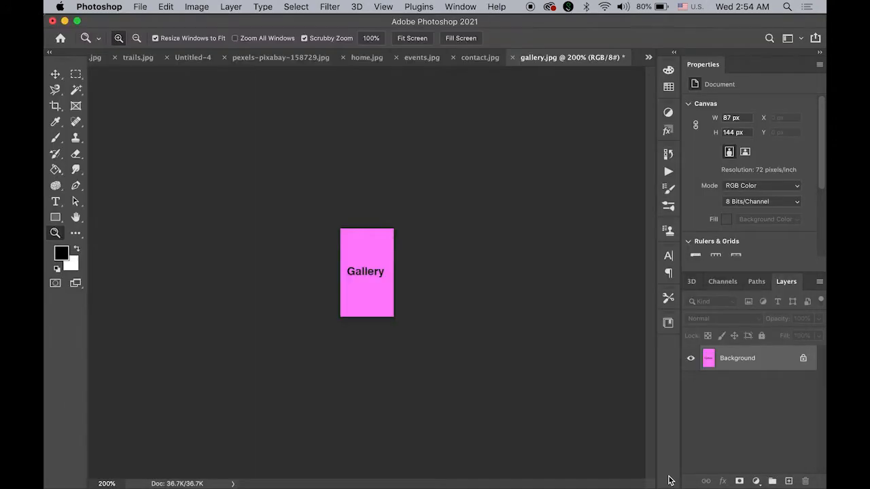
Open trails.jpg from the acadia images folder in Finder.
left_click(64, 455)
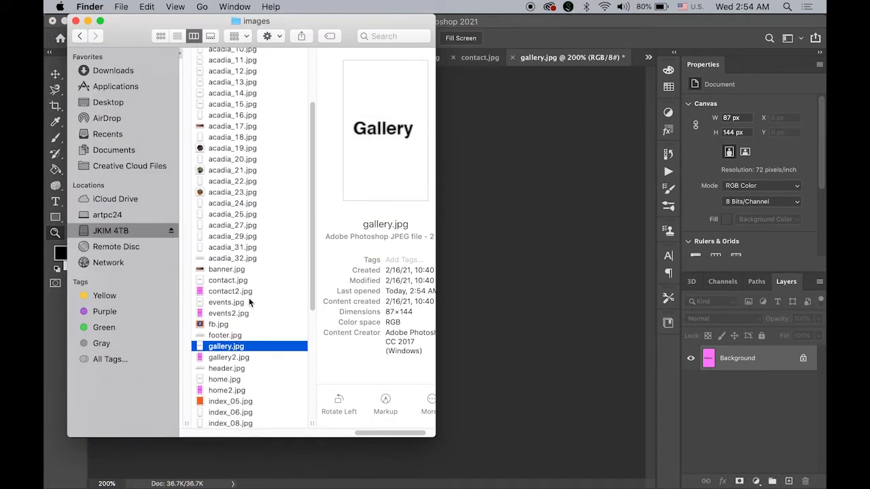
scroll("down", 3)
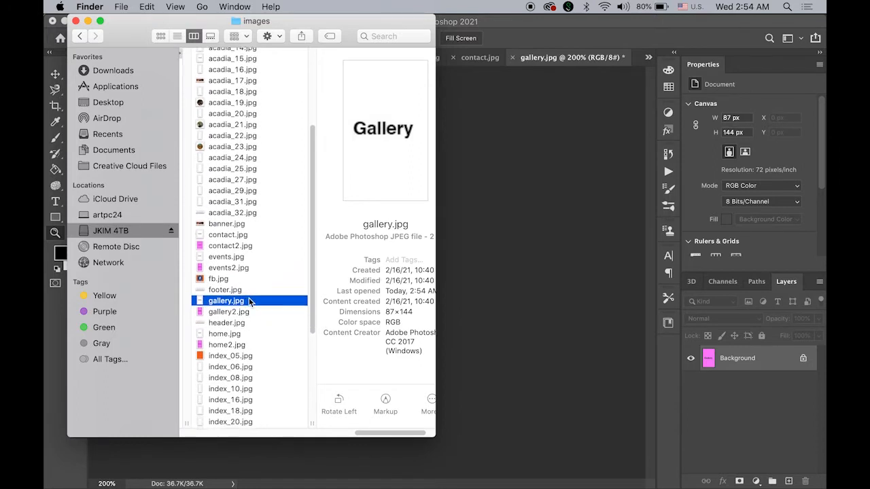
scroll("down", 3)
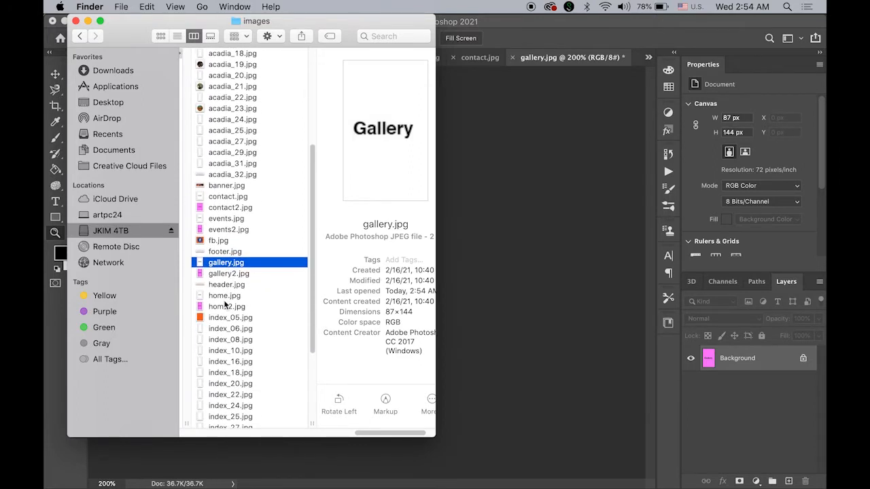
scroll("down", 3)
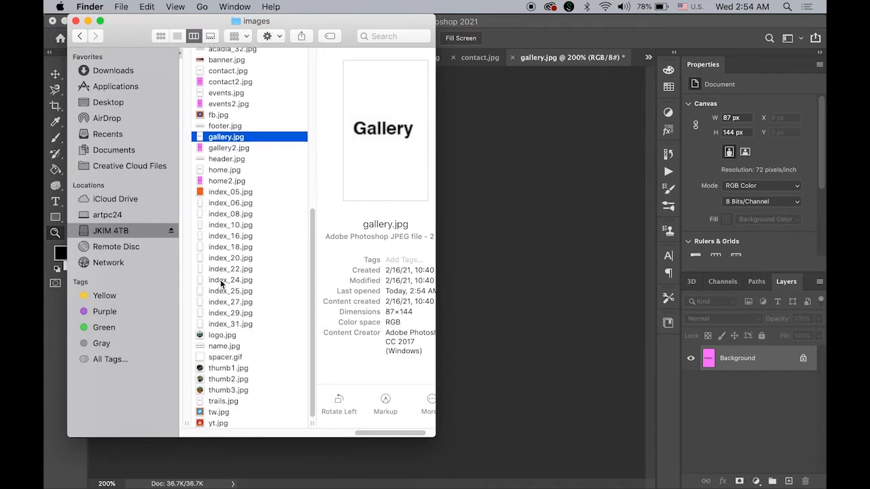
mouse_move(197, 405)
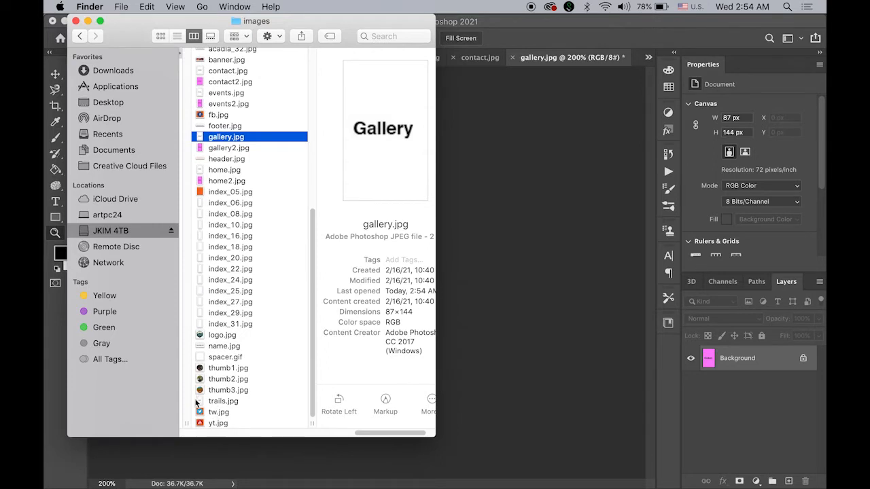
double_click(223, 401)
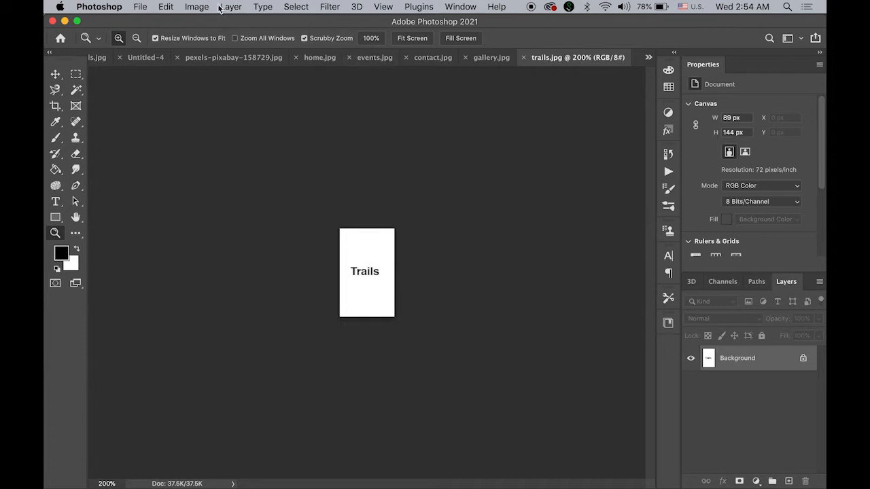
Tint trails.jpg pink with Channel Mixer green output 50 and export it for web.
left_click(196, 7)
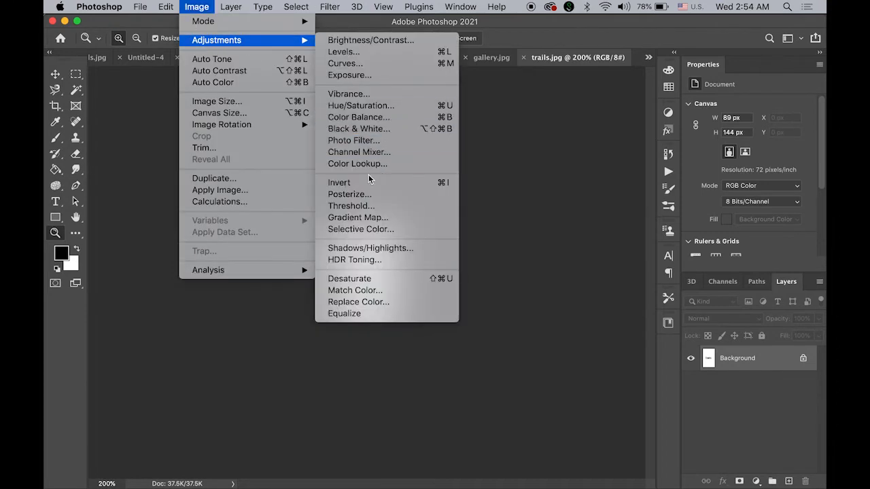
left_click(359, 152)
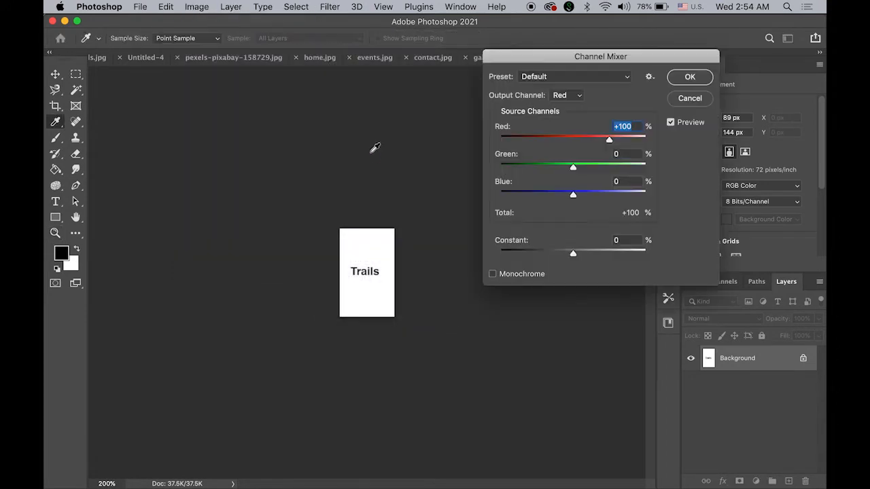
left_click(566, 95)
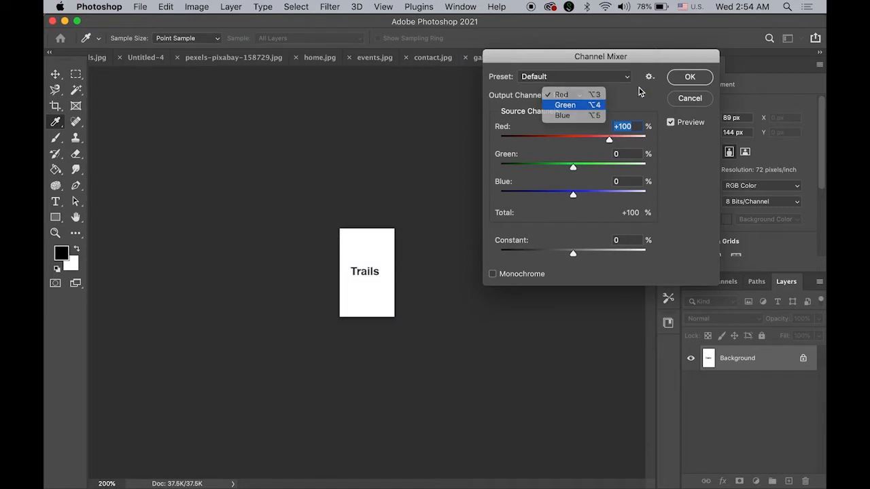
left_click(565, 104)
type("50")
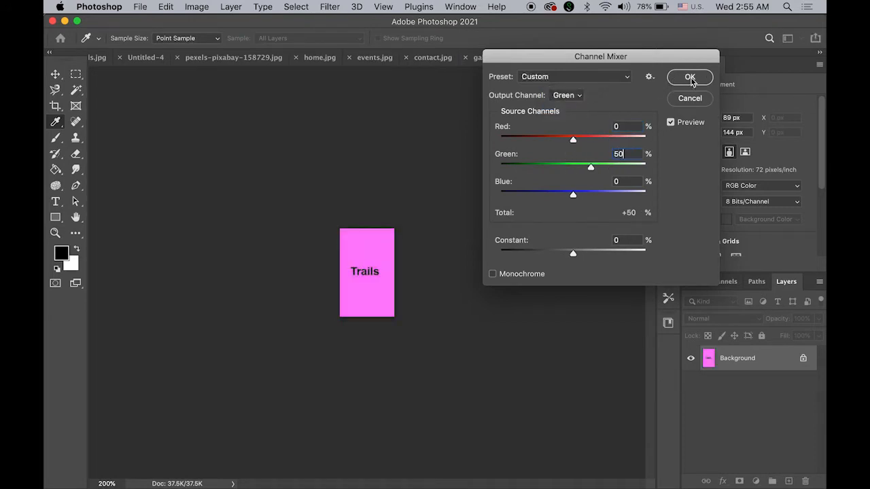
left_click(689, 76)
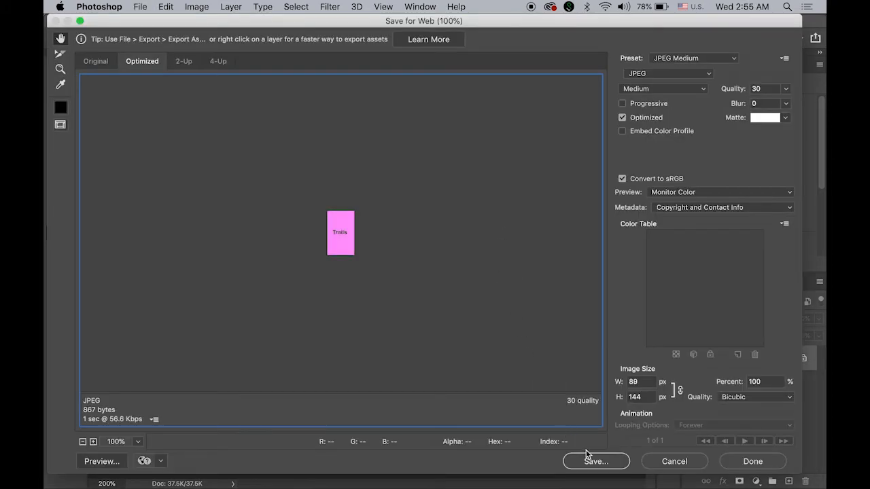
left_click(595, 462)
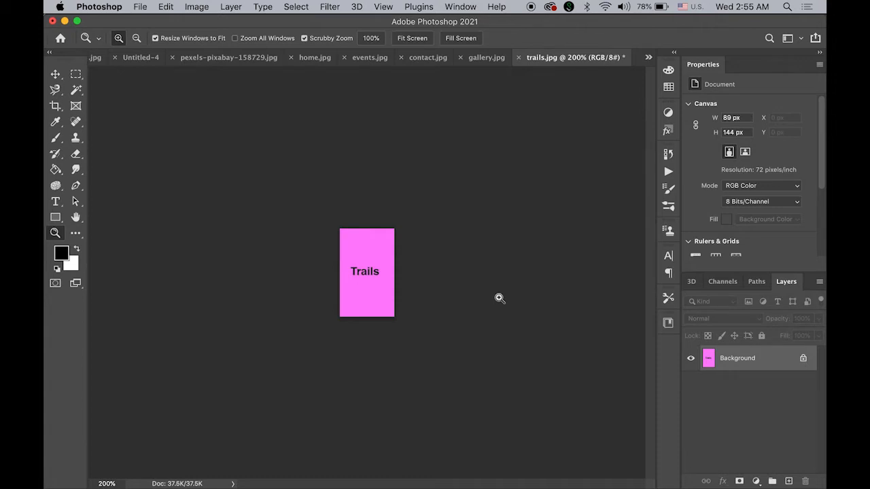
mouse_move(358, 455)
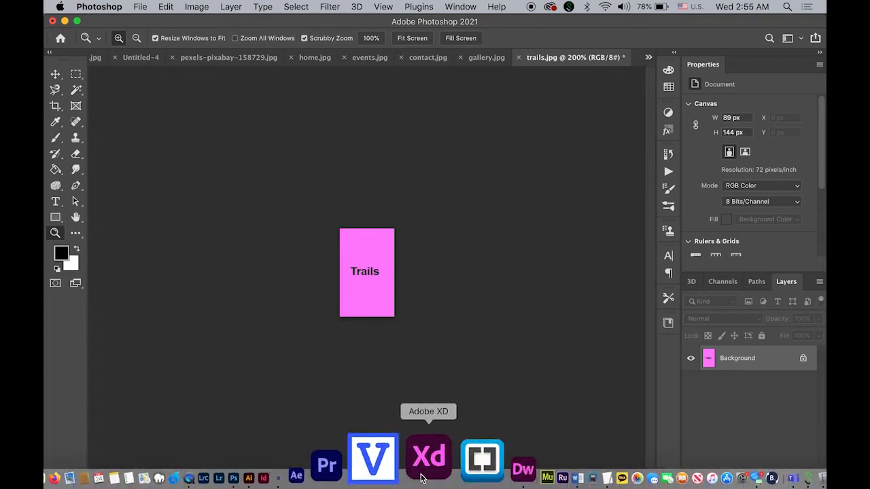
Switch back to the Acadia index.html page in Dreamweaver.
left_click(523, 467)
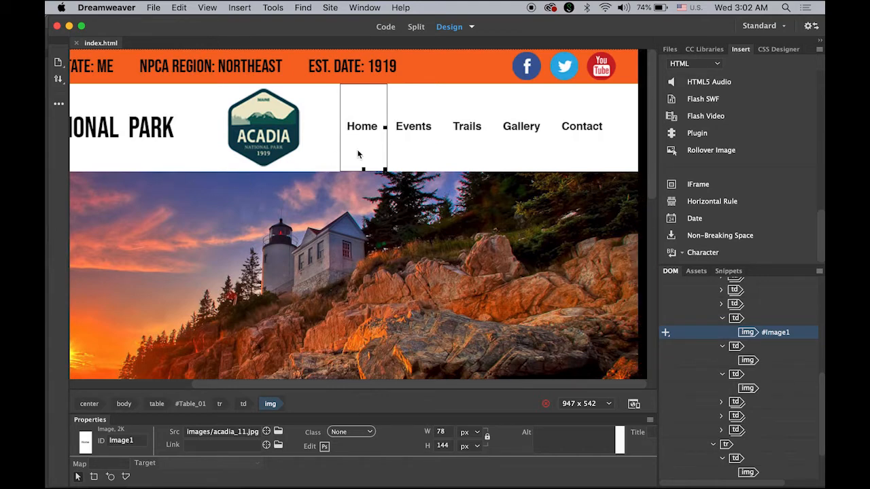
mouse_move(422, 198)
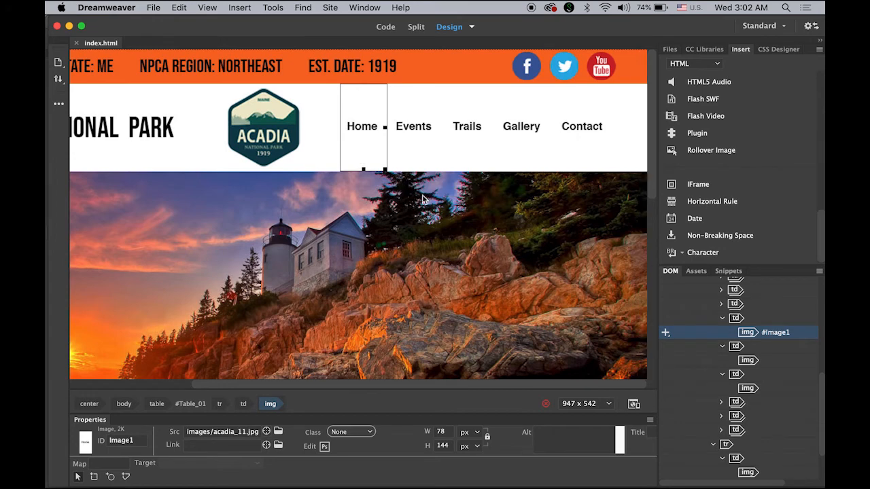
mouse_move(360, 133)
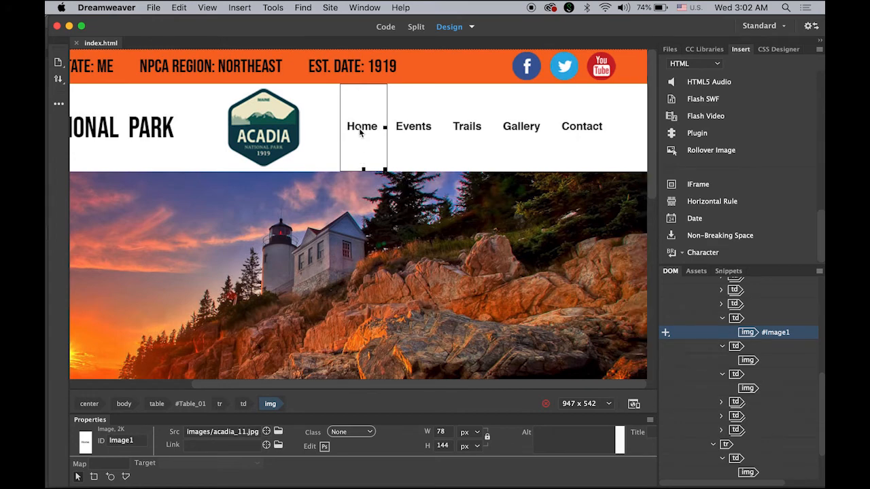
mouse_move(365, 157)
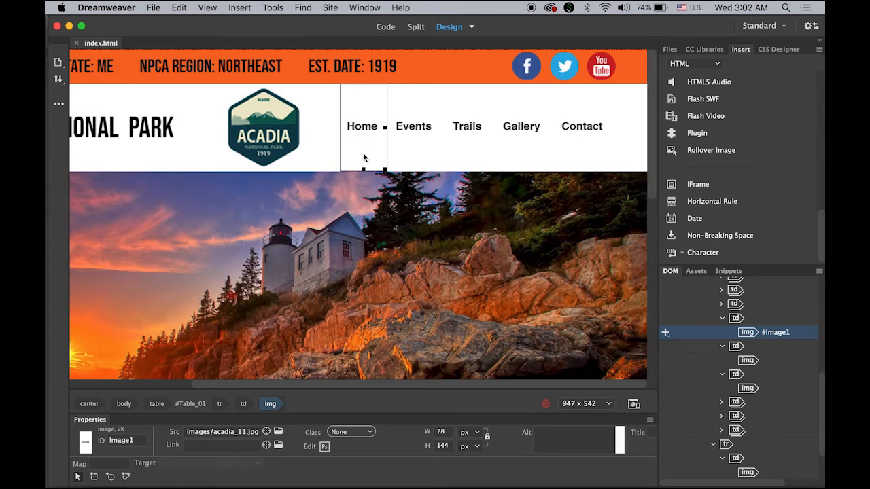
Remove the Home image's existing mouse-over Swap Image behaviour.
left_click(365, 8)
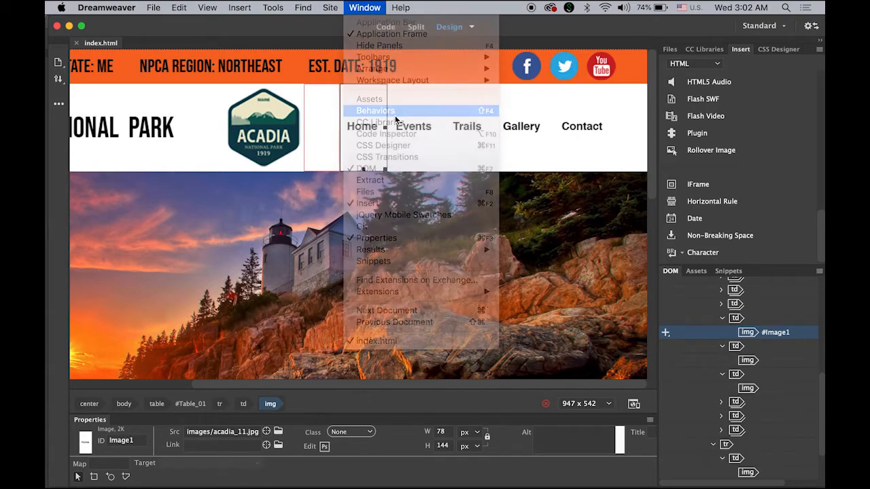
left_click(376, 110)
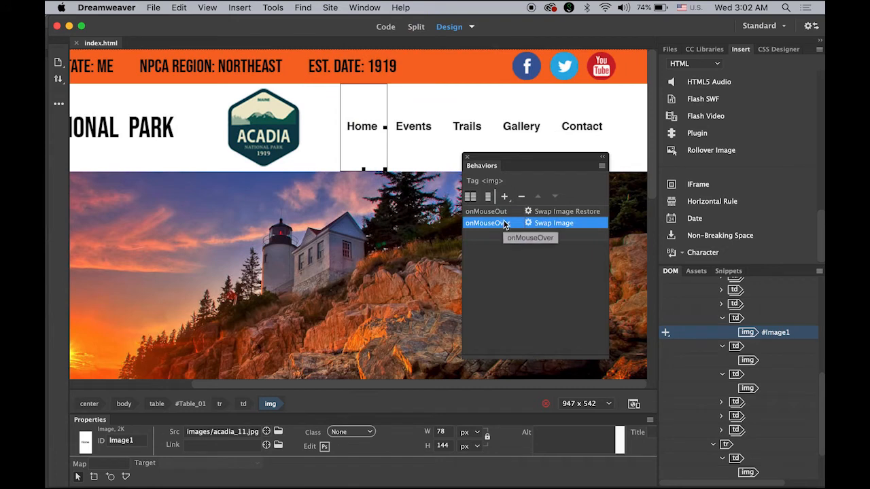
left_click(521, 197)
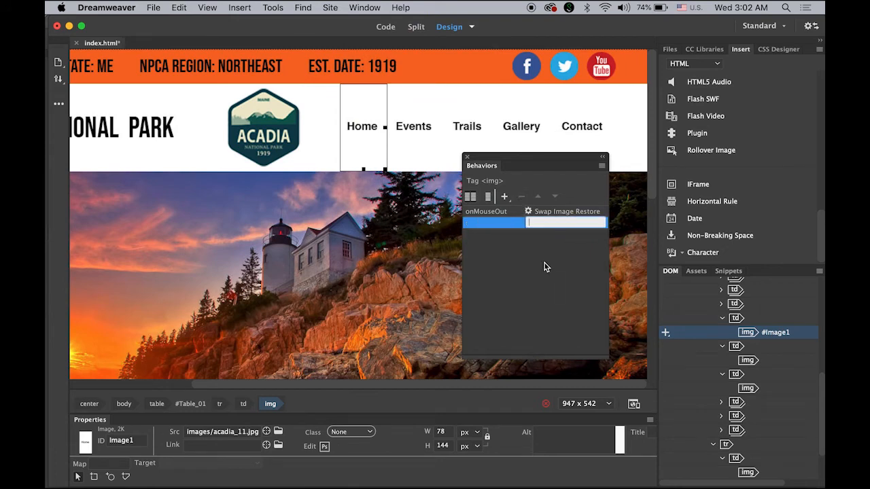
mouse_move(504, 196)
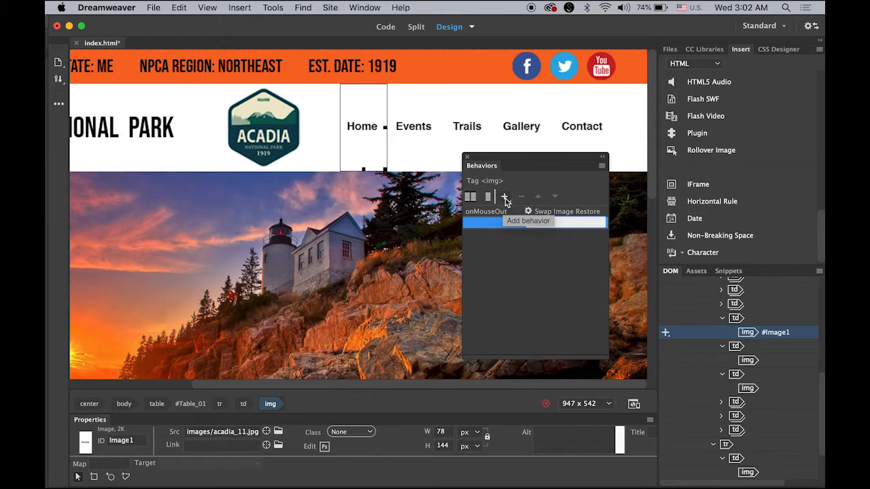
Add a Swap Image behaviour to Home using images/home2.jpg, restoring on mouse out.
left_click(504, 196)
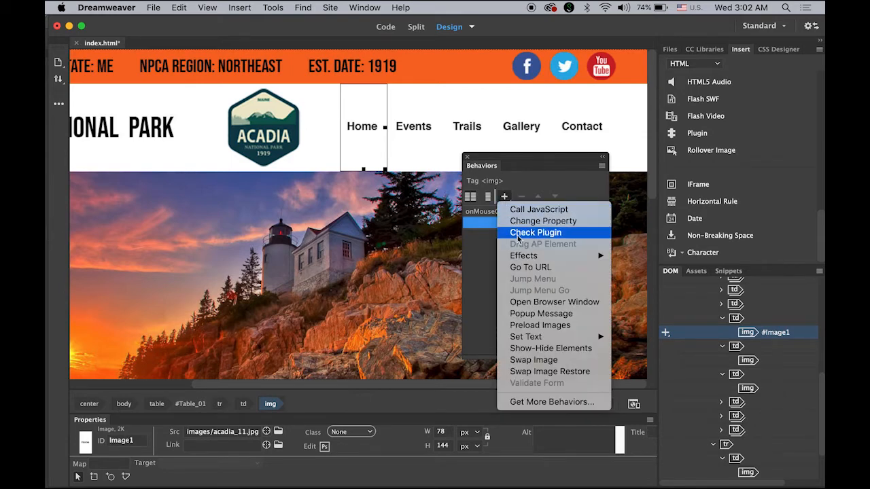
mouse_move(533, 359)
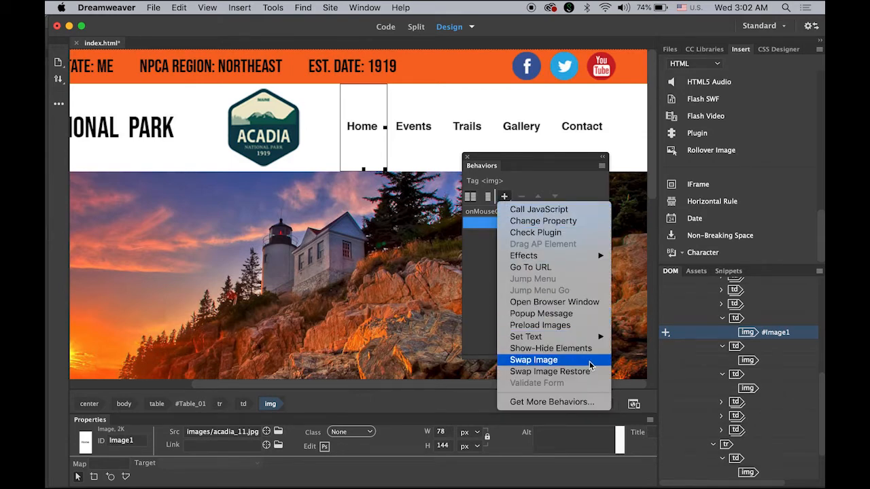
left_click(534, 359)
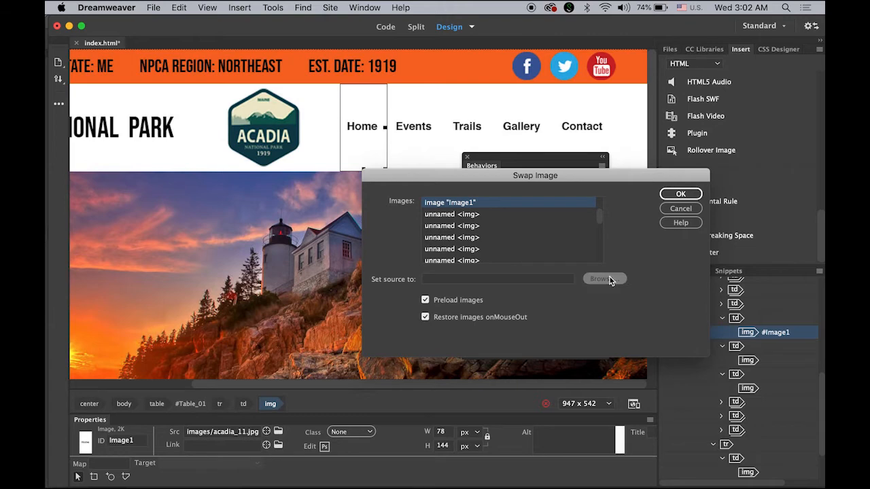
left_click(604, 278)
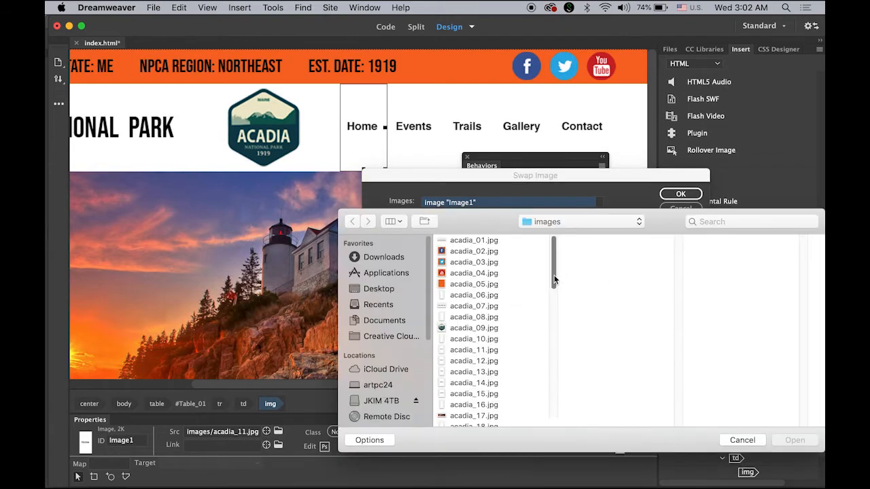
scroll("down", 3)
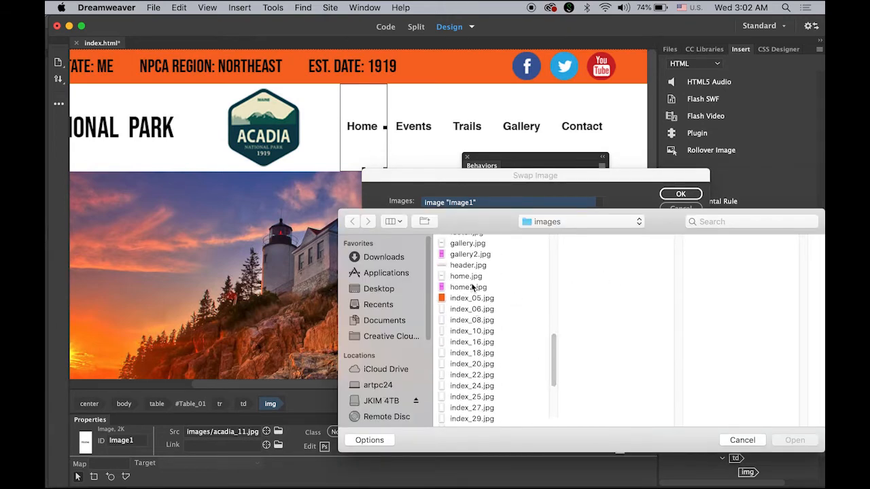
left_click(467, 287)
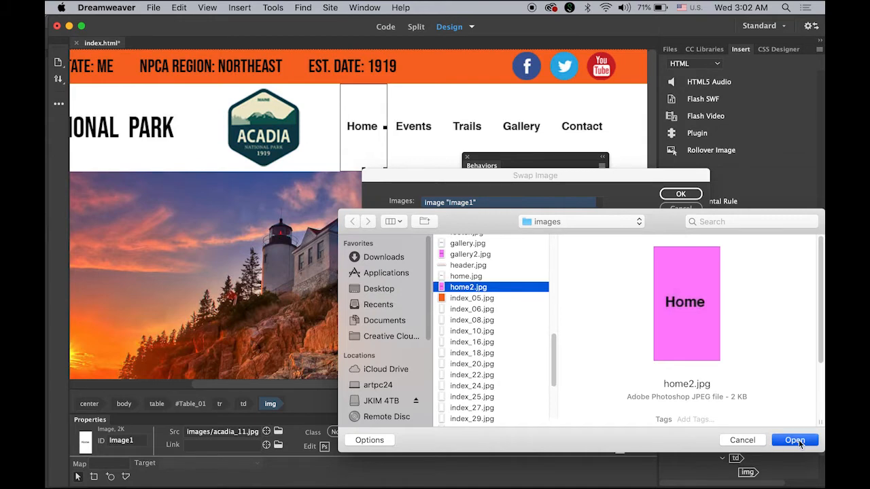
left_click(795, 440)
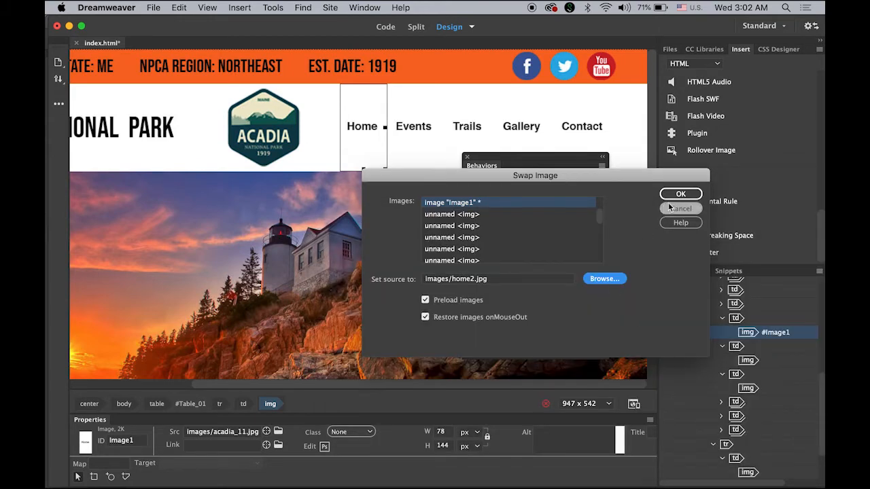
left_click(680, 193)
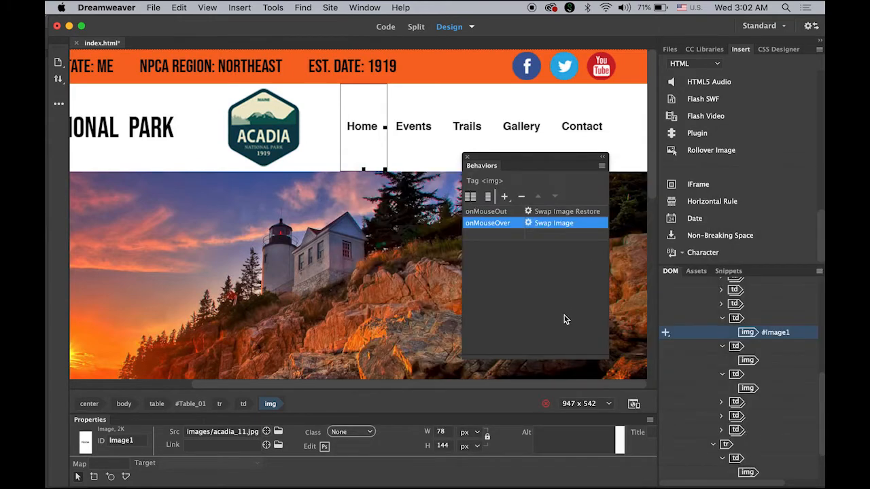
mouse_move(503, 262)
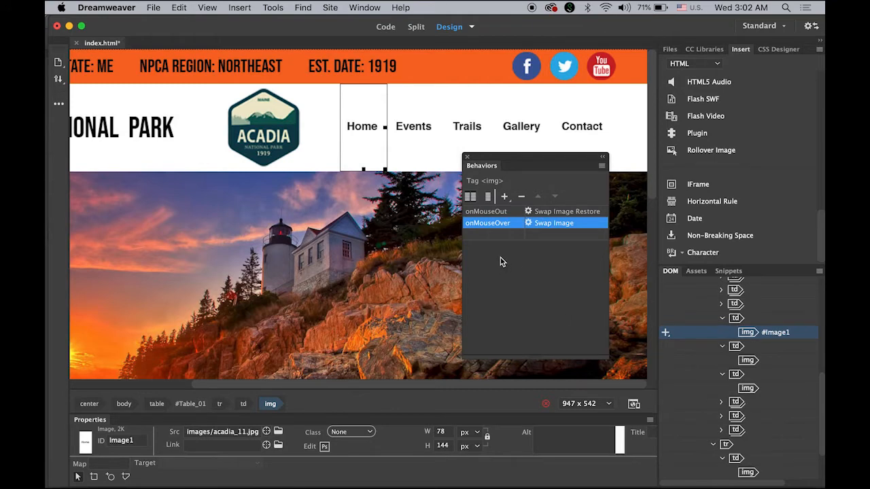
mouse_move(377, 178)
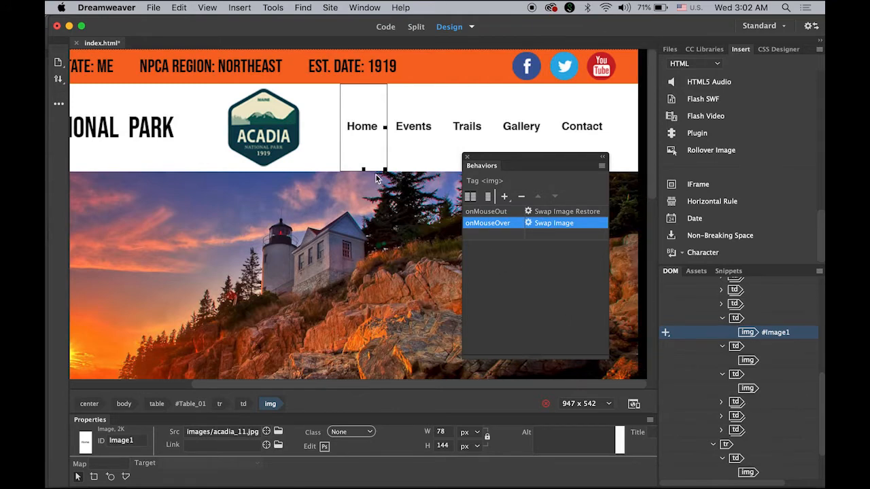
mouse_move(281, 177)
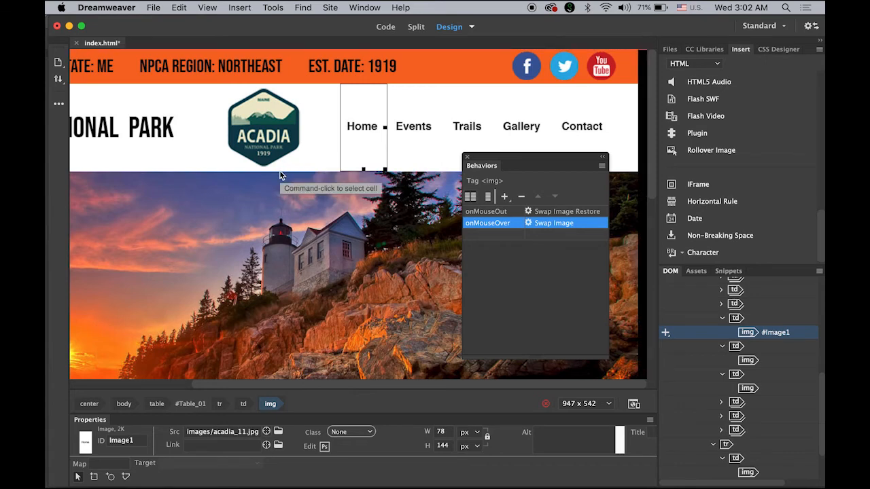
mouse_move(363, 138)
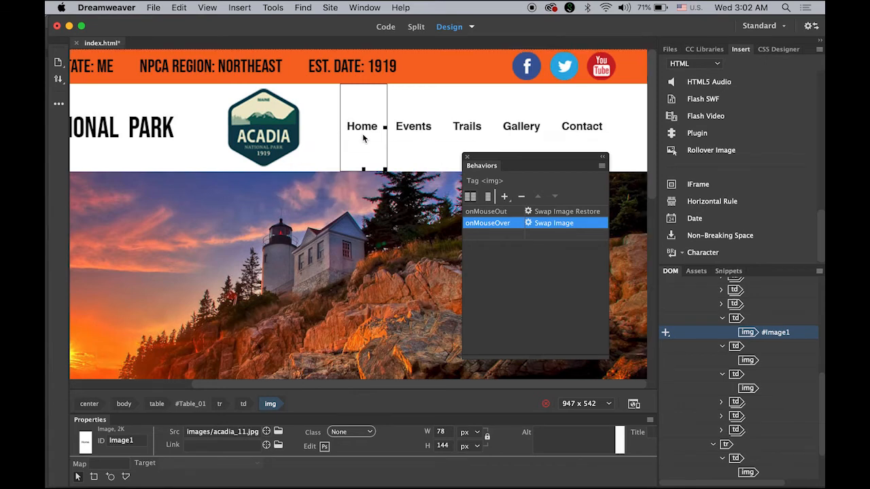
Save index.html with the new Home rollover.
left_click(152, 8)
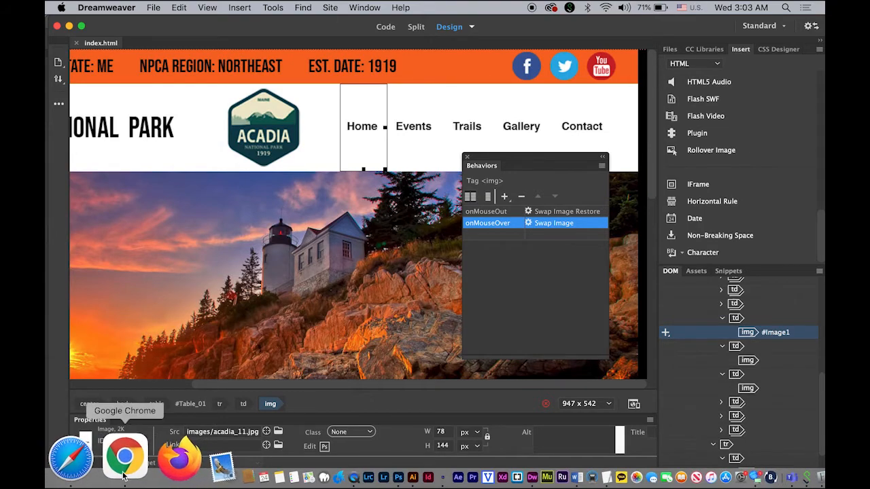
Preview the Acadia page in Chrome and hover Home to see it turn pink.
left_click(124, 455)
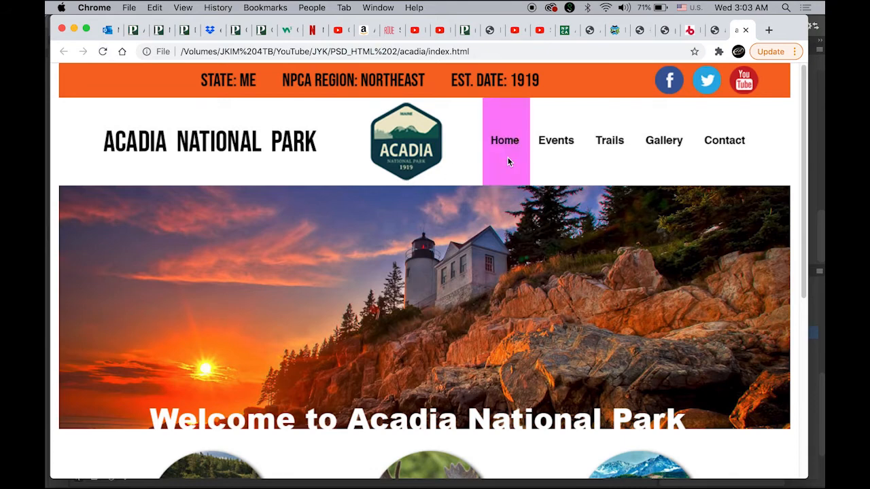
mouse_move(504, 168)
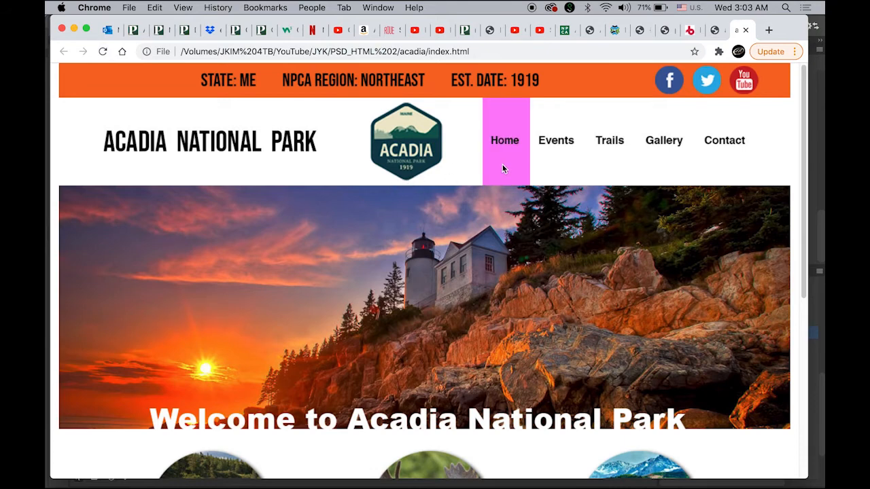
mouse_move(669, 143)
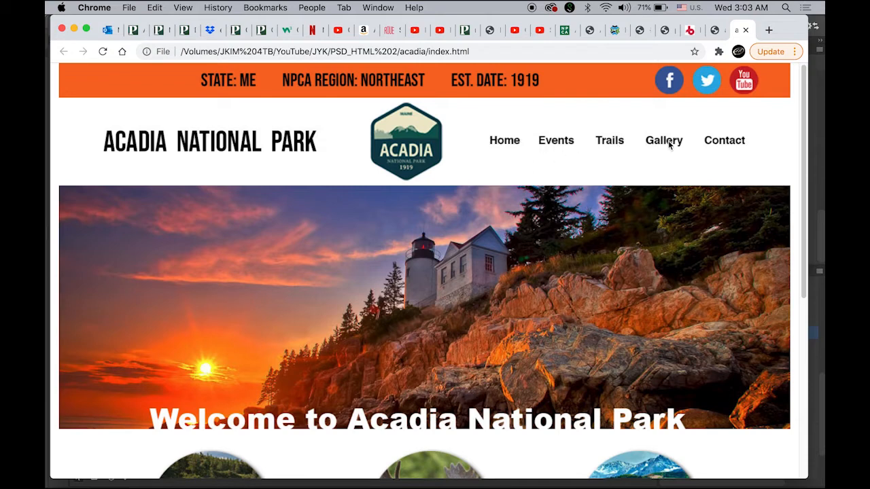
mouse_move(733, 145)
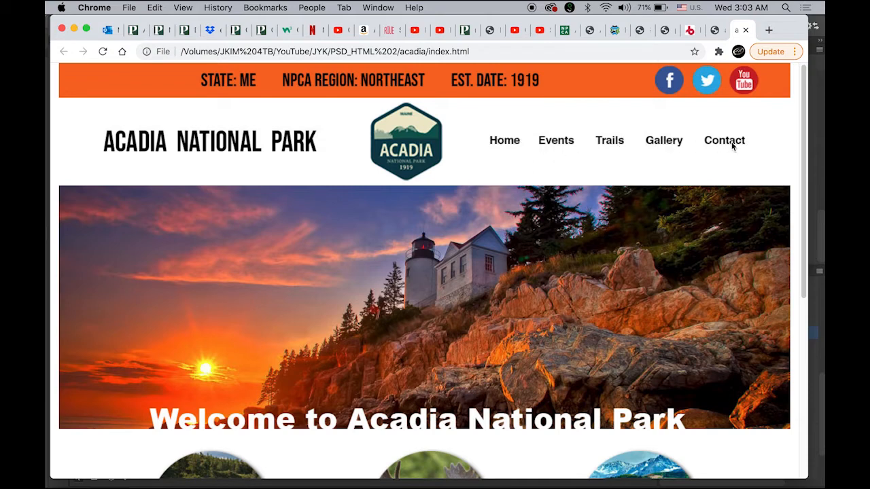
mouse_move(815, 367)
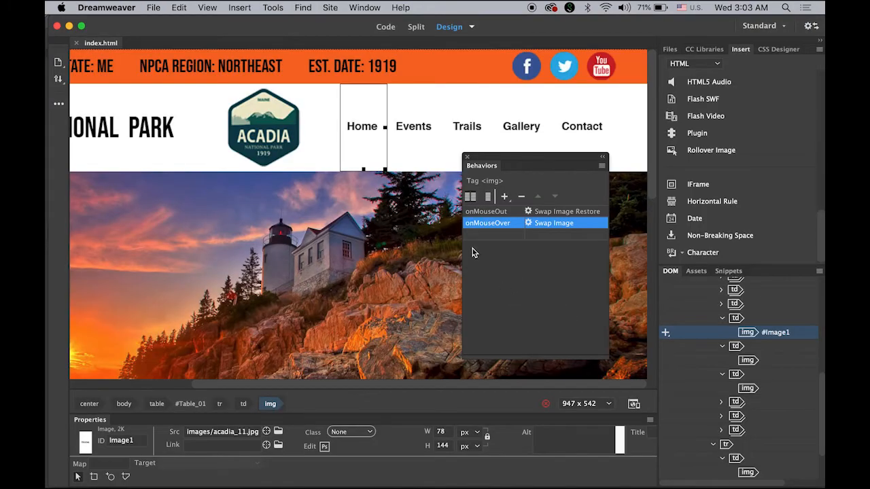
Add a Swap Image behaviour to the Events image using events2.jpg.
left_click(413, 126)
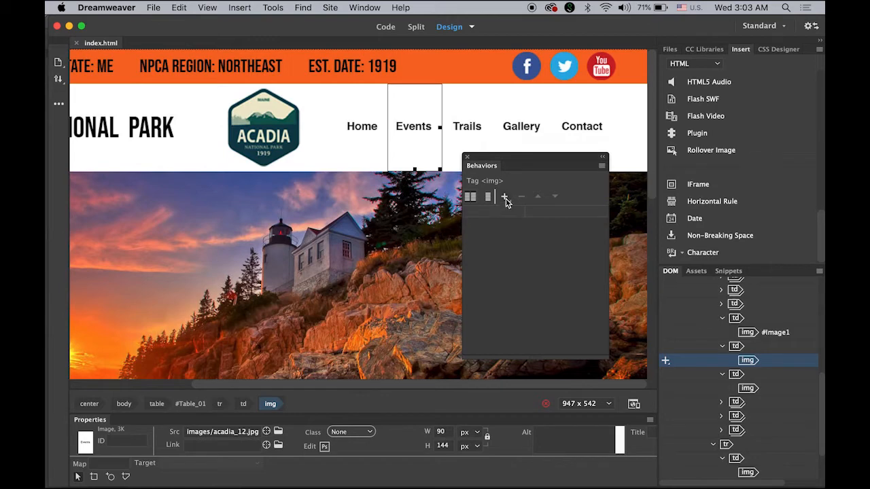
left_click(504, 196)
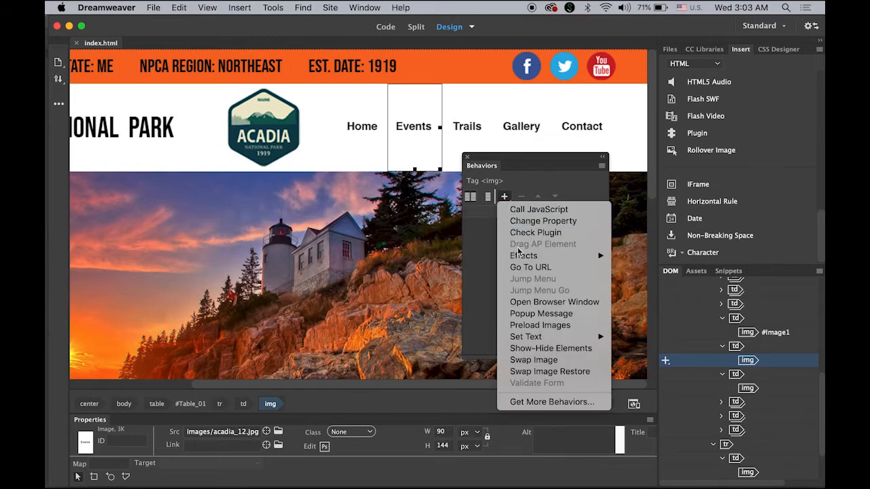
left_click(533, 359)
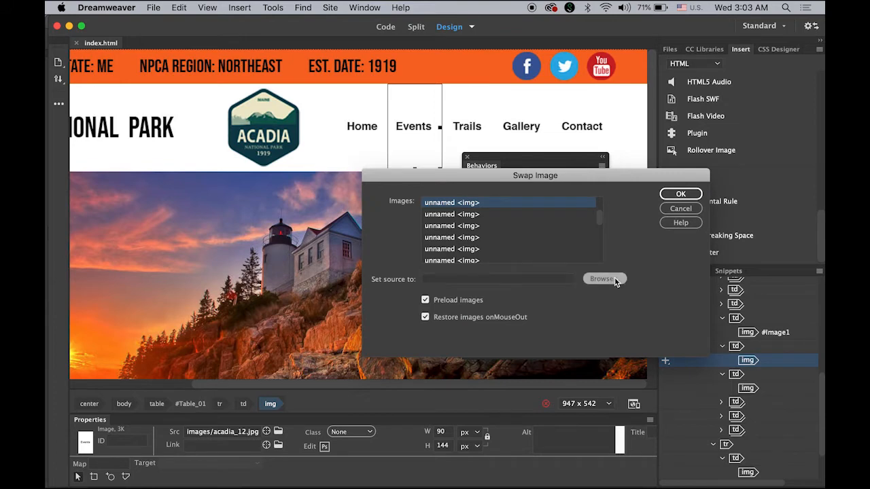
left_click(601, 279)
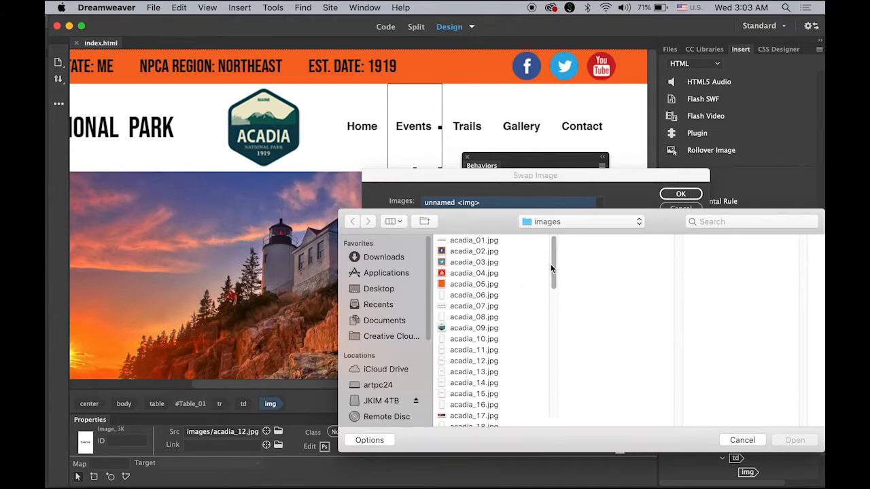
scroll("down", 3)
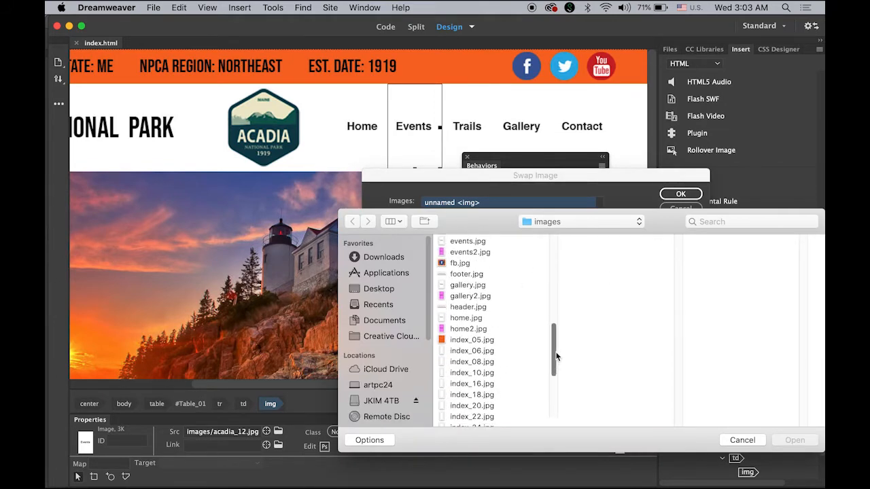
left_click(470, 252)
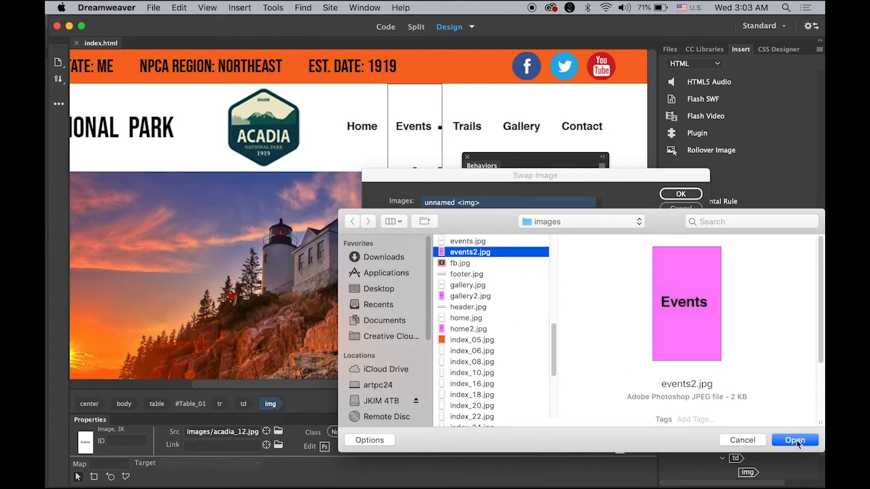
left_click(793, 440)
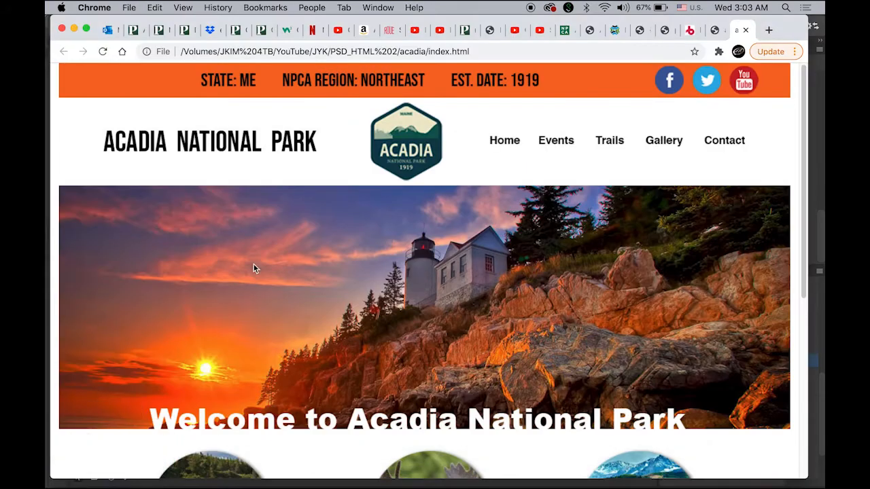
mouse_move(482, 268)
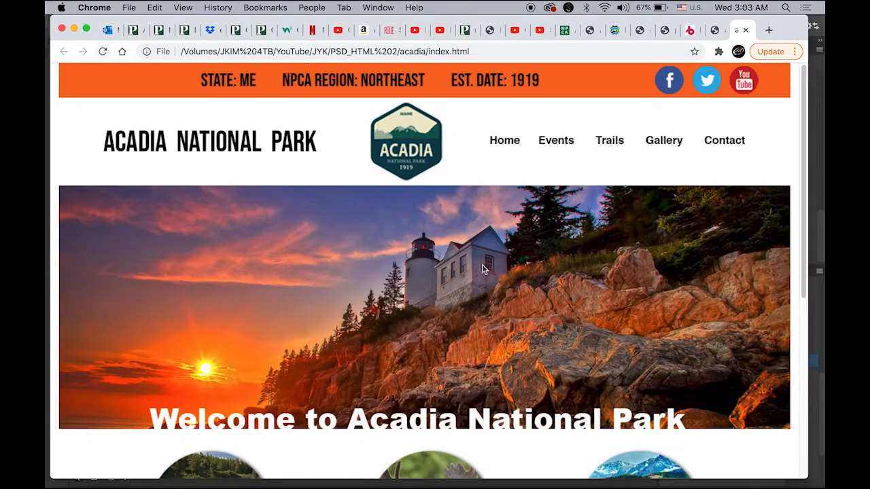
mouse_move(474, 156)
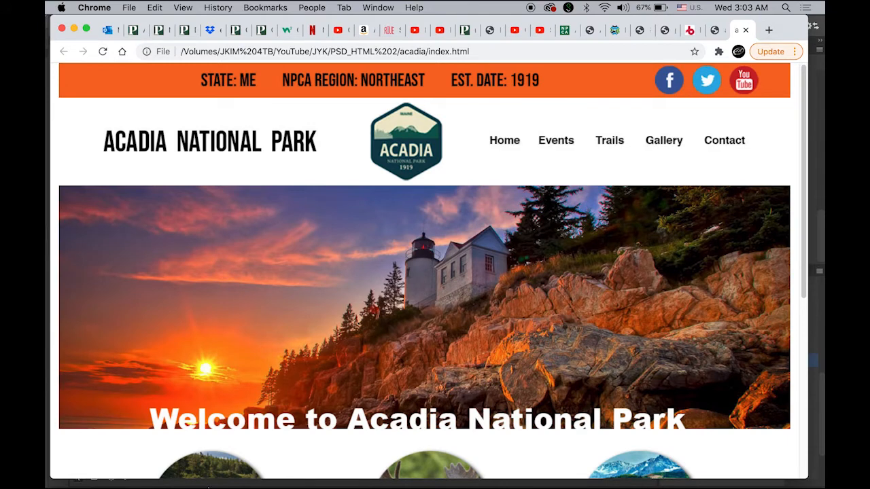
mouse_move(161, 482)
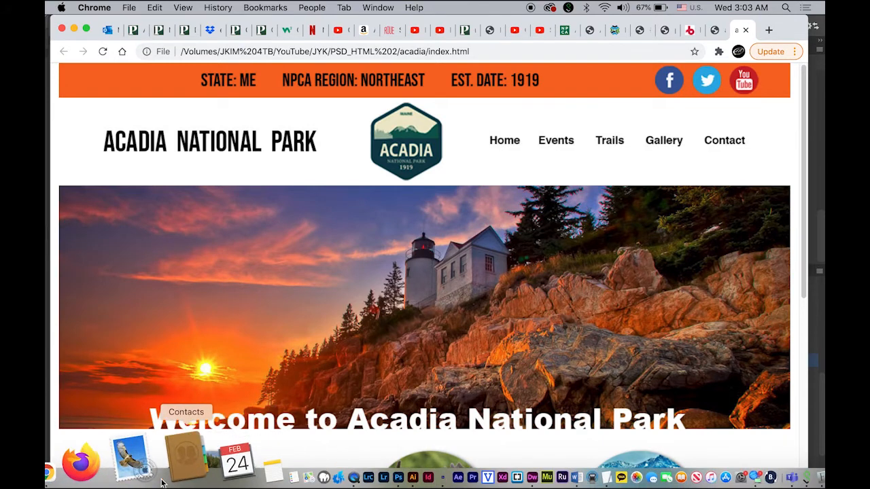
mouse_move(354, 462)
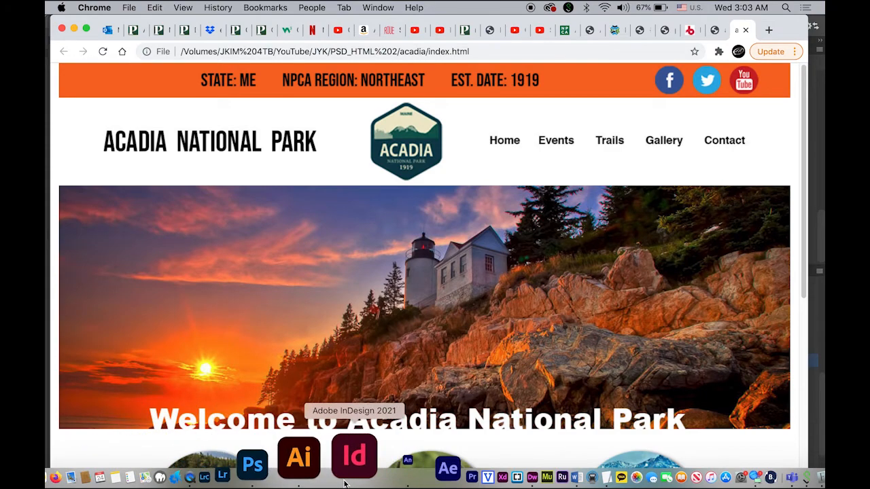
mouse_move(437, 456)
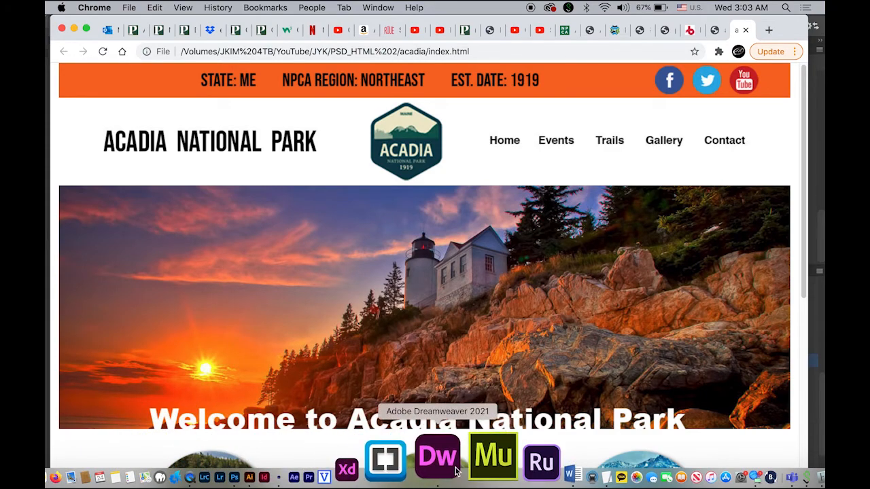
Add a Swap Image behaviour to the Trails image using trails2.jpg.
left_click(437, 456)
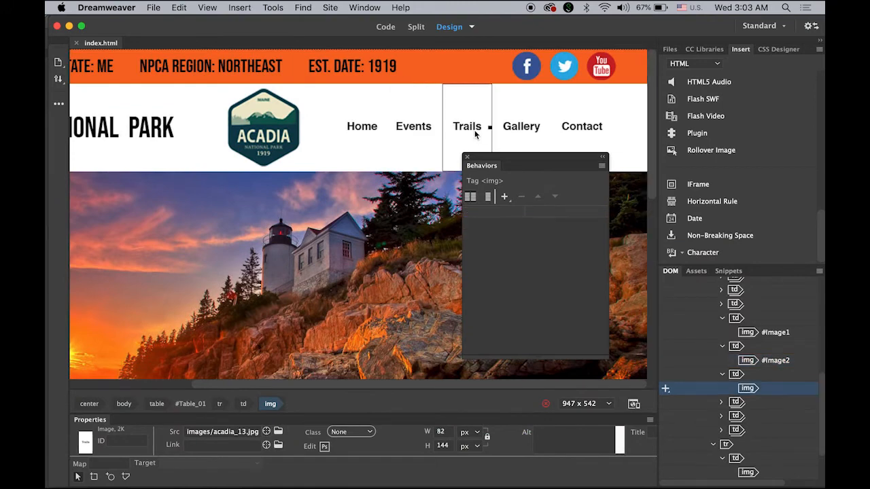
left_click(504, 196)
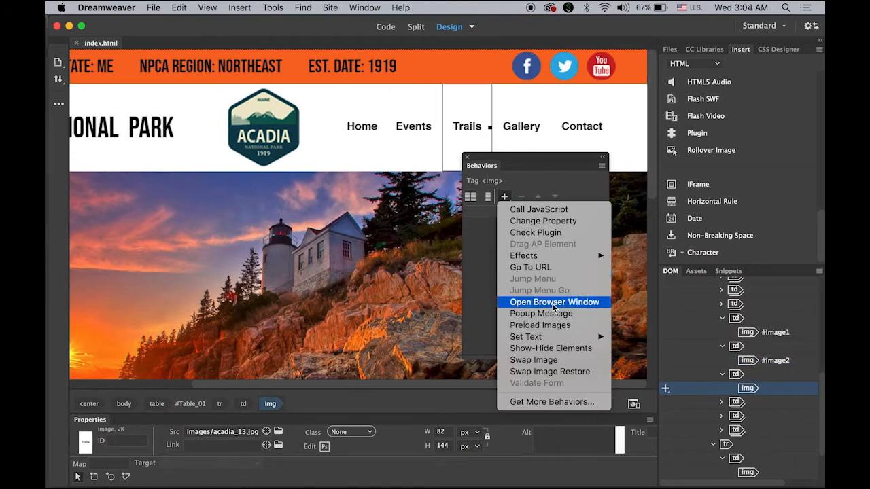
left_click(533, 359)
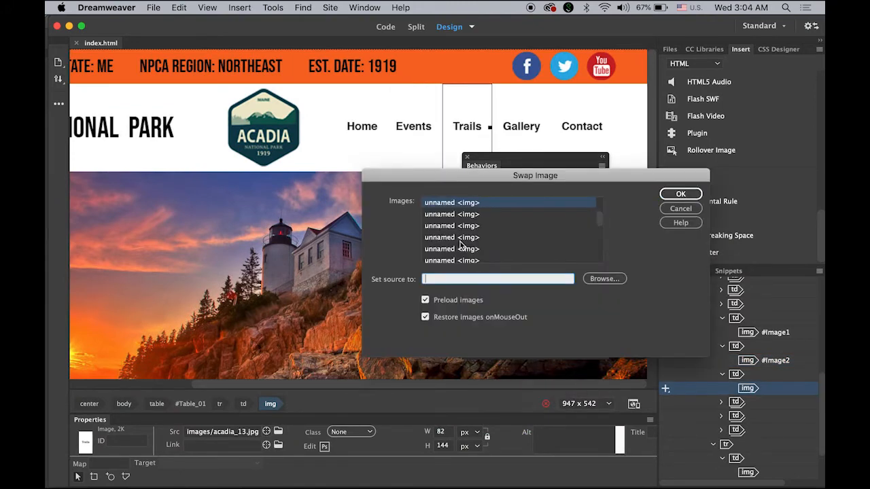
left_click(603, 279)
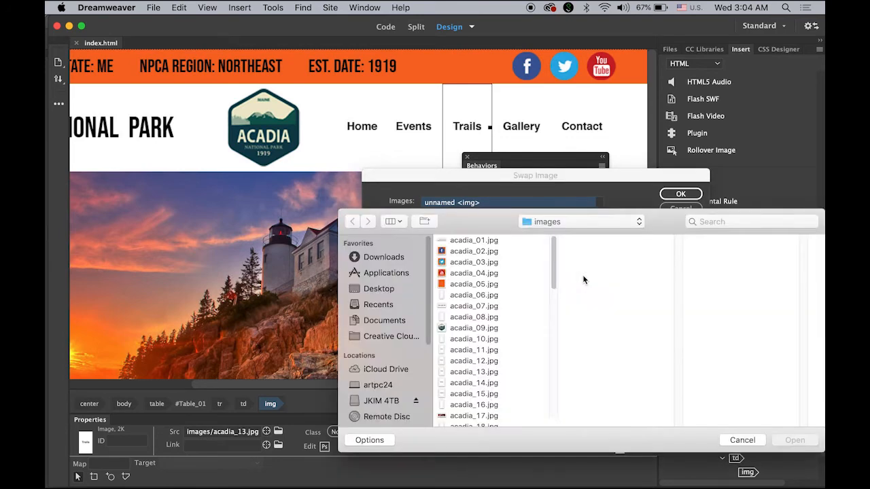
scroll("down", 3)
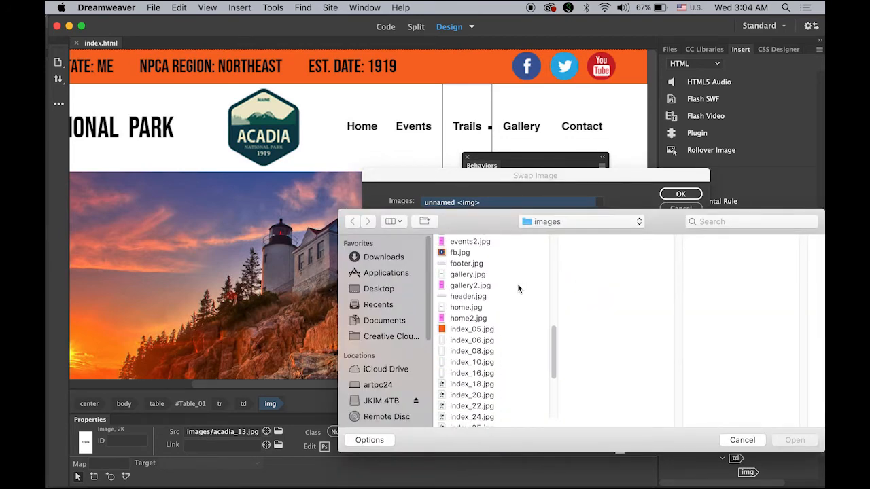
scroll("down", 3)
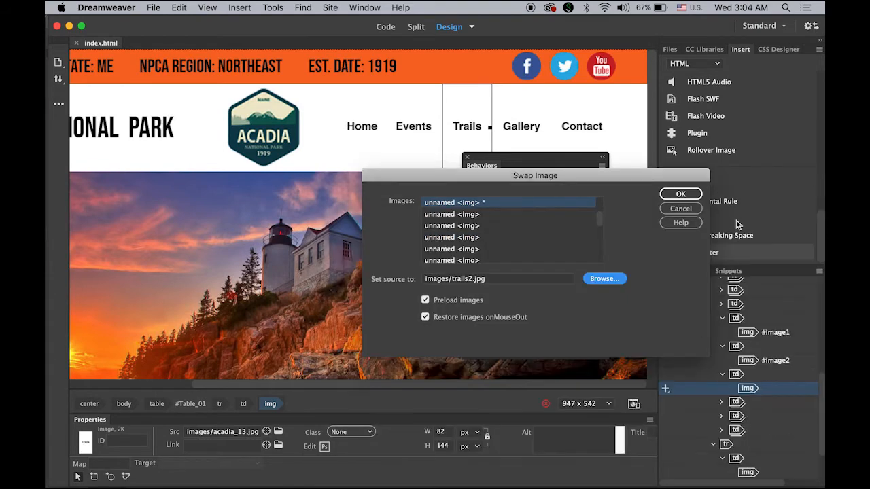
left_click(680, 194)
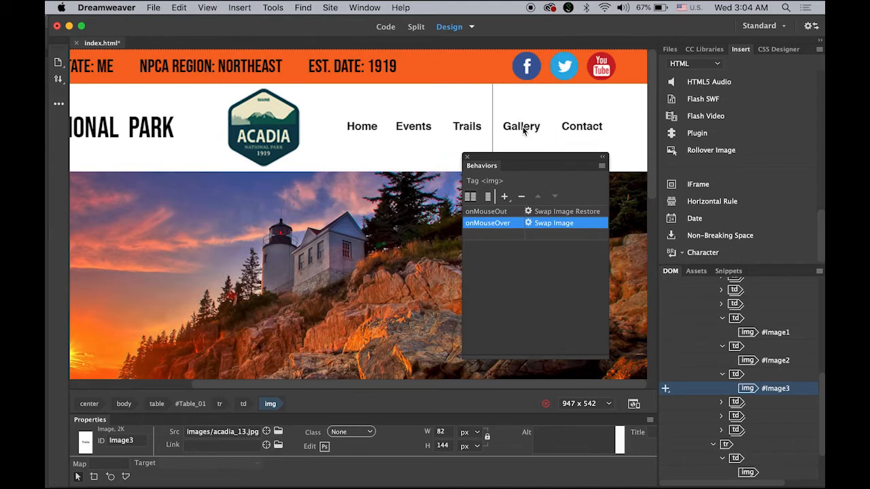
Add a Swap Image behaviour to the Gallery image using gallery2.jpg.
left_click(504, 196)
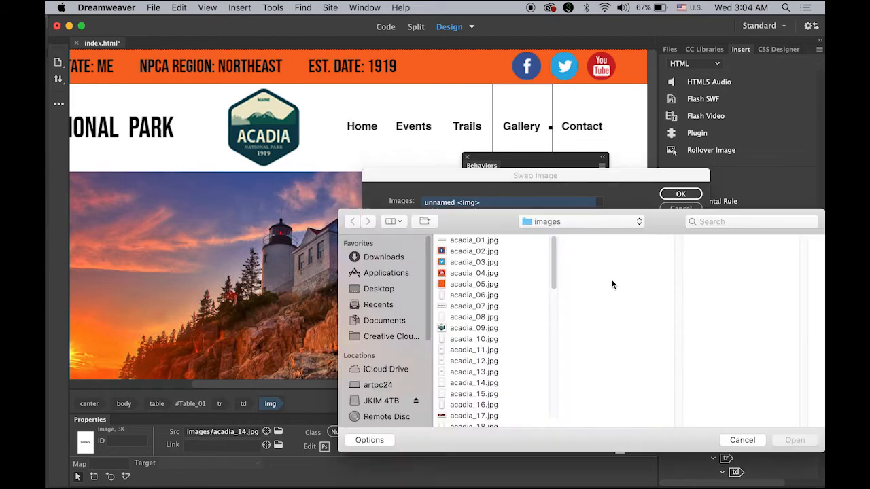
scroll("down", 3)
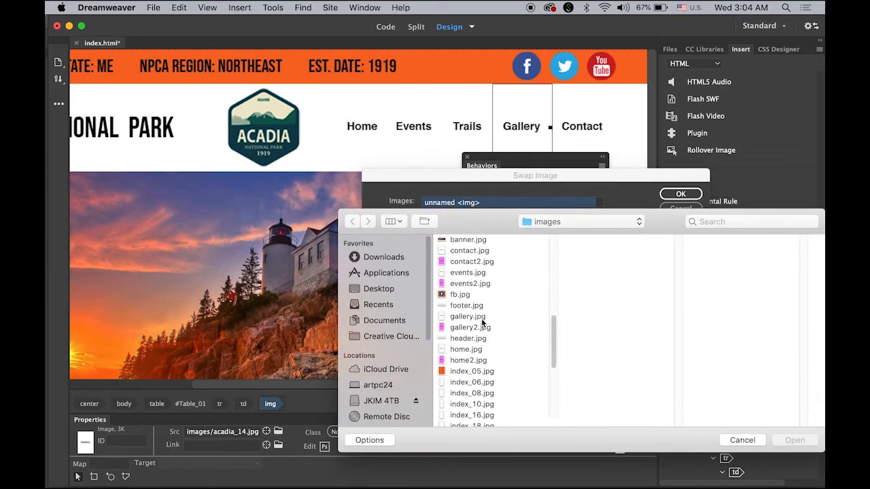
left_click(469, 326)
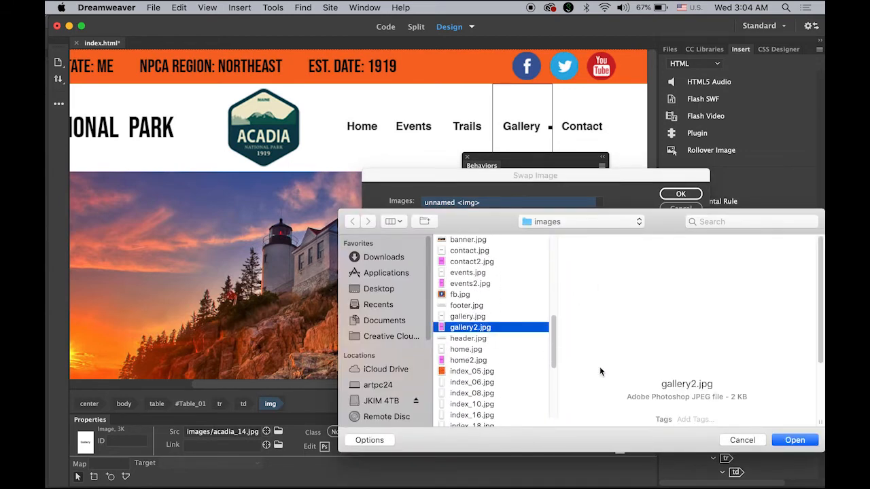
left_click(794, 439)
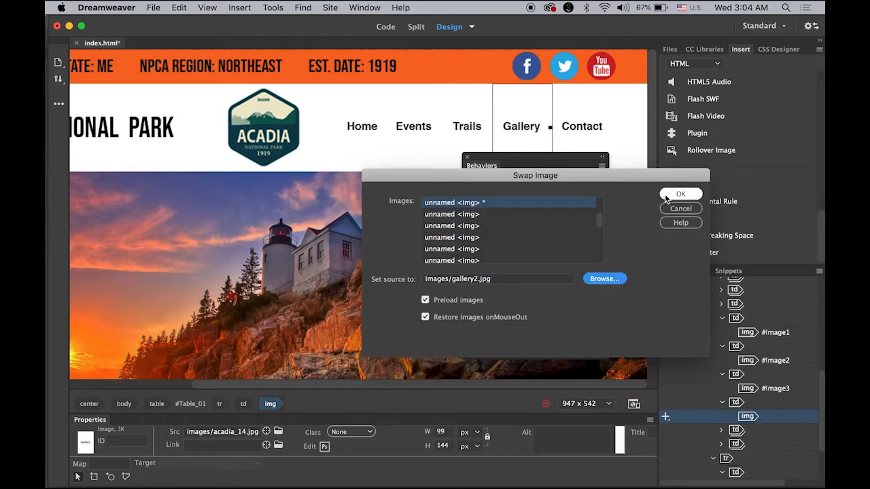
left_click(680, 193)
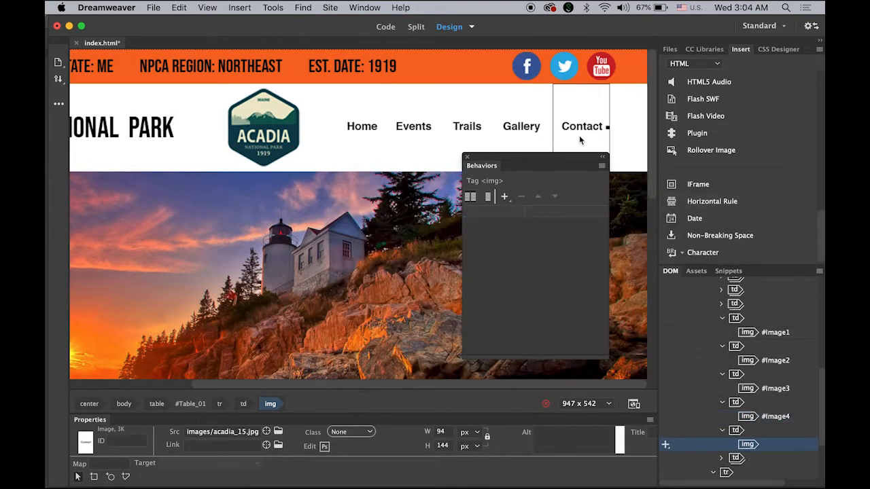
Give Contact a Swap Image to contact2.jpg, save the page, and preview in Chrome.
left_click(505, 197)
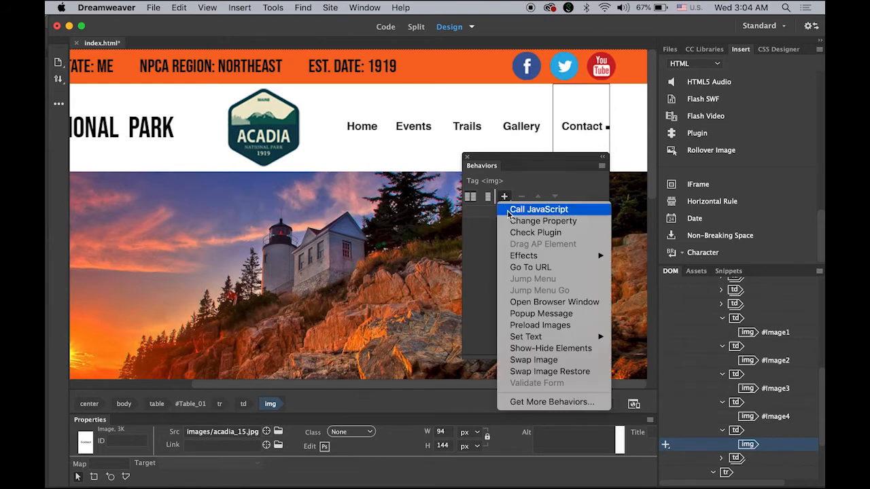
left_click(533, 360)
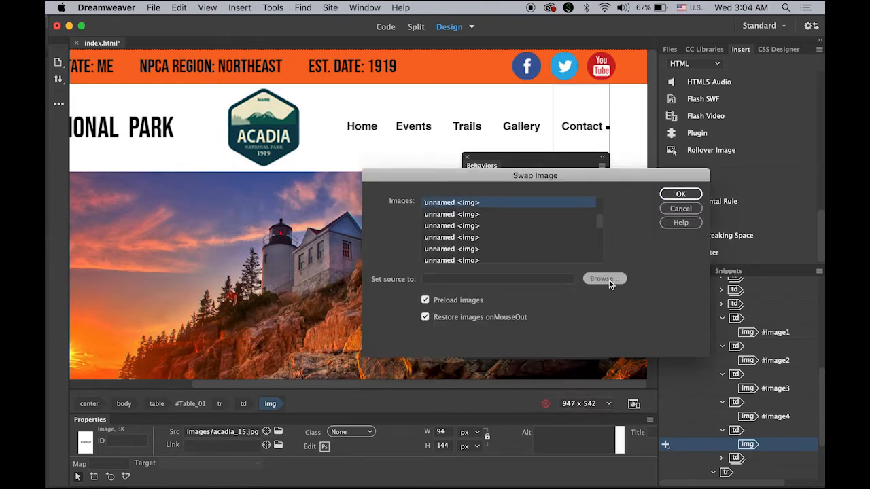
left_click(601, 278)
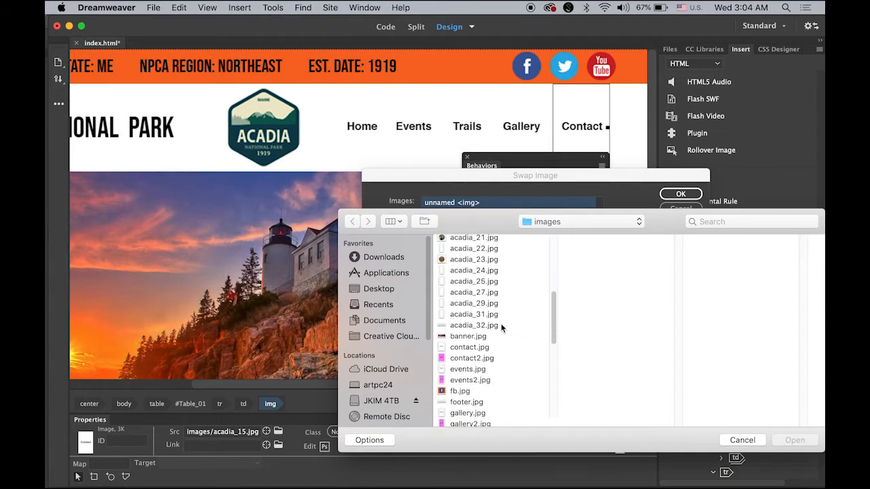
scroll("down", 3)
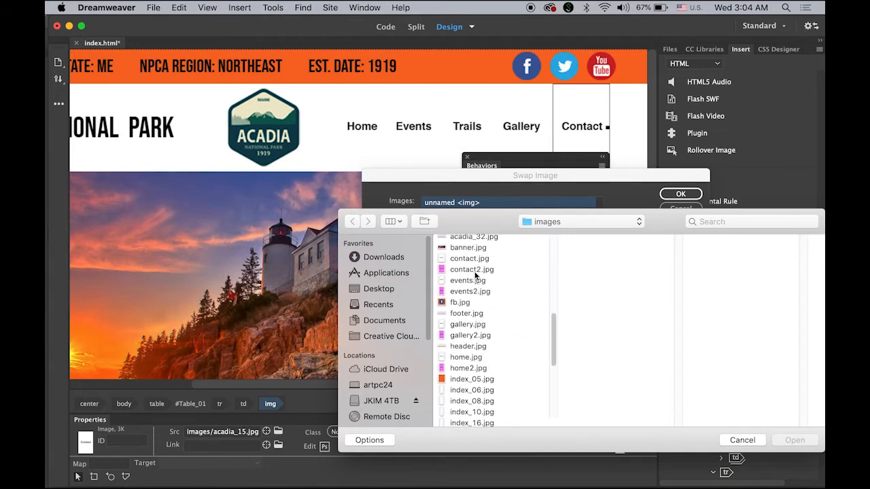
left_click(471, 269)
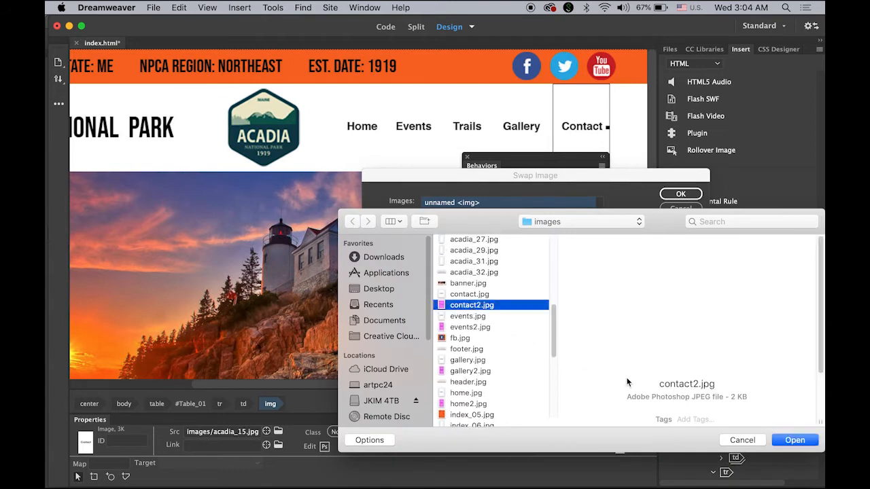
left_click(795, 439)
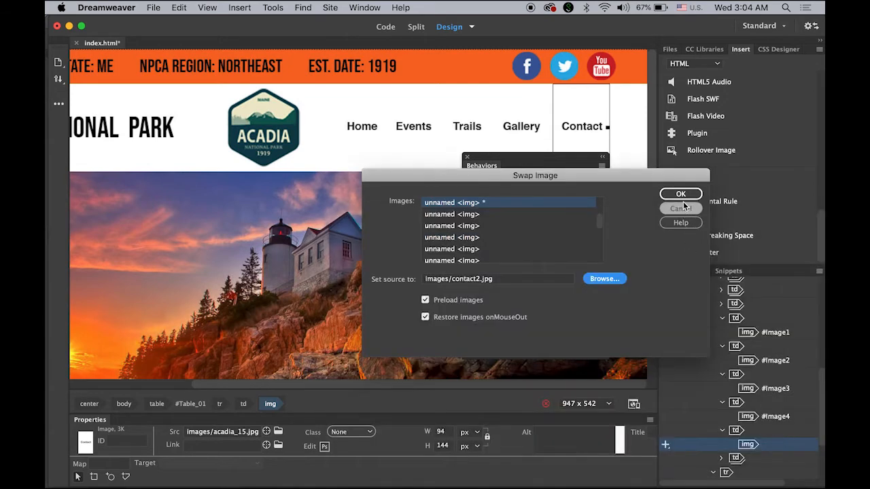
left_click(153, 8)
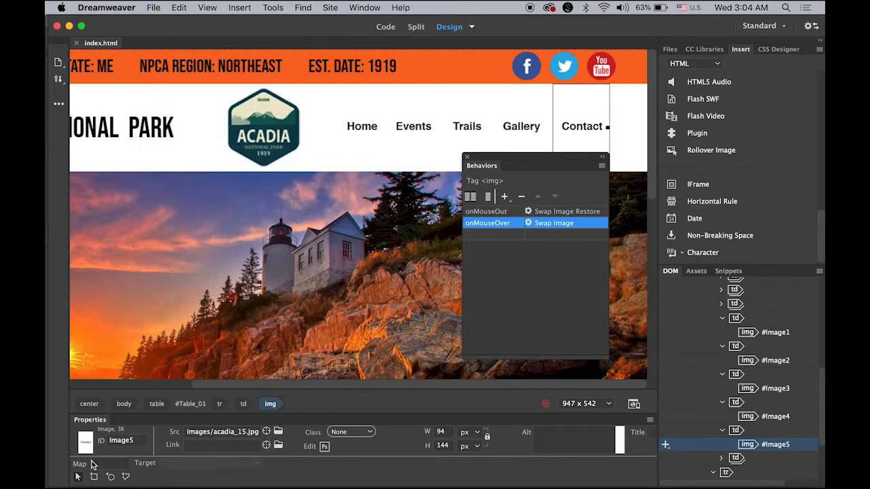
left_click(133, 455)
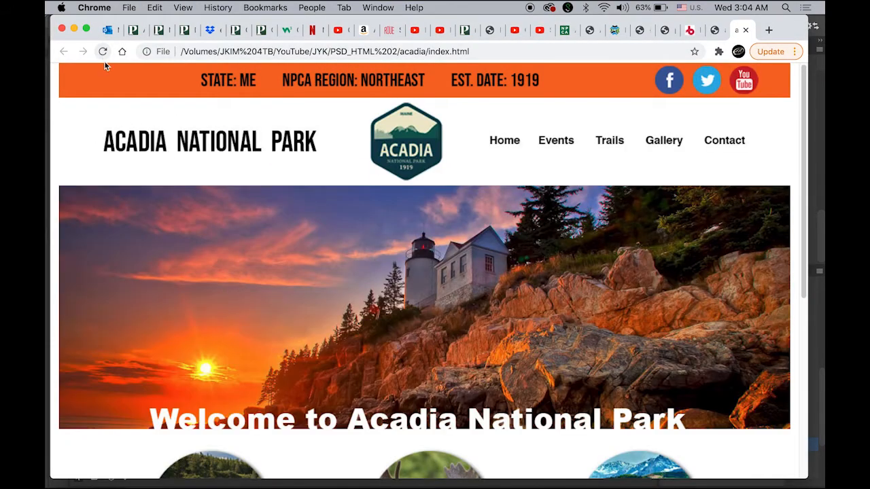
mouse_move(556, 140)
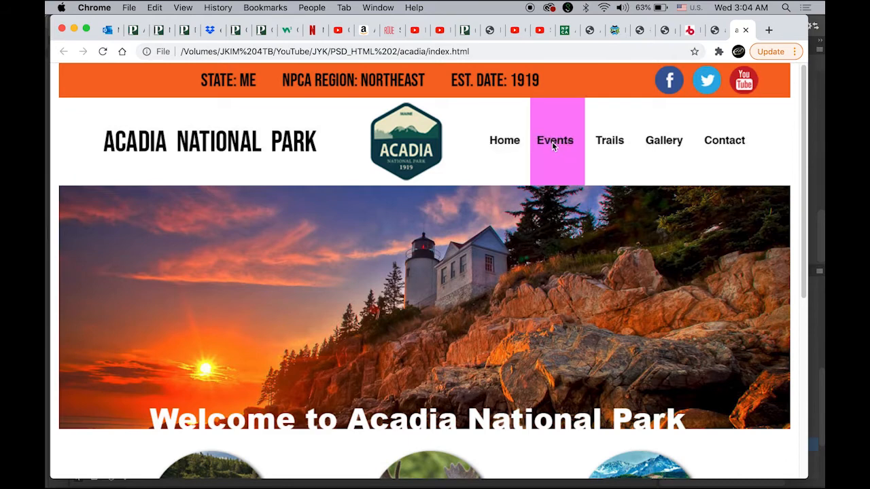
mouse_move(724, 140)
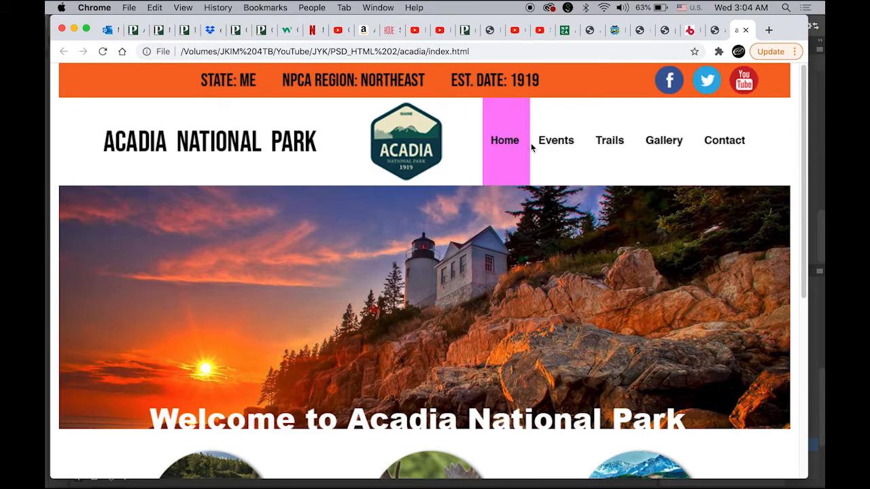
mouse_move(664, 140)
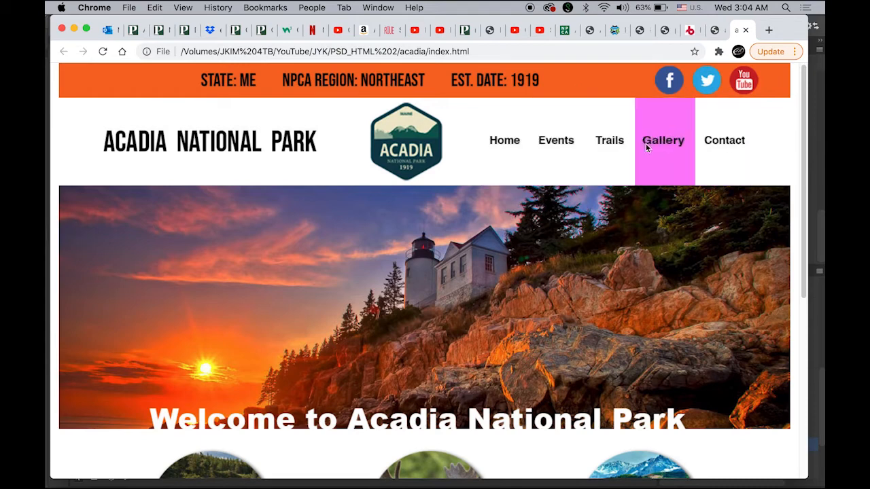
mouse_move(568, 267)
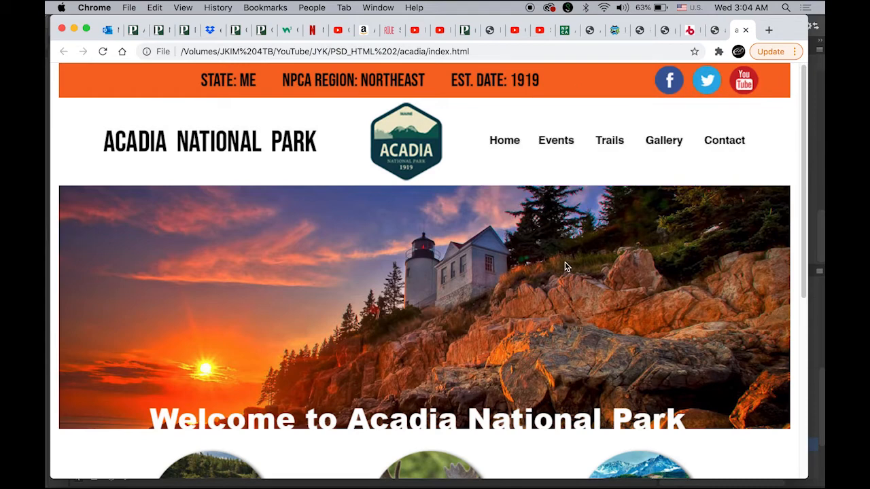
mouse_move(237, 241)
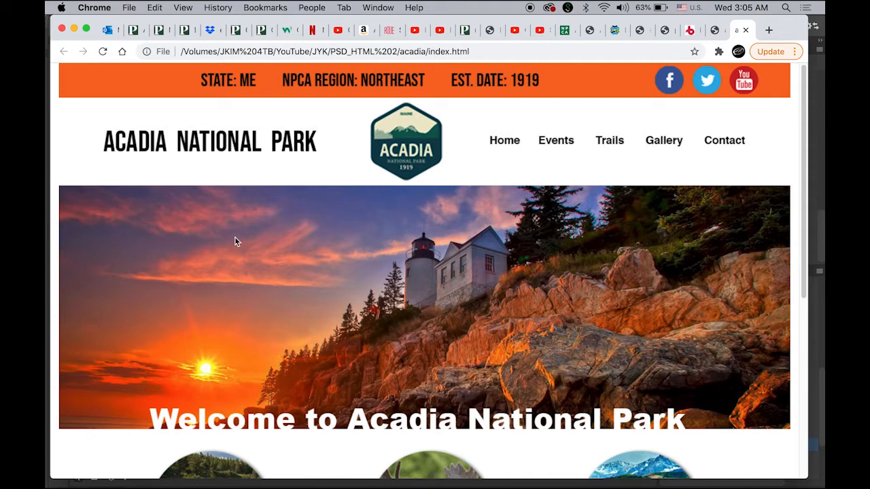
mouse_move(587, 360)
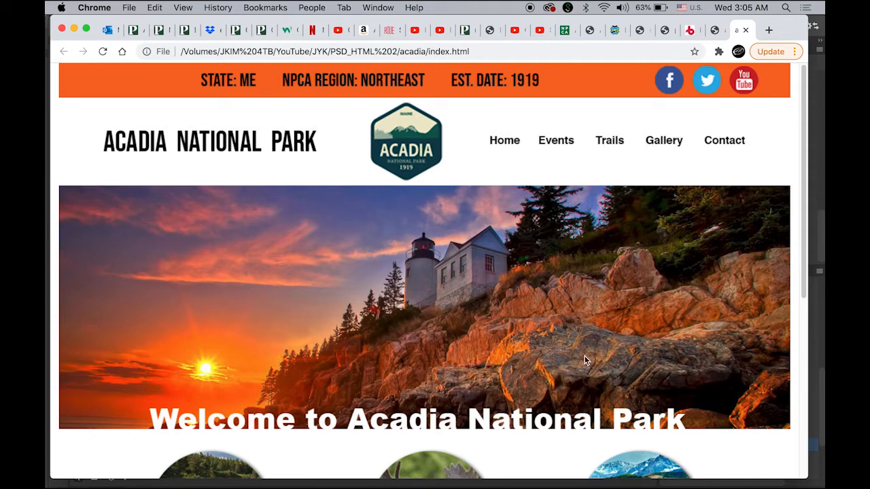
mouse_move(343, 456)
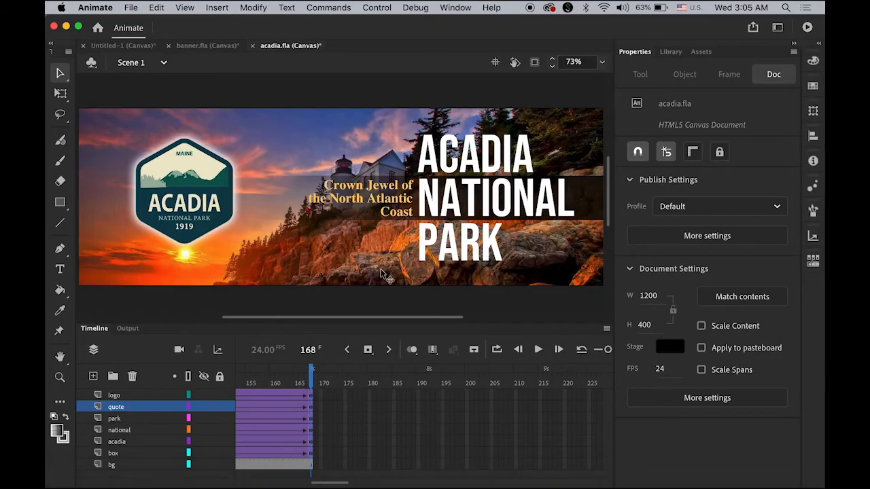
left_click(538, 349)
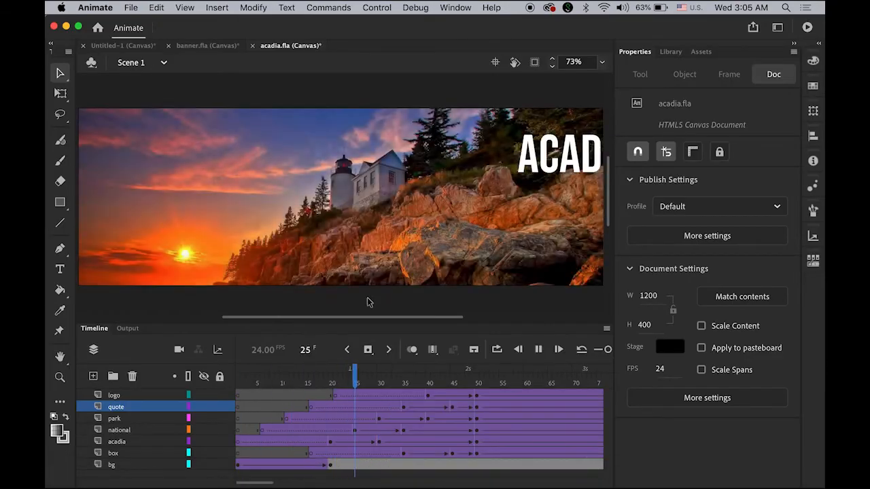
left_click_drag(353, 371, 588, 371)
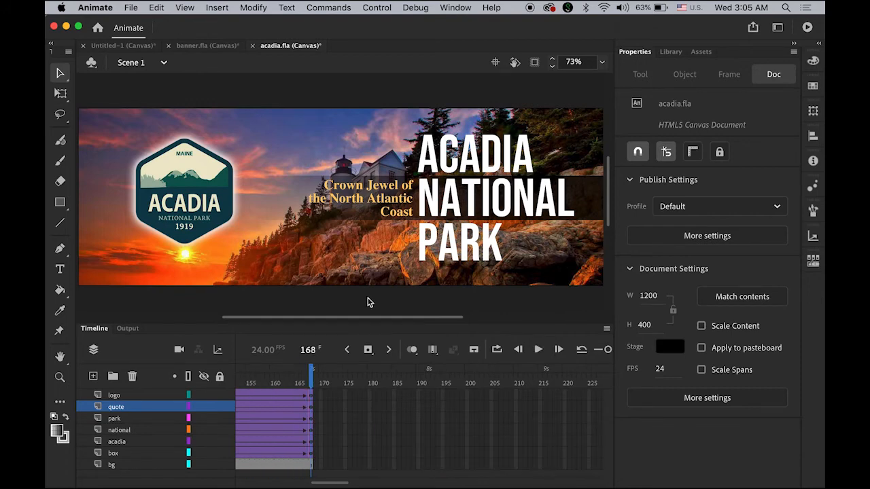
mouse_move(312, 157)
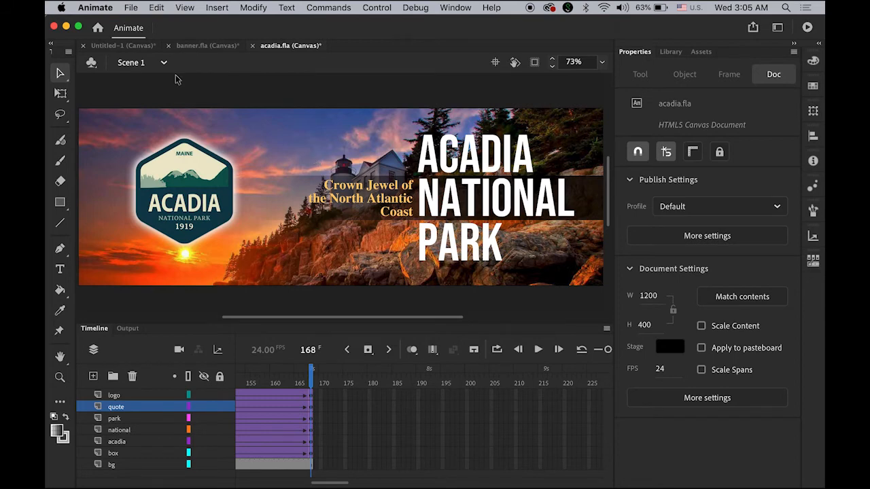
left_click(130, 7)
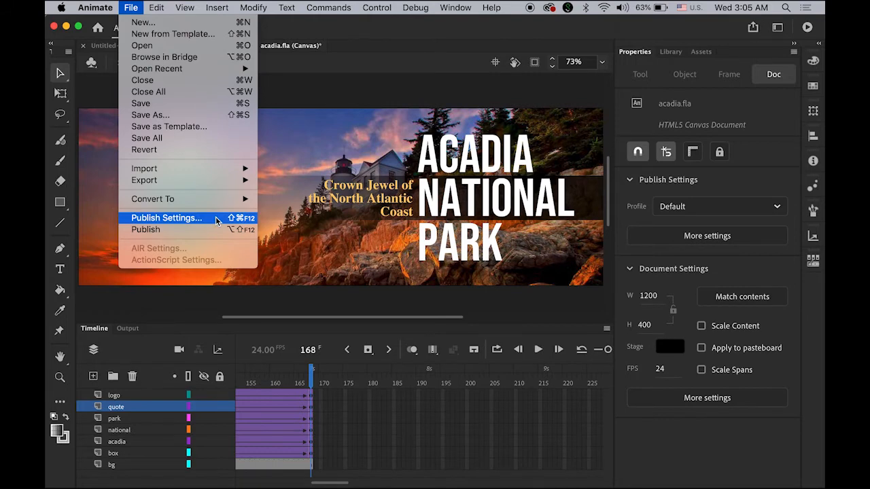
Publish the banner as JavaScript/HTML plus an OAM package saved into the acadia folder.
left_click(166, 217)
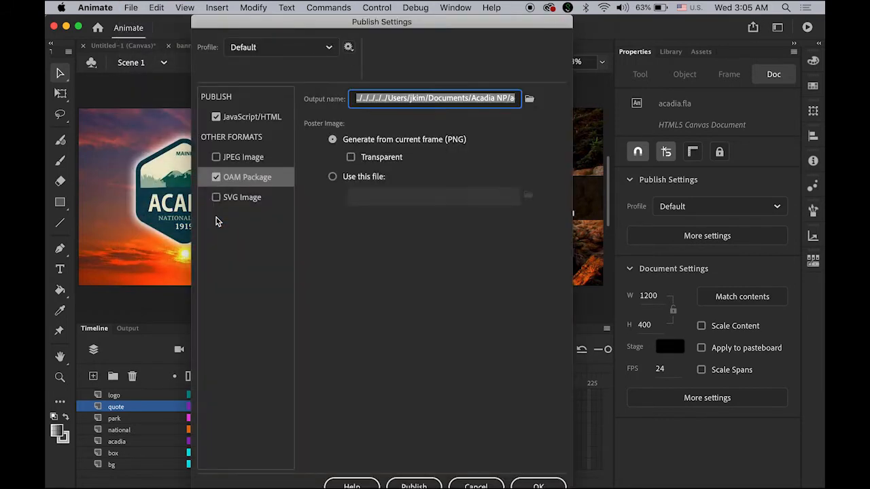
mouse_move(311, 161)
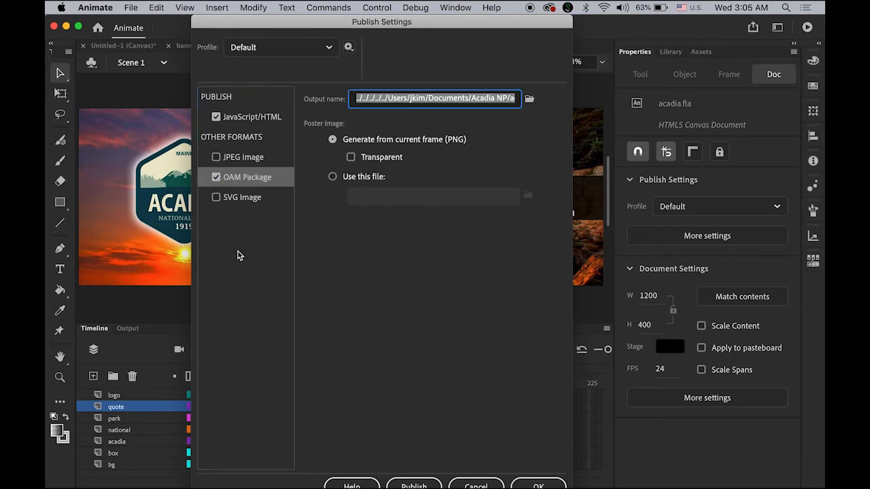
mouse_move(231, 227)
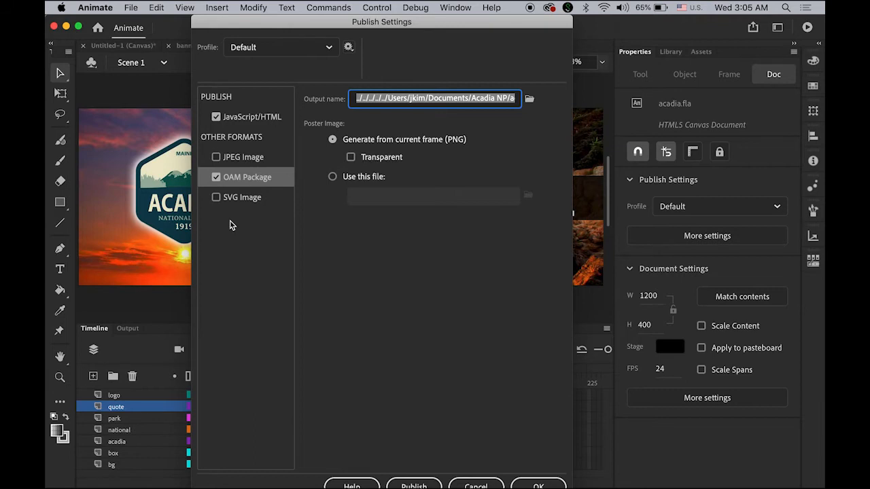
mouse_move(380, 101)
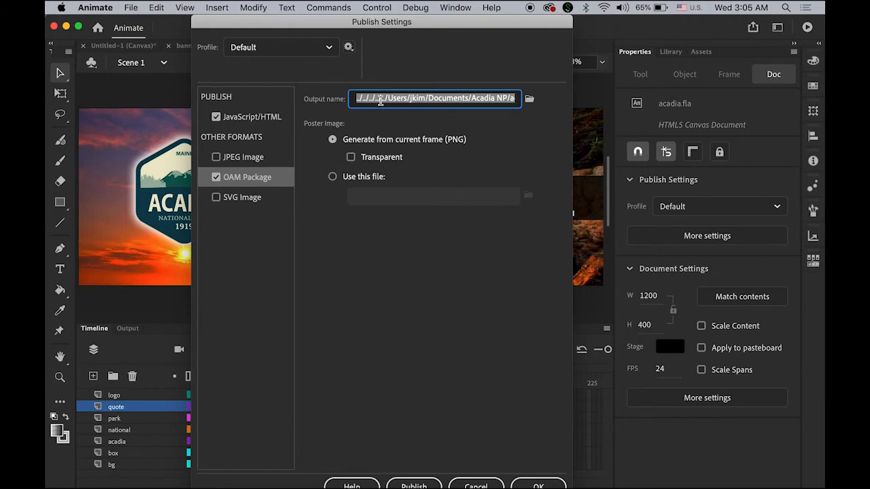
mouse_move(528, 99)
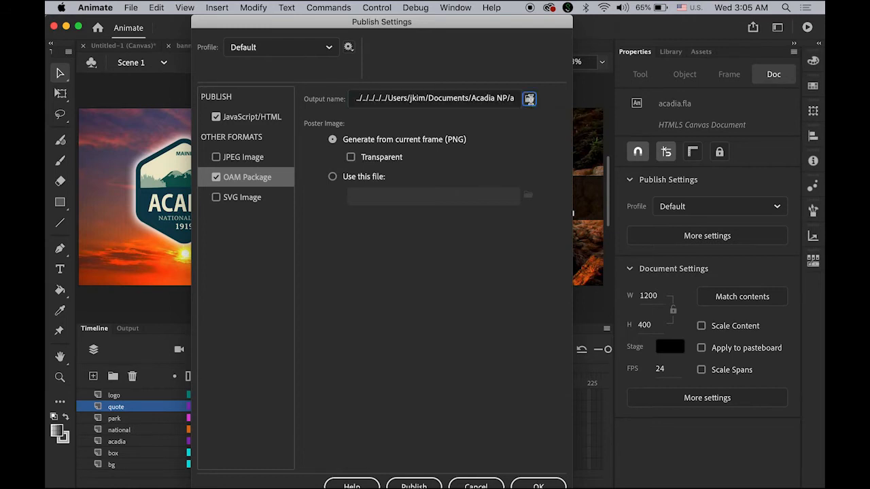
left_click(530, 98)
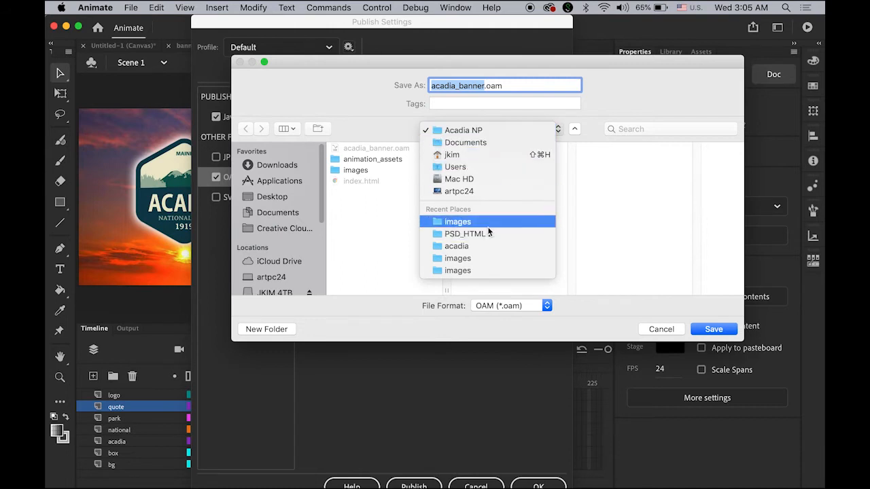
left_click(457, 246)
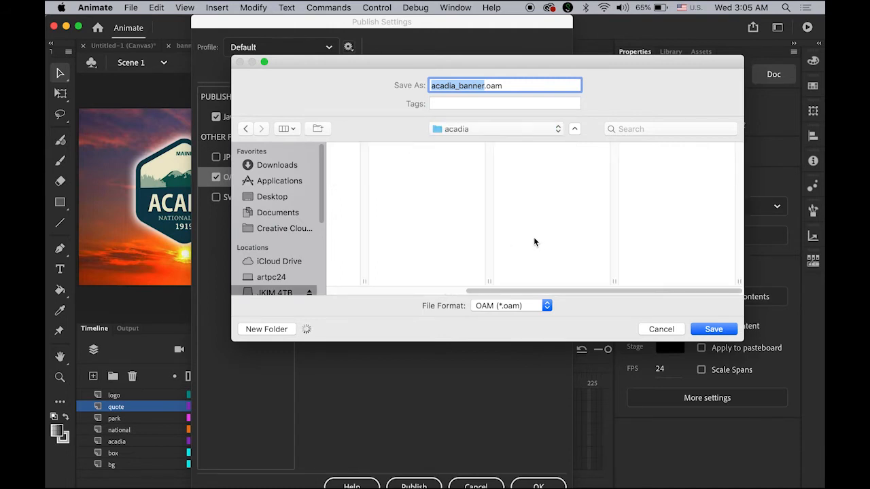
left_click(521, 148)
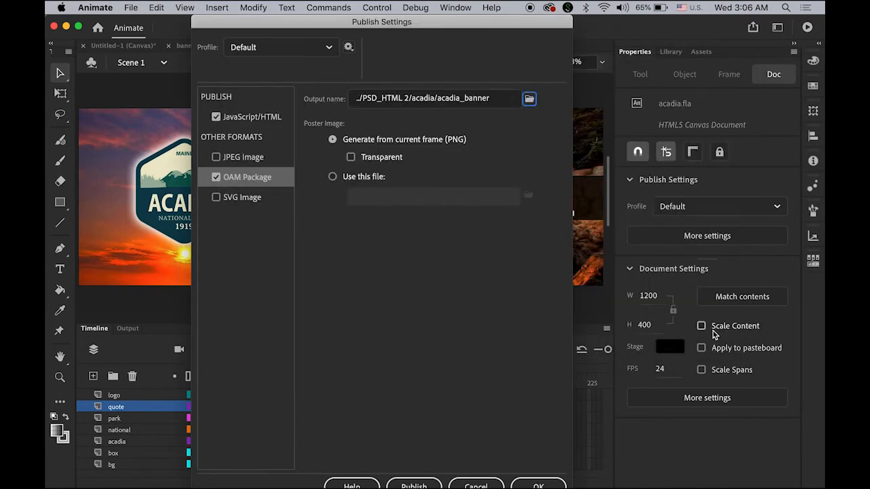
mouse_move(514, 372)
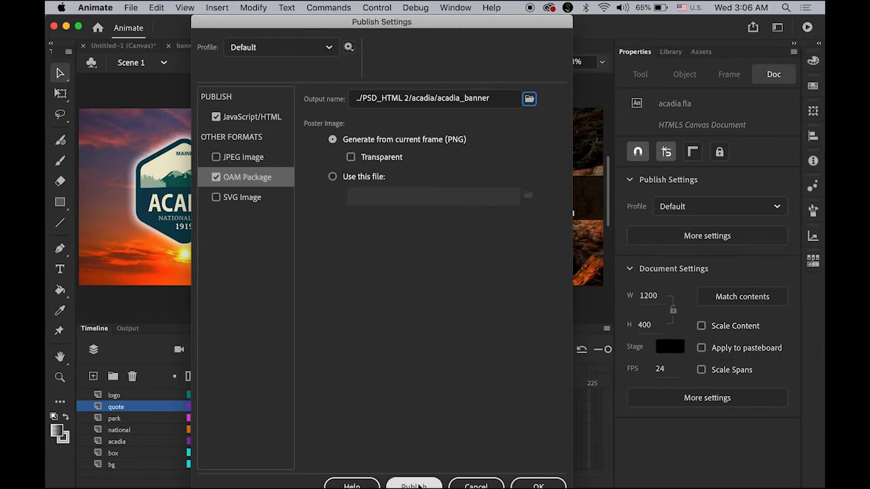
left_click(414, 485)
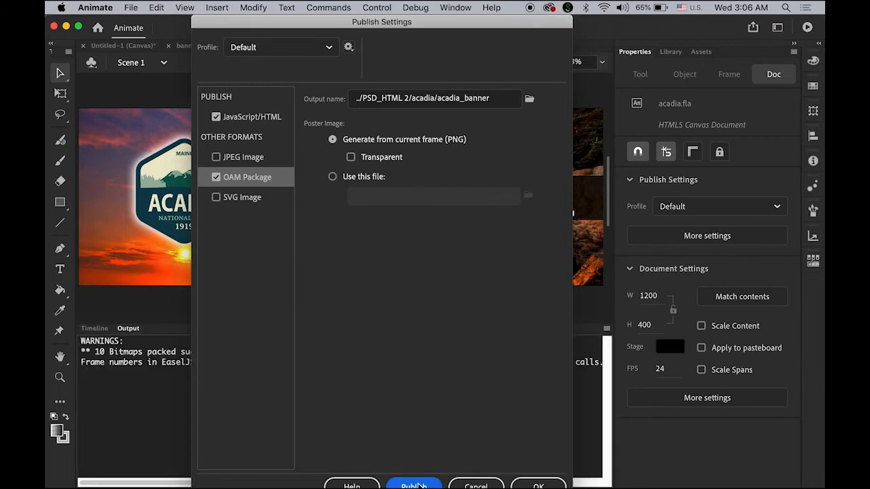
left_click(414, 485)
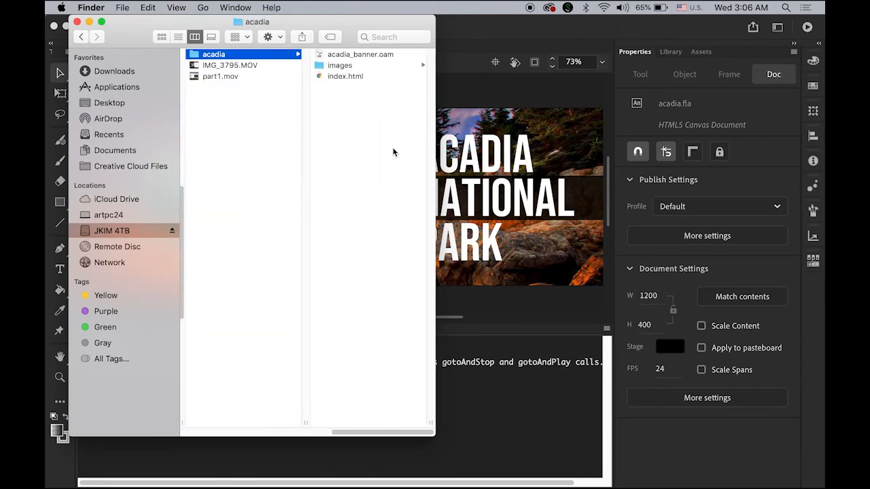
Select acadia_banner.oam in the acadia folder, then return to Dreamweaver.
left_click(361, 54)
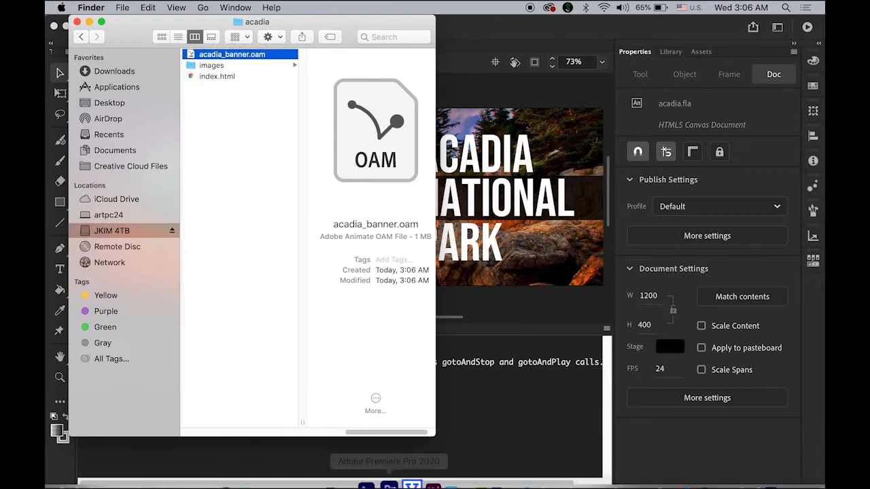
left_click(439, 459)
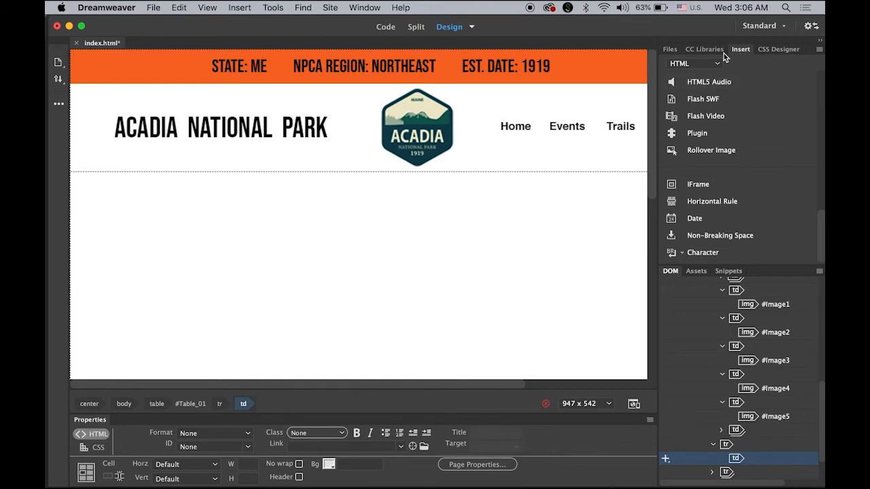
Insert acadia_banner.oam as an Animated Composition in the empty cell below the header.
left_click(365, 7)
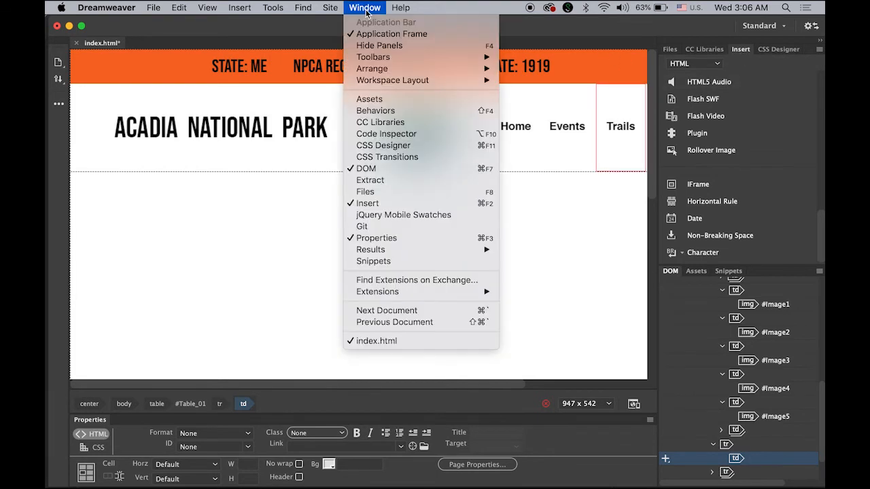
mouse_move(801, 158)
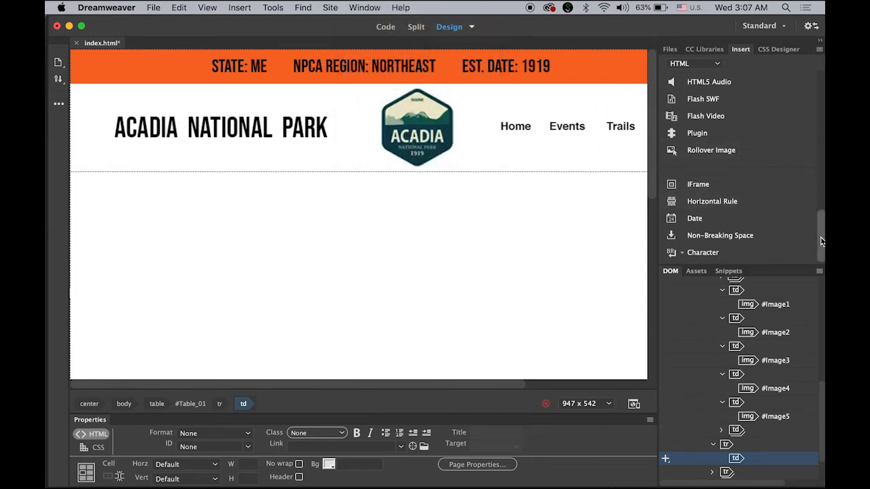
scroll("up", 3)
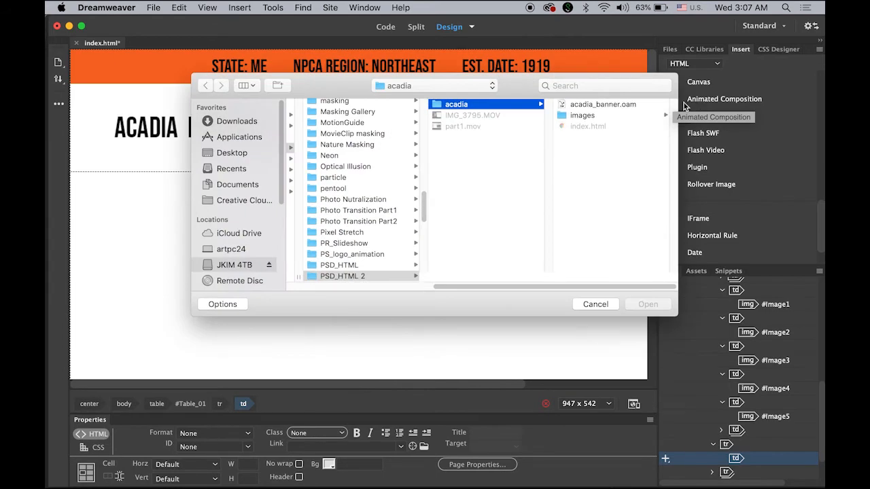
left_click(602, 104)
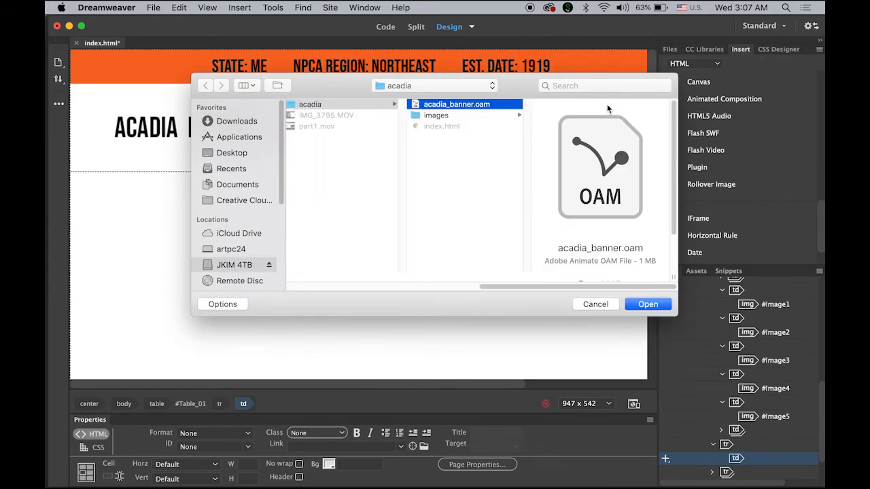
mouse_move(634, 257)
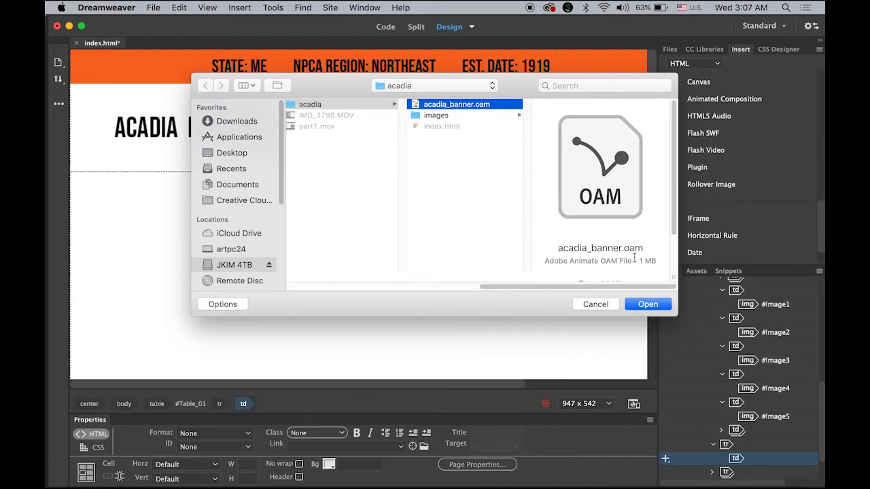
left_click(647, 304)
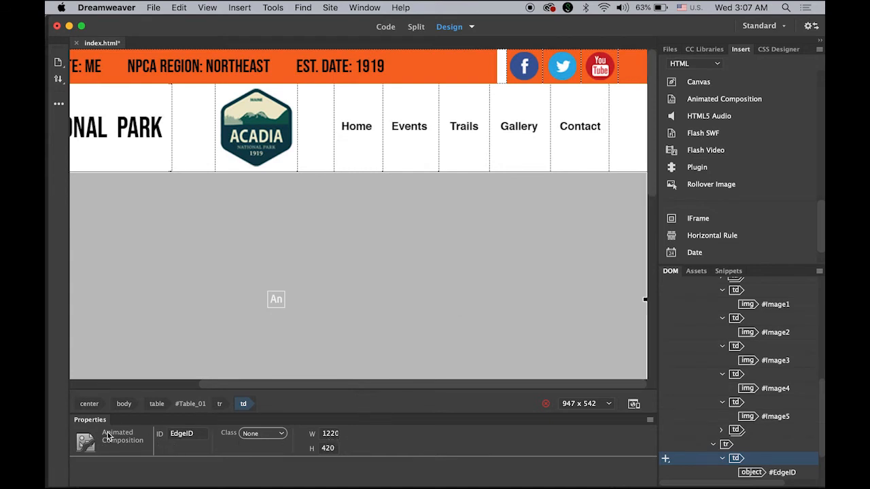
mouse_move(363, 9)
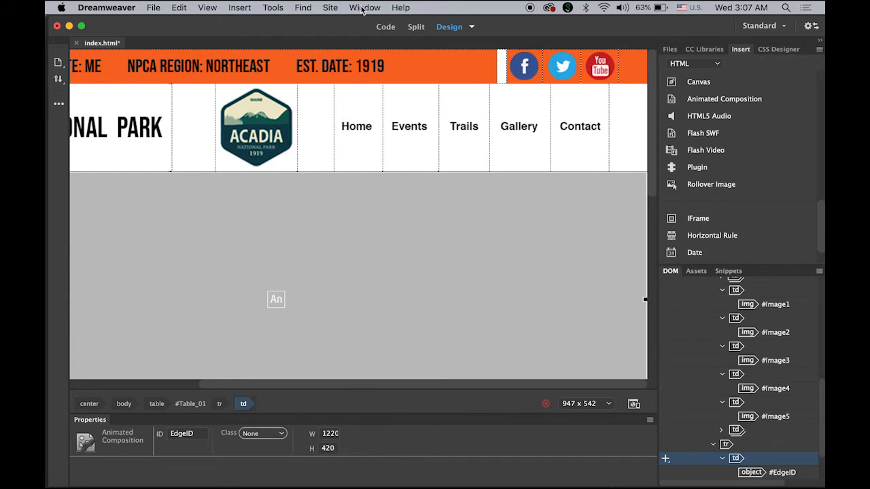
Confirm the banner's 1200 by 400 stage size in Animate and size the composition to match.
left_click(364, 8)
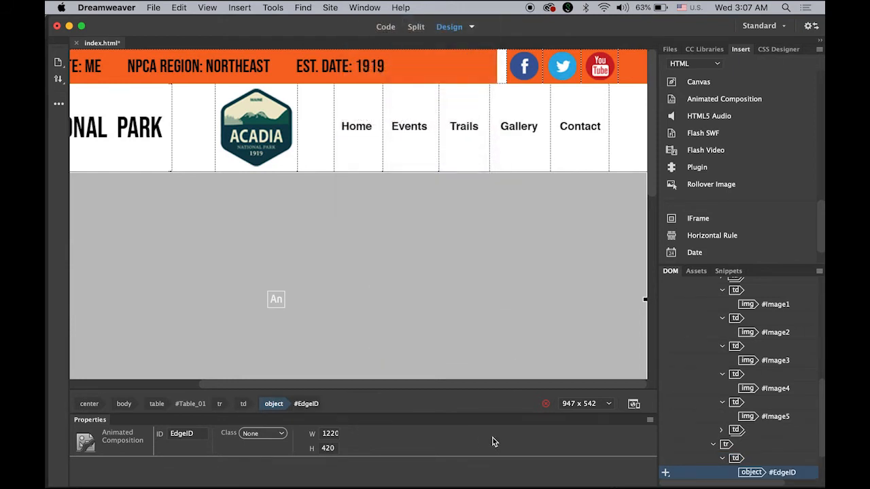
mouse_move(425, 266)
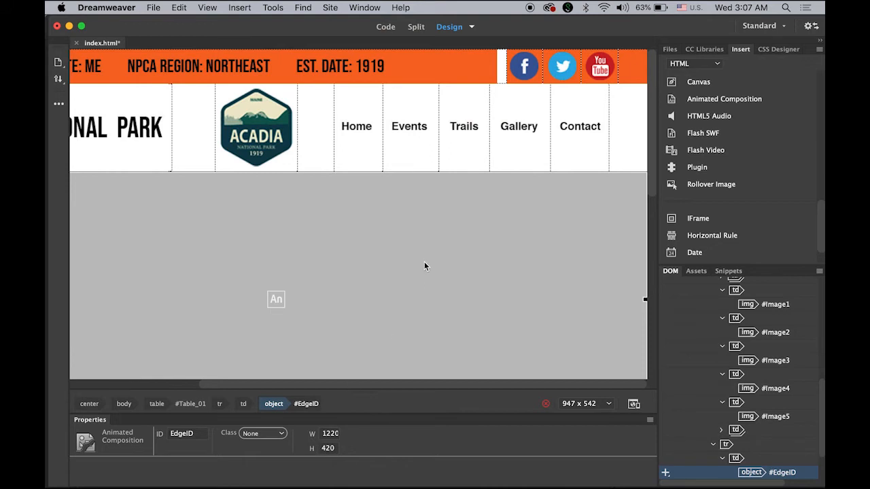
mouse_move(291, 311)
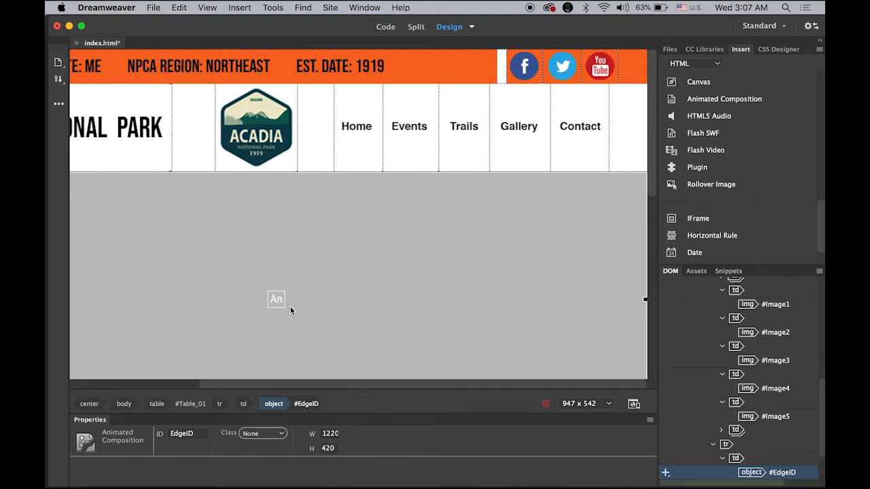
mouse_move(261, 445)
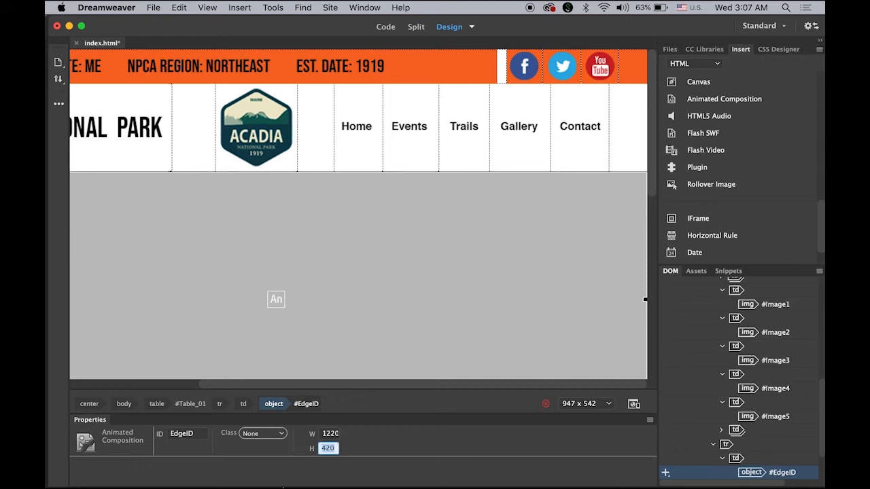
mouse_move(361, 456)
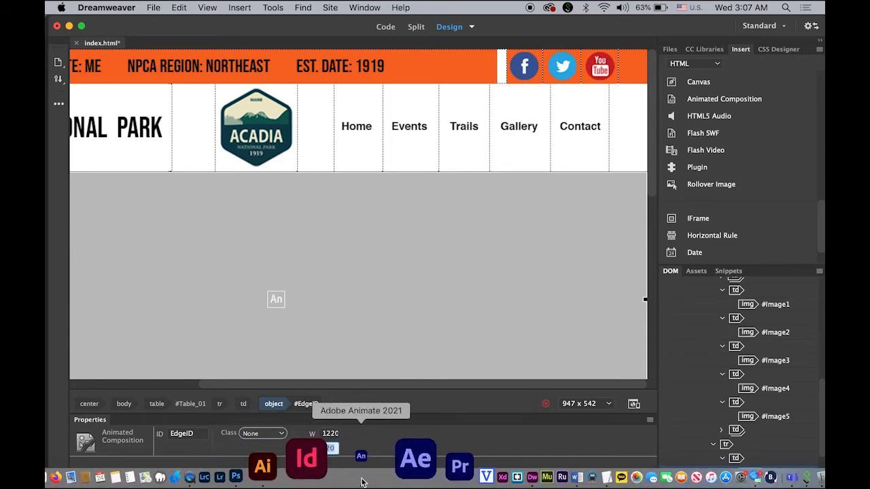
left_click(361, 456)
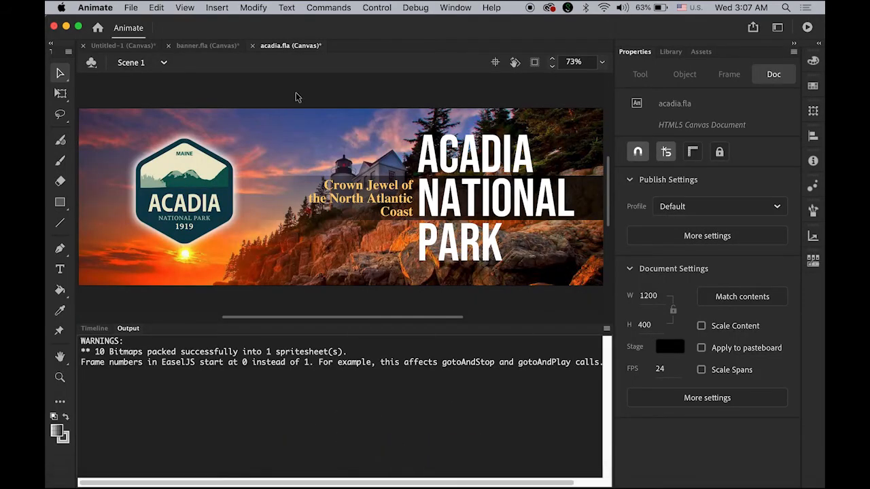
mouse_move(704, 108)
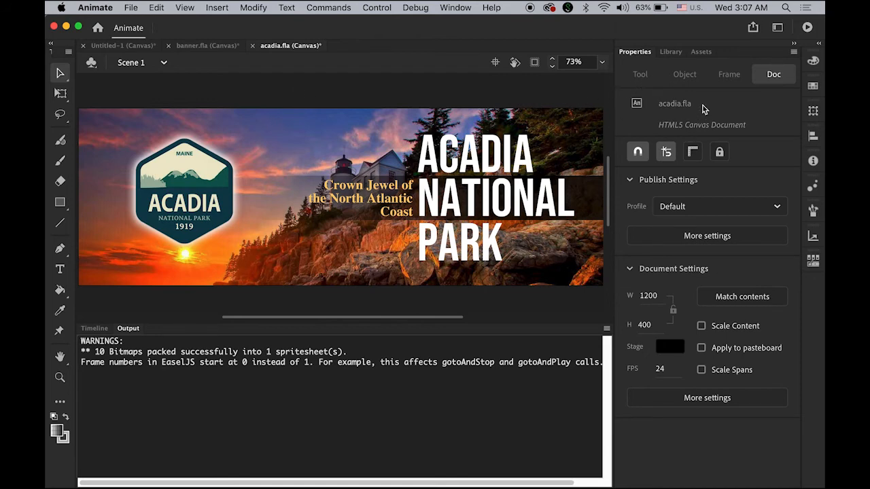
mouse_move(665, 308)
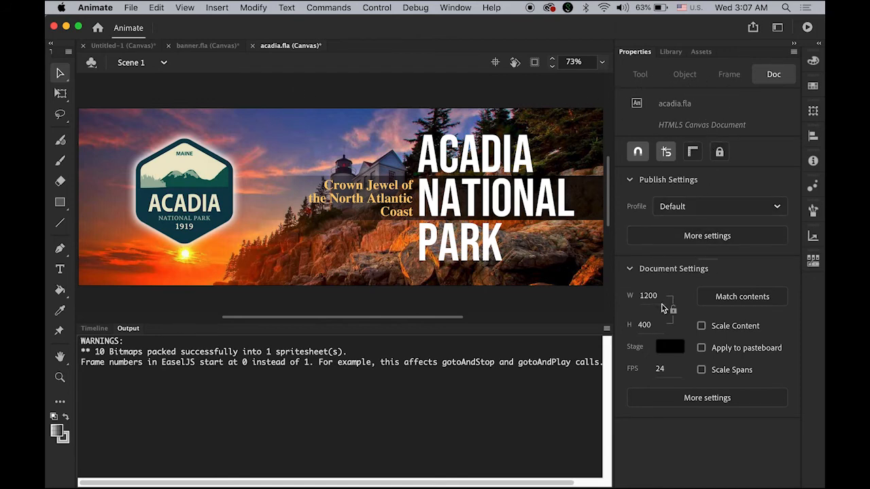
mouse_move(644, 325)
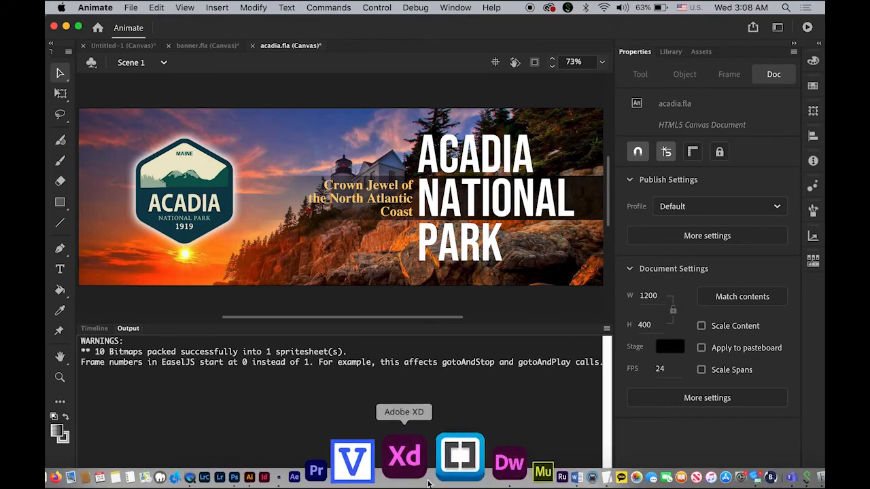
left_click(508, 475)
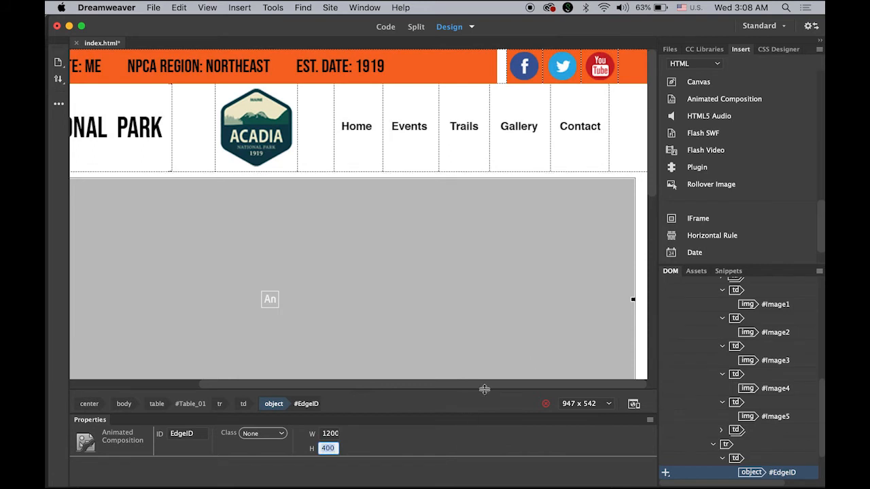
mouse_move(537, 361)
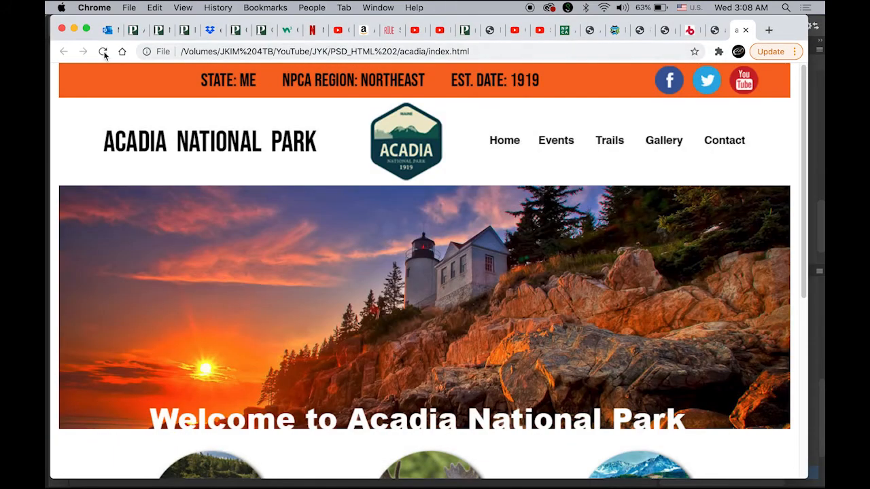
Reload the Acadia page in Chrome and scroll down past the playing banner.
left_click(103, 52)
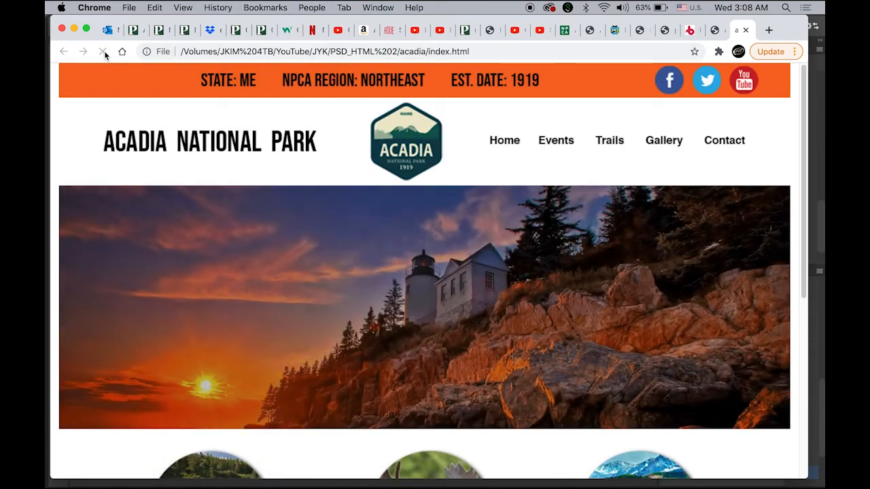
left_click(103, 51)
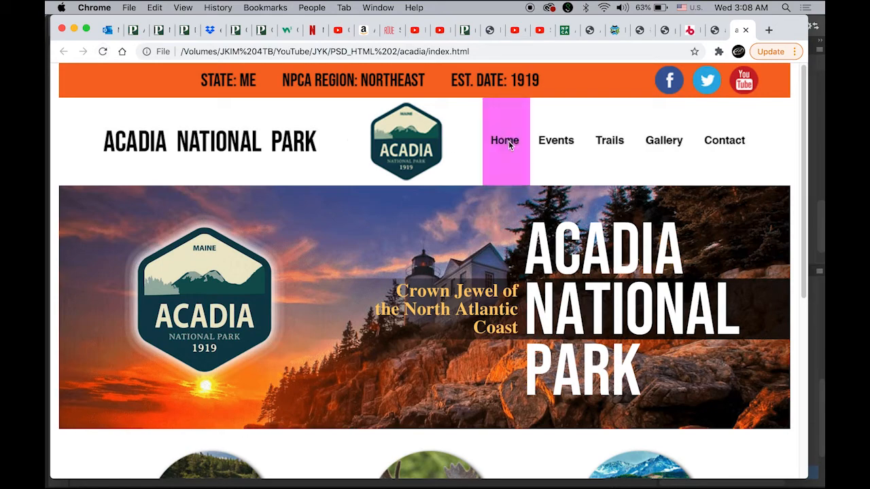
mouse_move(724, 140)
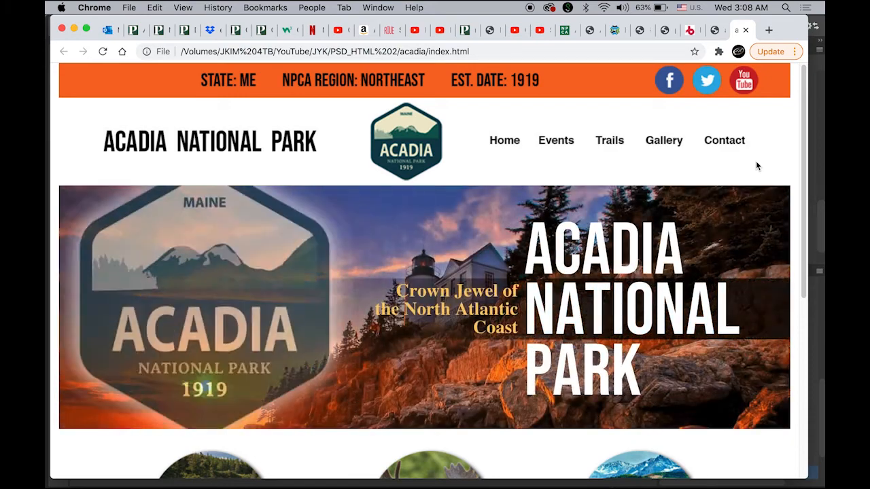
scroll("down", 3)
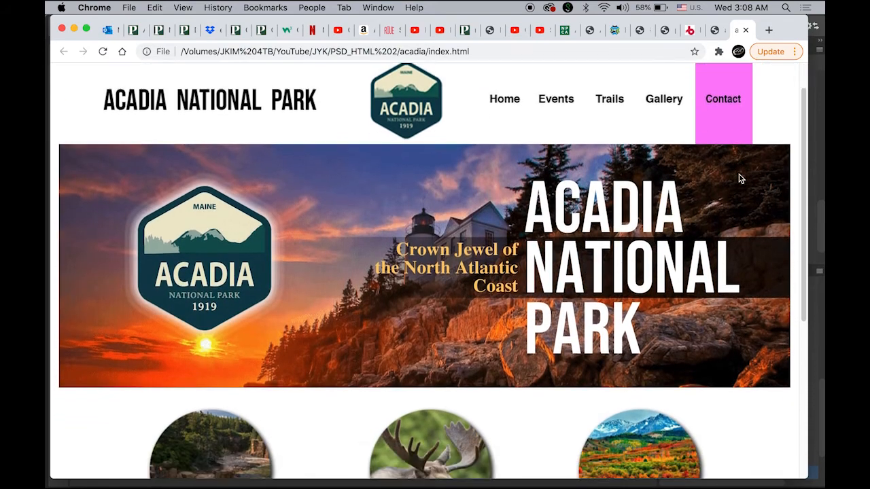
scroll("down", 3)
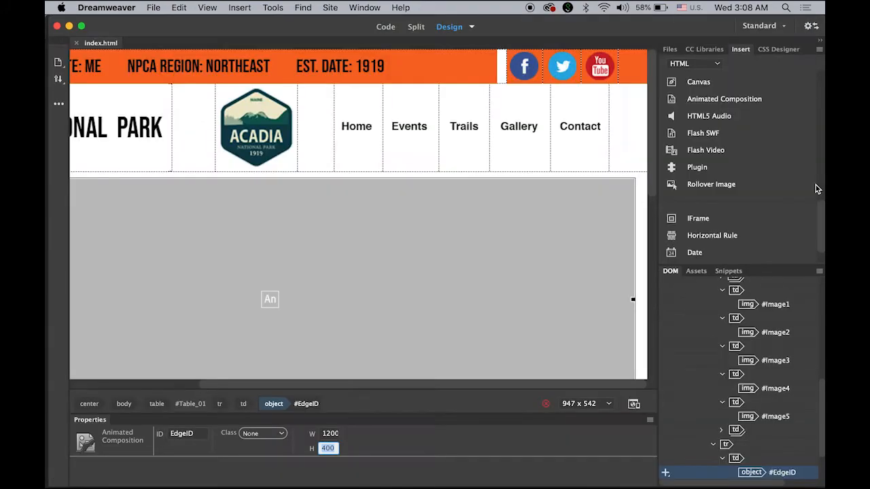
Type placeholder paragraph text into the first table cell below the photos.
scroll("down", 3)
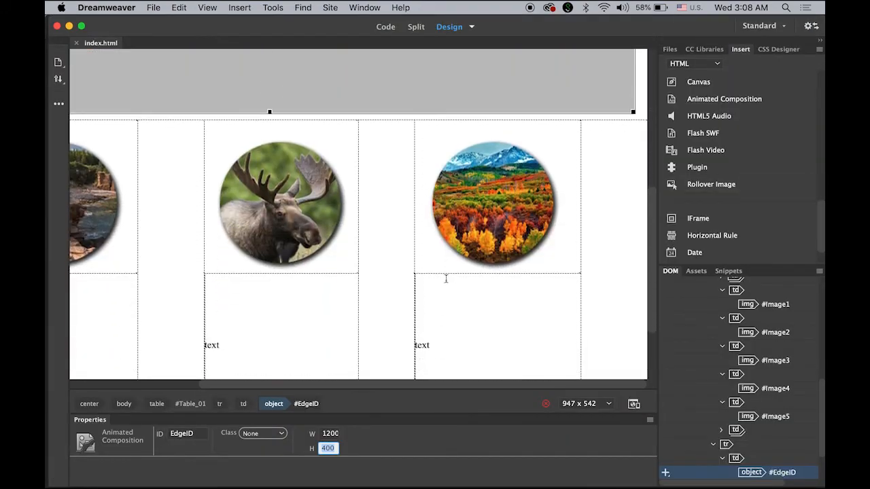
scroll("down", 3)
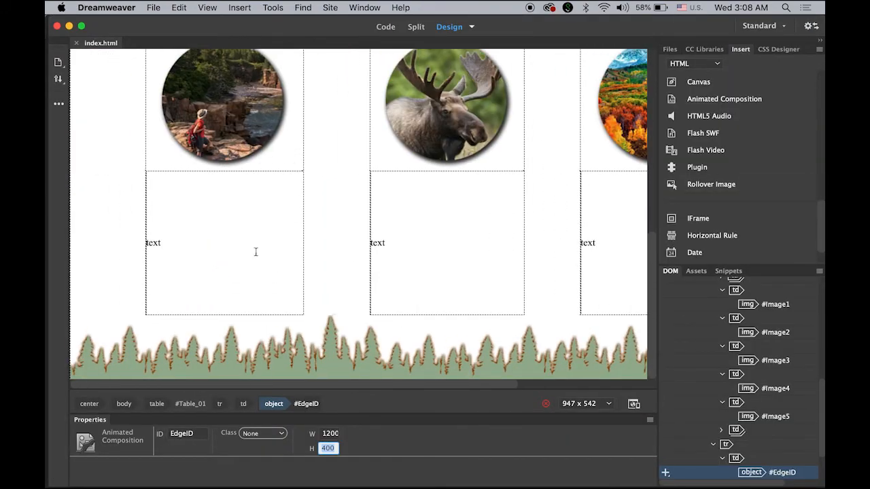
left_click(153, 243)
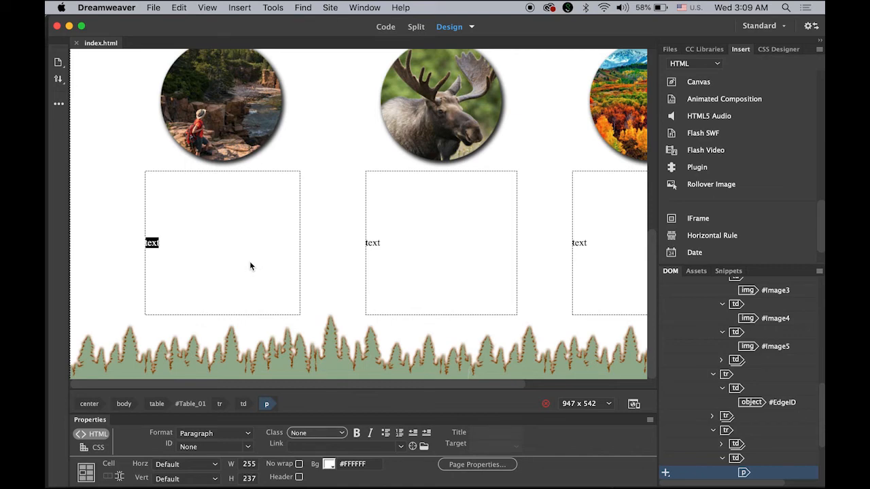
type("hdjshfjkdshfjdhsjkfhdksjhfjkdshkjf")
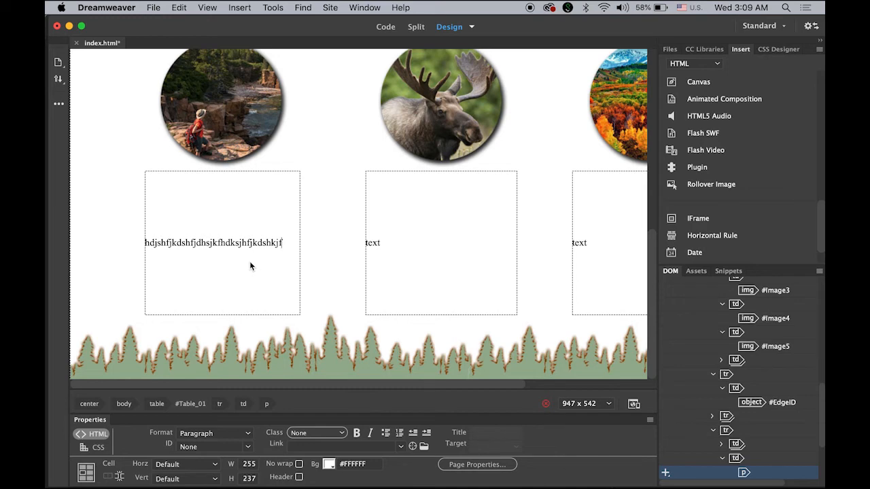
type("jdksfjkdshjfhd")
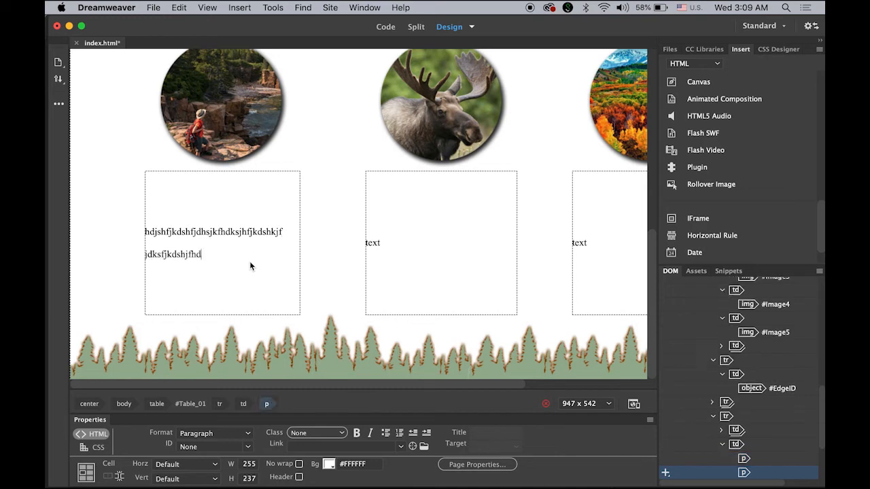
type("kshfjkdh")
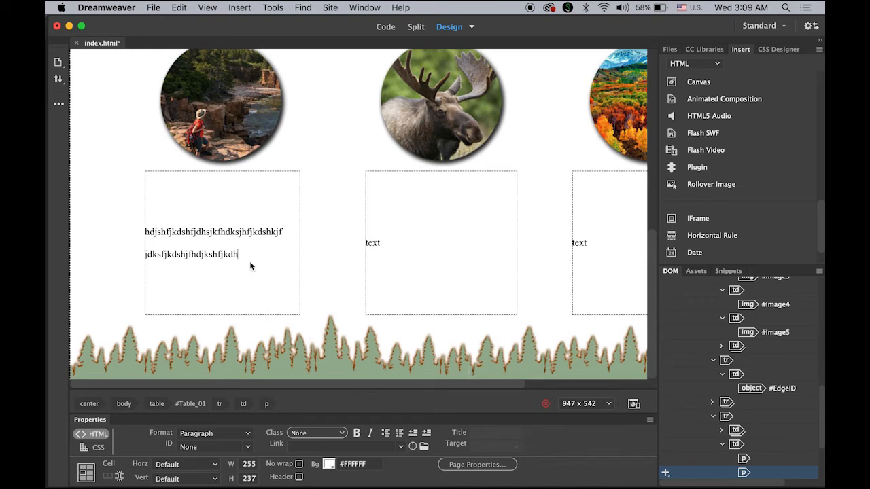
key("backspace")
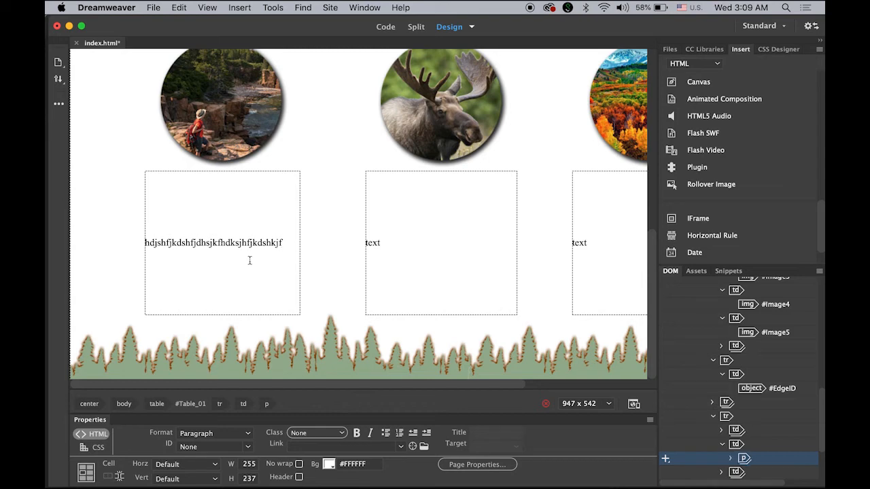
type("hjdhjkdhjkfhjdshfjdshfjkdhfjk")
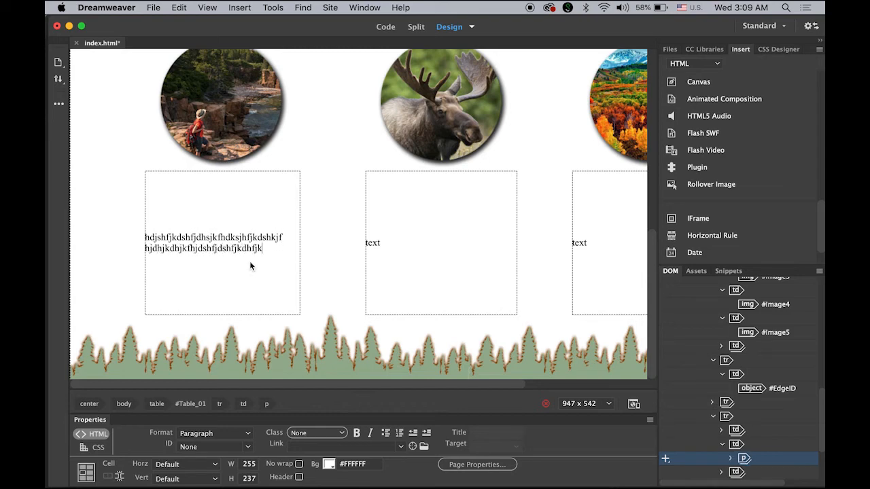
type("dhjkshfjkdhskj")
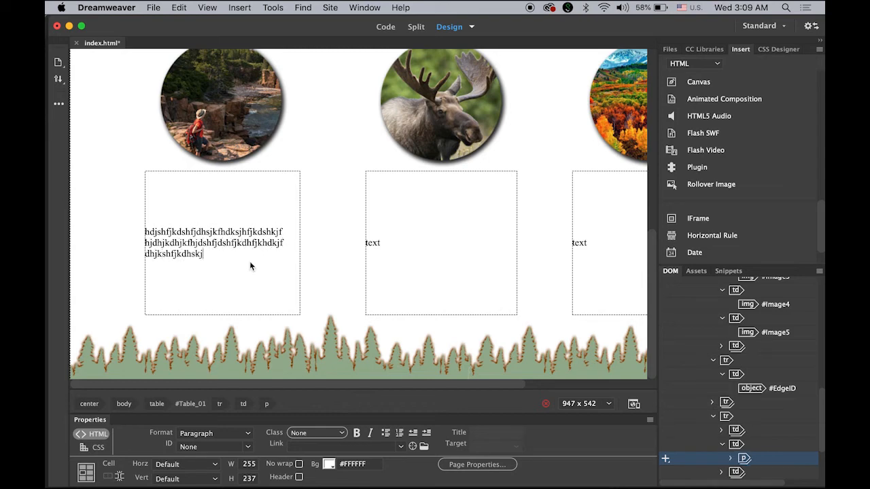
type("fhdkjshfjkdshfjksdk")
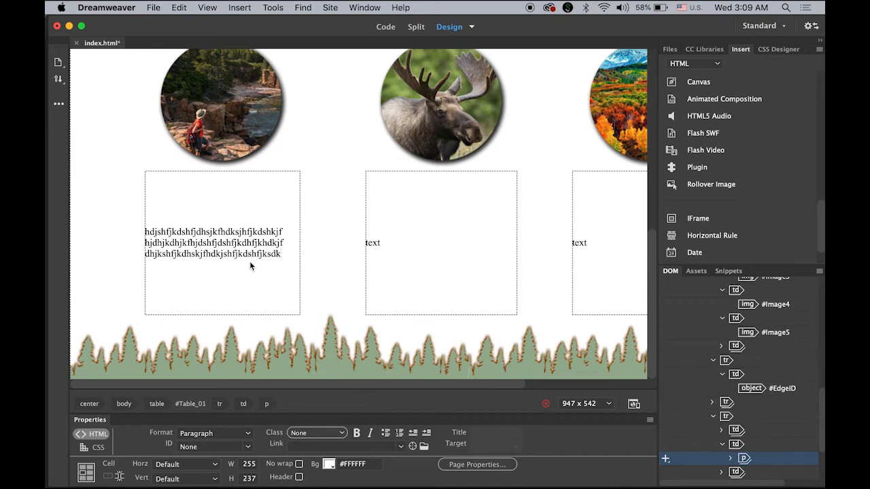
type("hkjdhfjkdshfjkdshjfkhsdjkfhjkdshfk jkhfjkdhsfjkdshskjfhdjkshf")
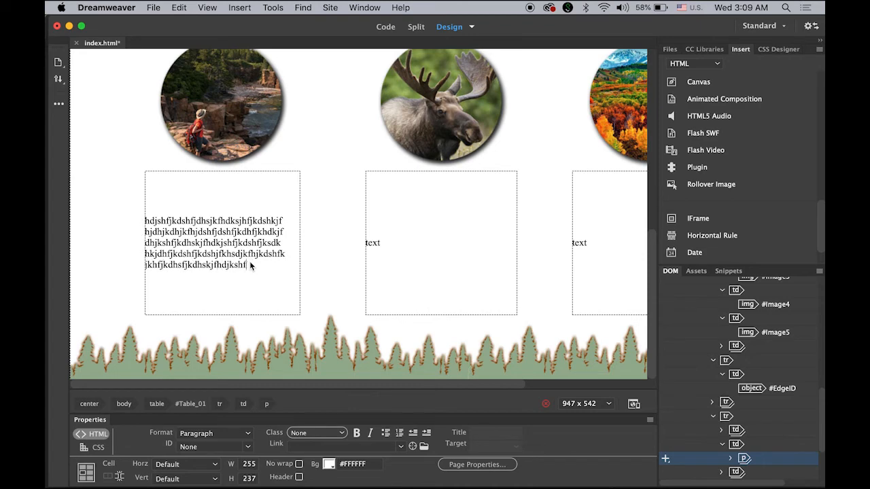
type("dshkfk")
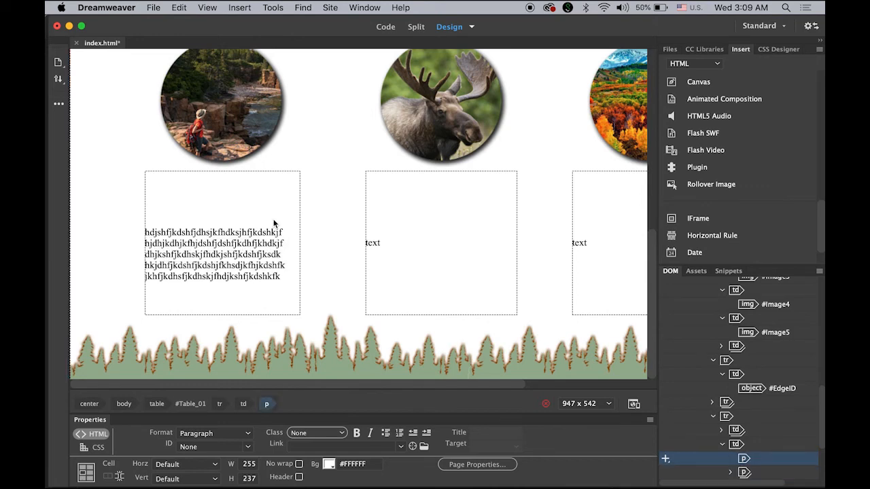
Add an UPDATES title above the text and format it as Heading 1.
type("UP")
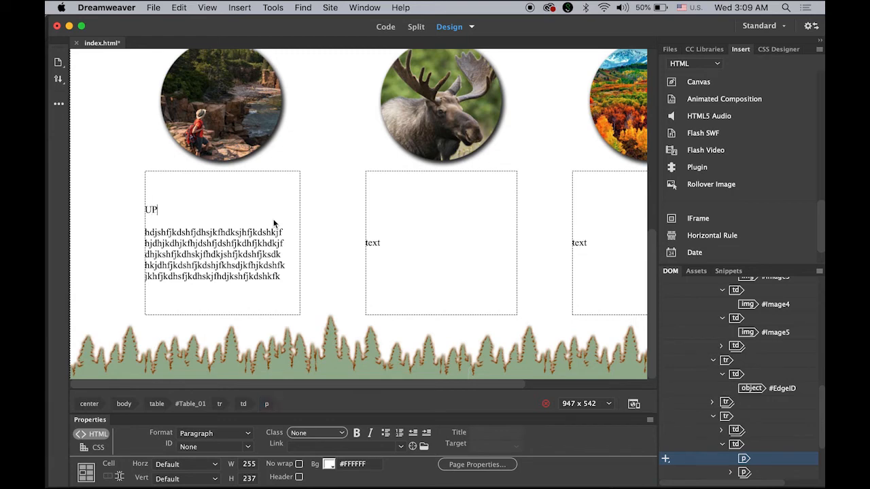
type("DATES")
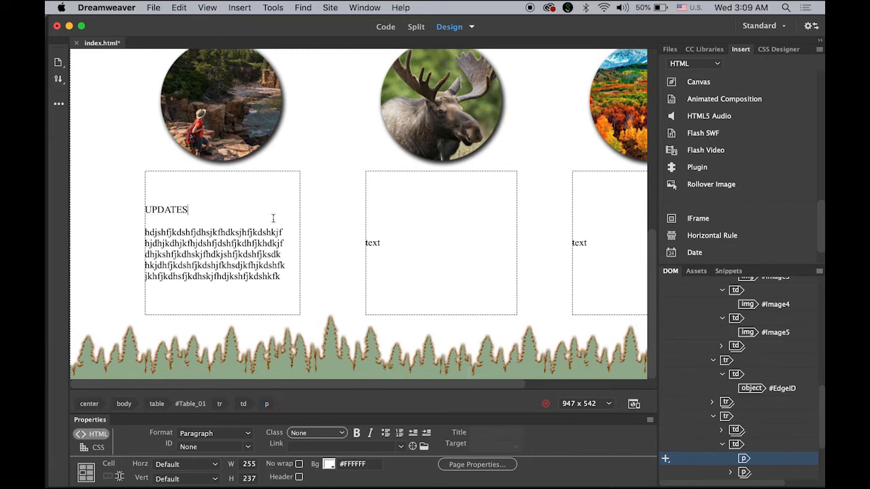
double_click(166, 209)
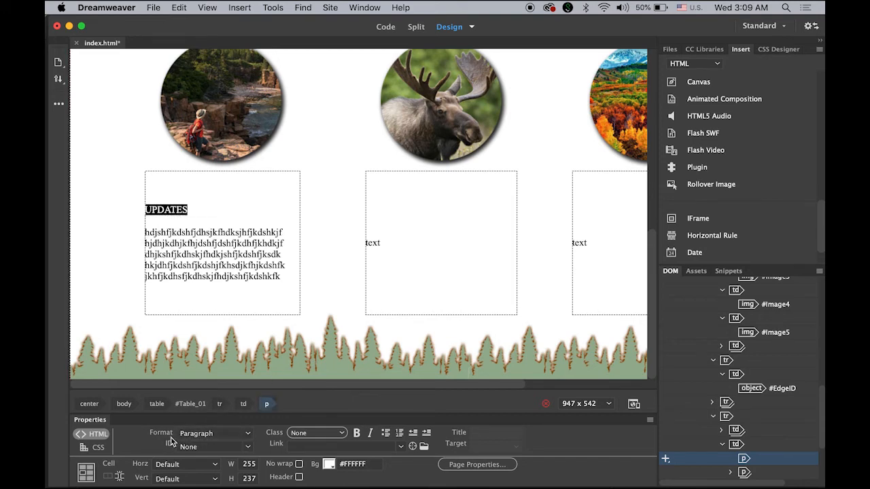
left_click(214, 433)
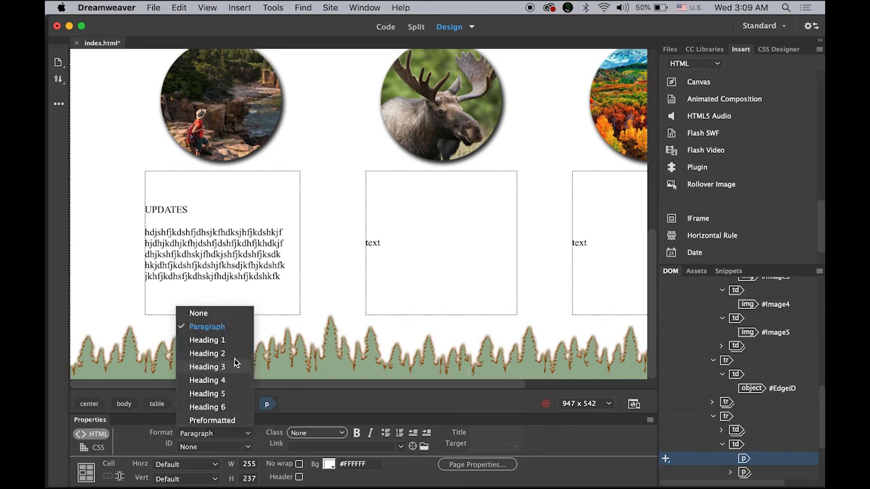
left_click(206, 340)
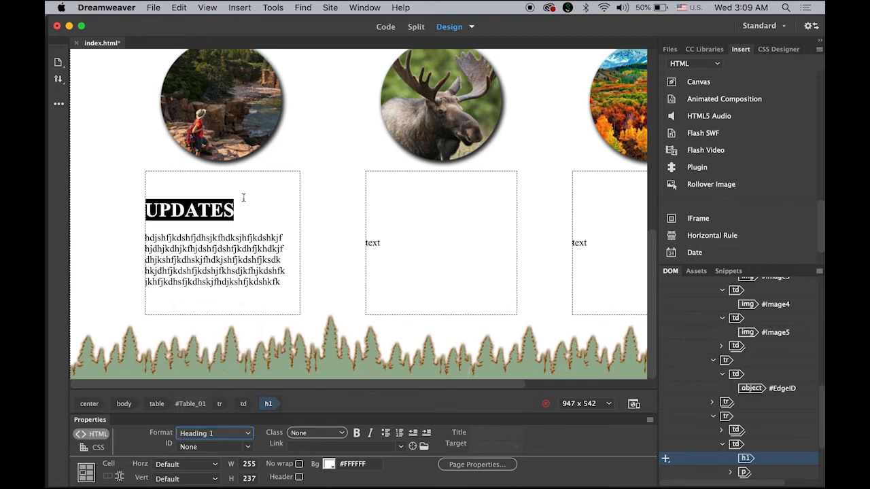
Extend the placeholder paragraph with more filler text.
left_click(333, 364)
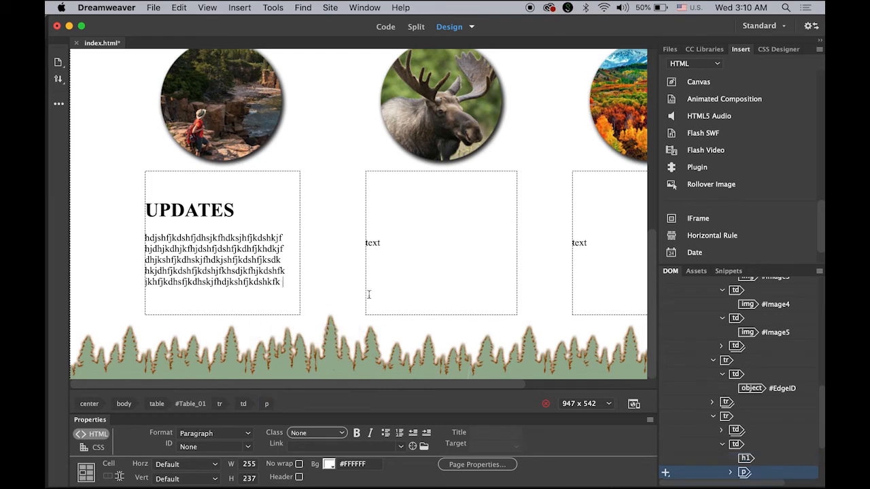
mouse_move(367, 299)
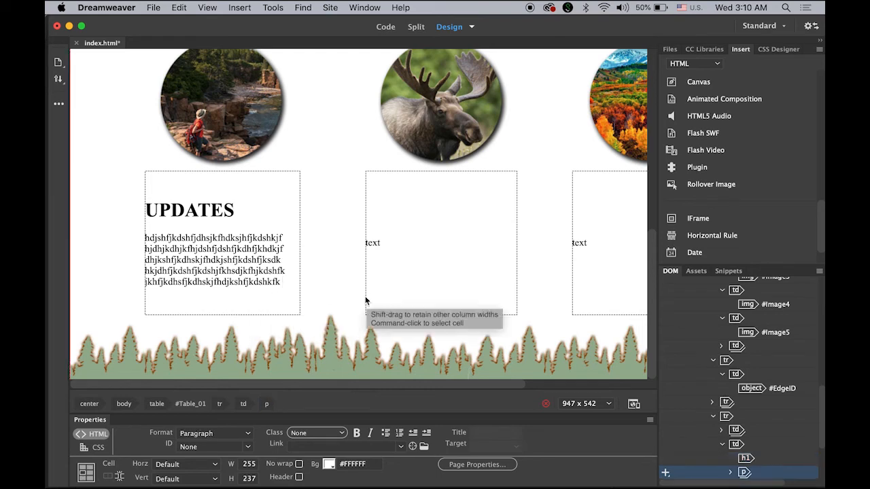
type("sdj")
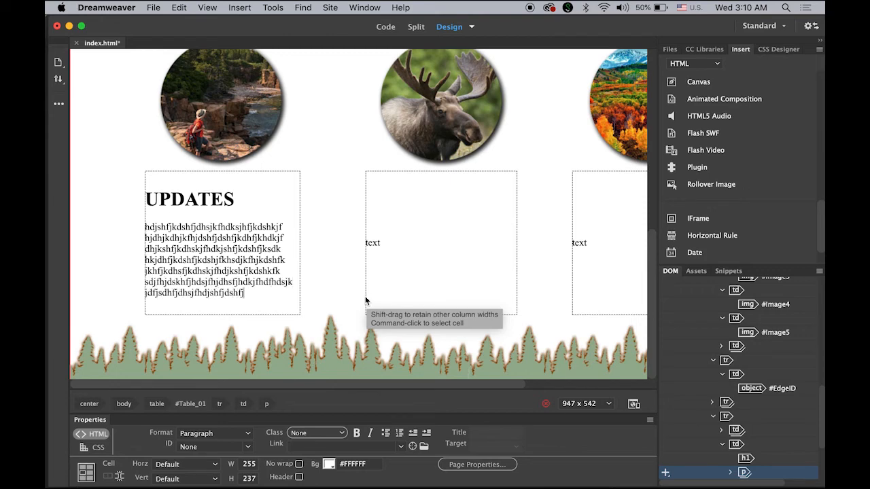
type("jhfjksdhfjkdhsfjkhdsdkfdsfjkldsjf")
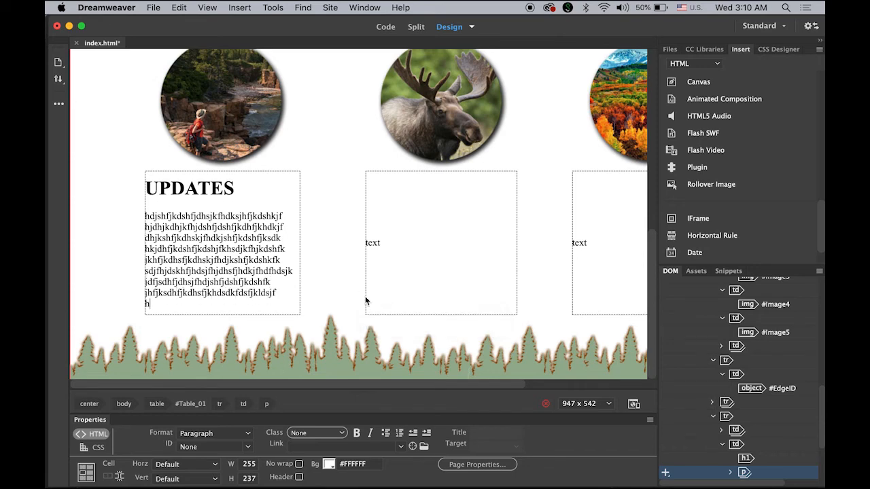
type("hjhjhjghkjhgjkhgkgh.")
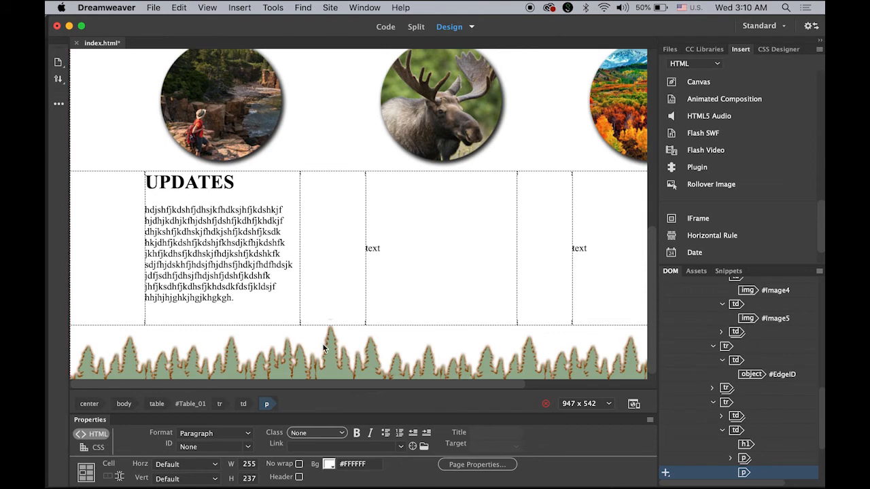
mouse_move(291, 357)
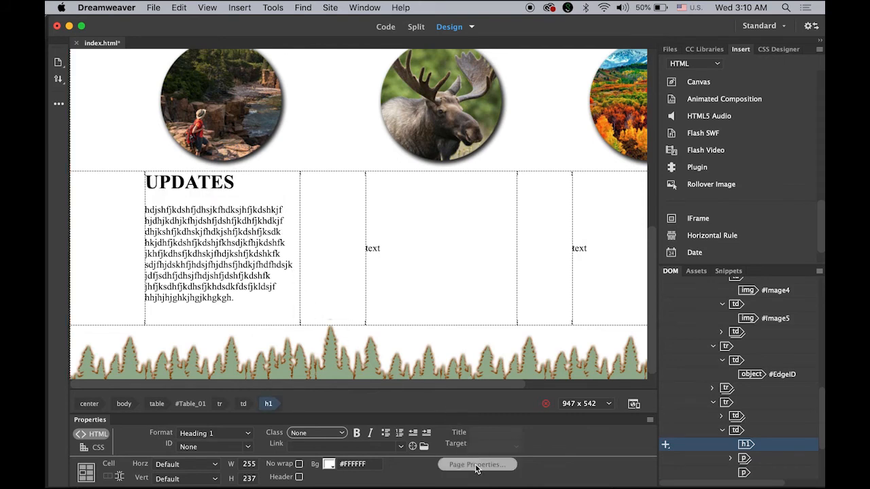
Set the Heading 1 colour to dark red in Page Properties > Headings (CSS).
left_click(477, 464)
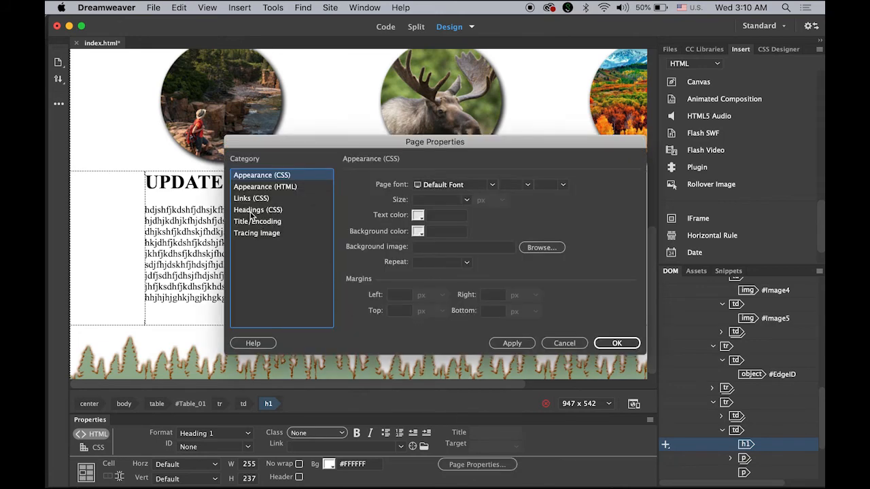
left_click(257, 209)
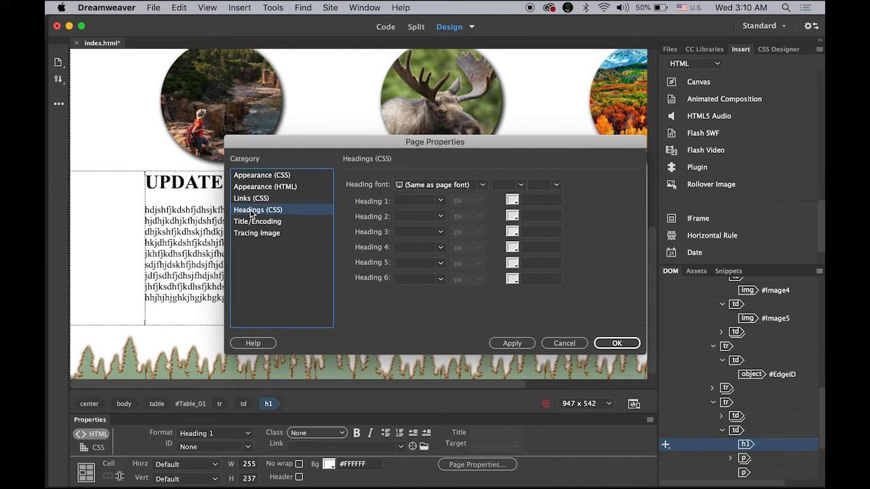
mouse_move(440, 200)
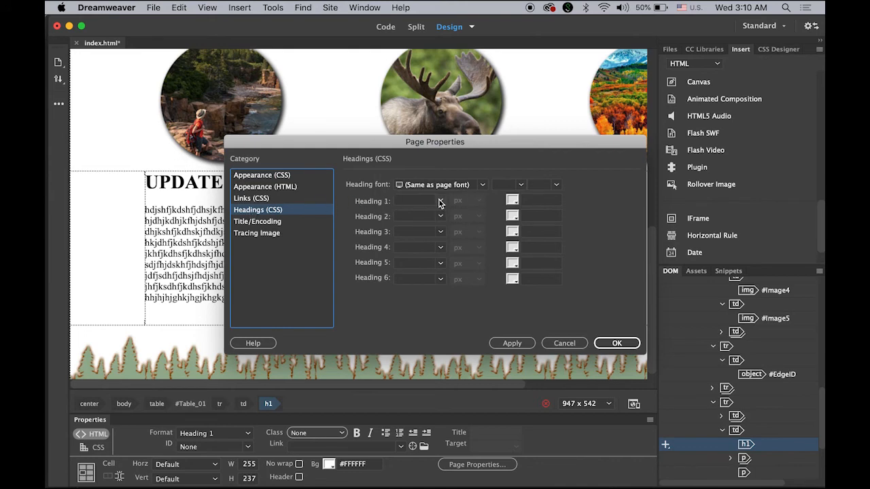
mouse_move(514, 205)
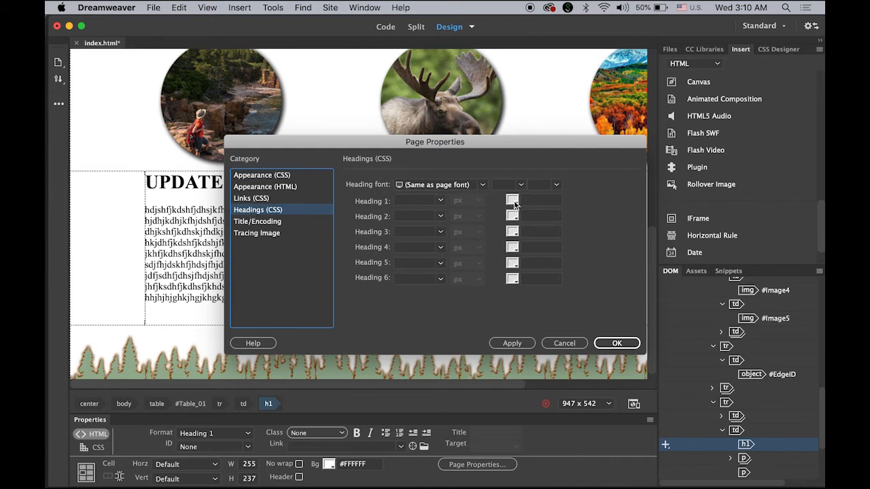
left_click(512, 200)
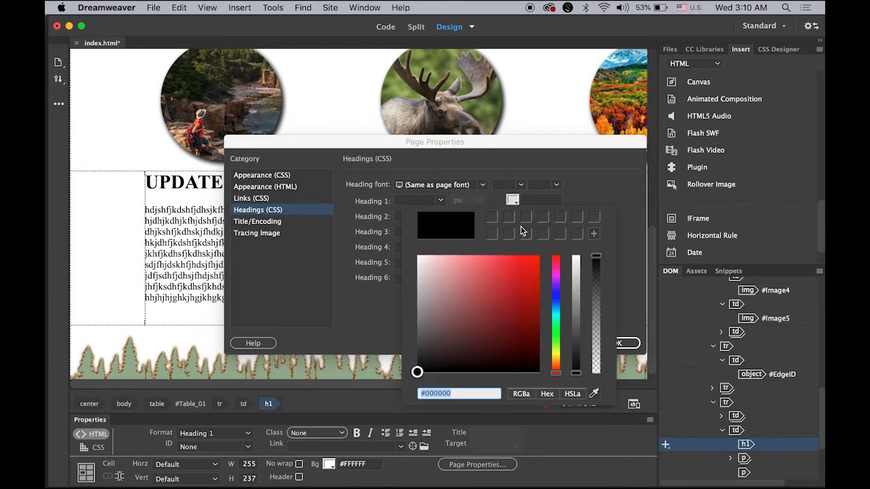
mouse_move(532, 286)
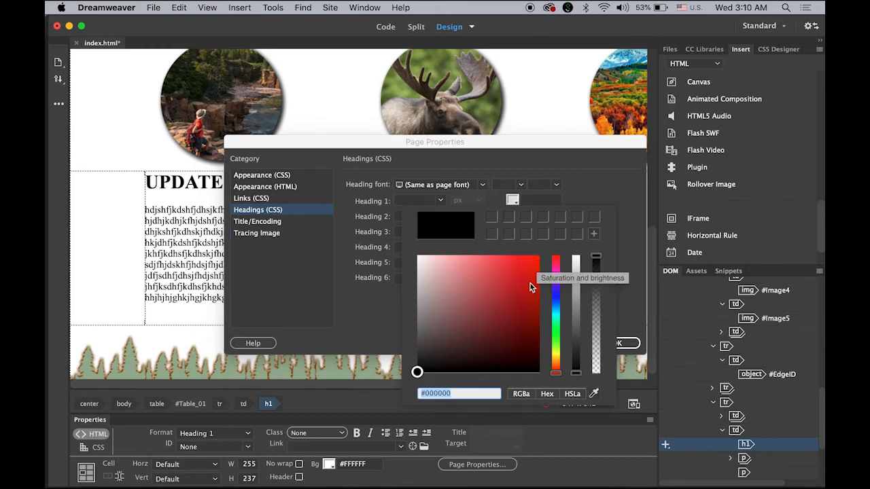
left_click(519, 301)
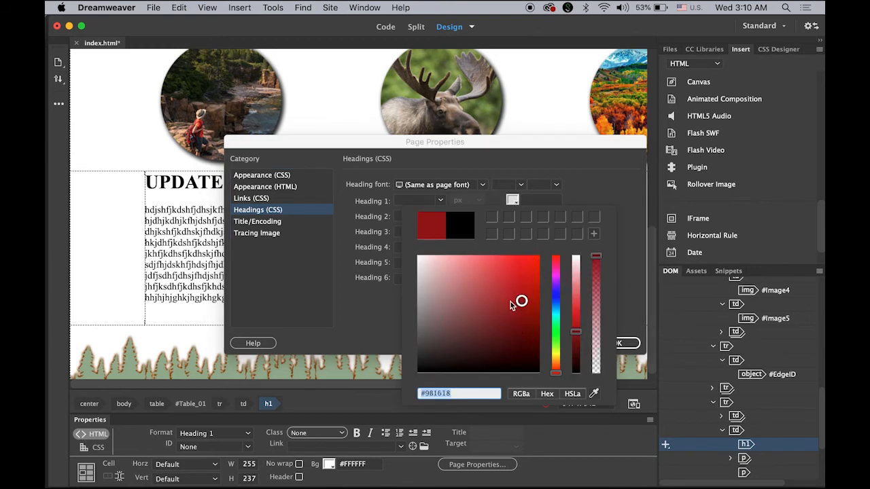
left_click(520, 307)
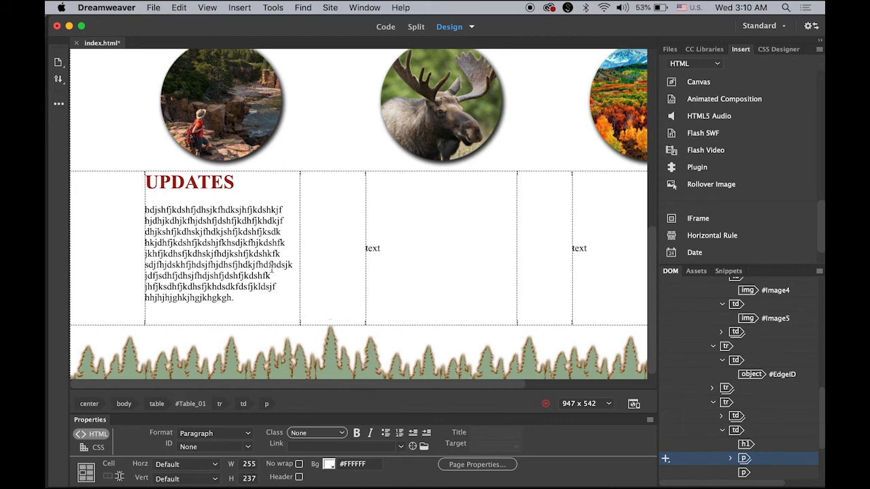
Reload the page in Chrome and scroll down to the dark-red UPDATES section and back.
left_click(152, 8)
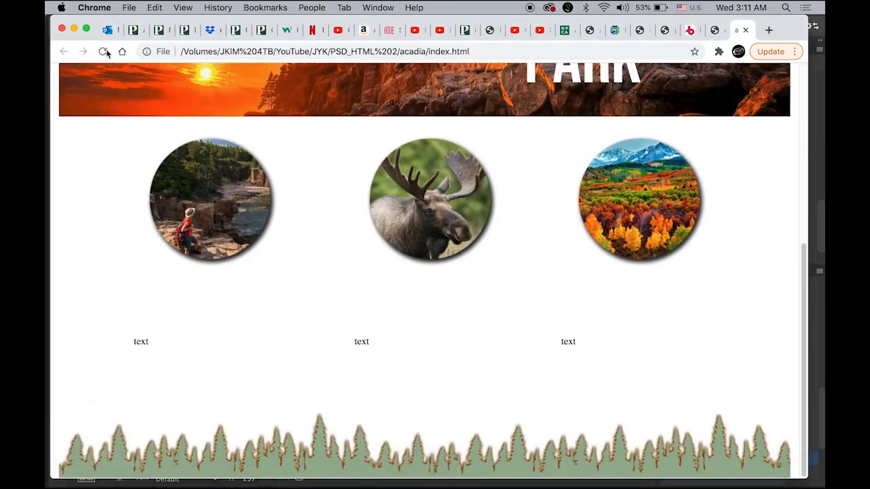
left_click(103, 52)
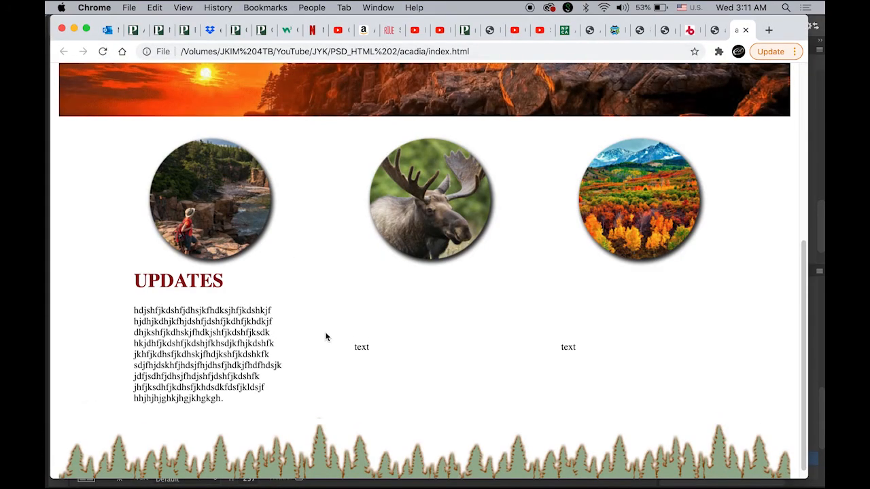
scroll("up", 3)
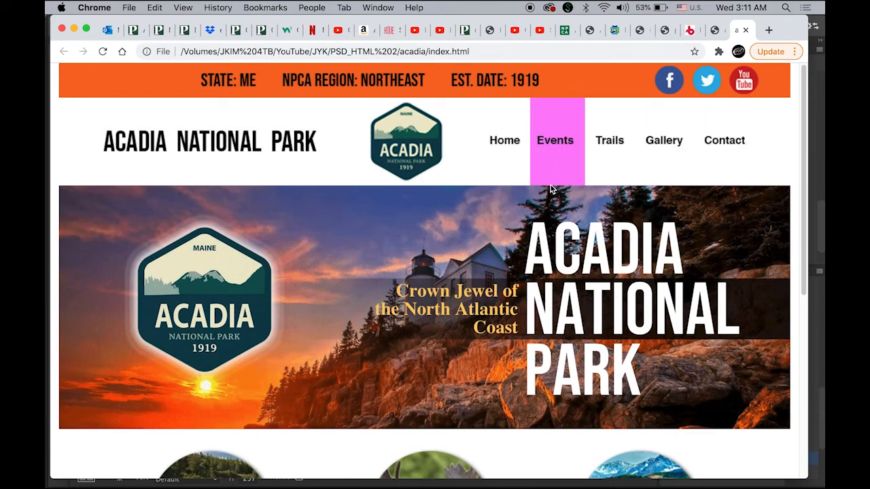
scroll("down", 3)
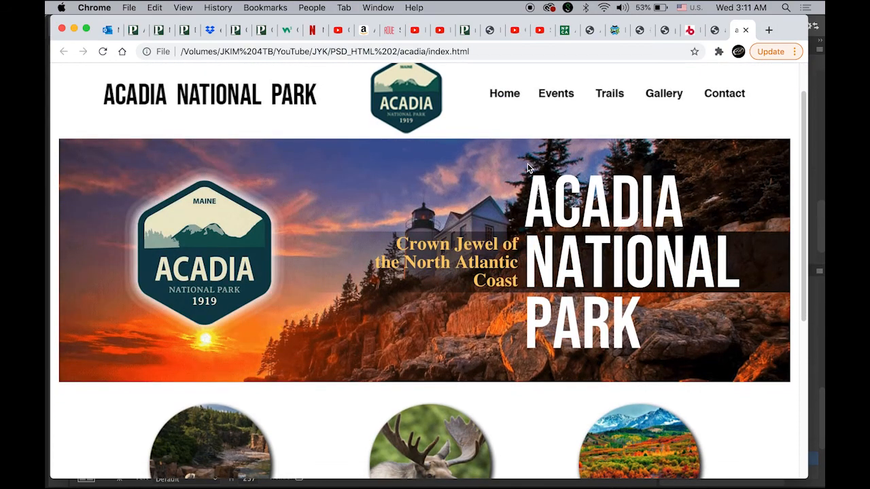
scroll("down", 3)
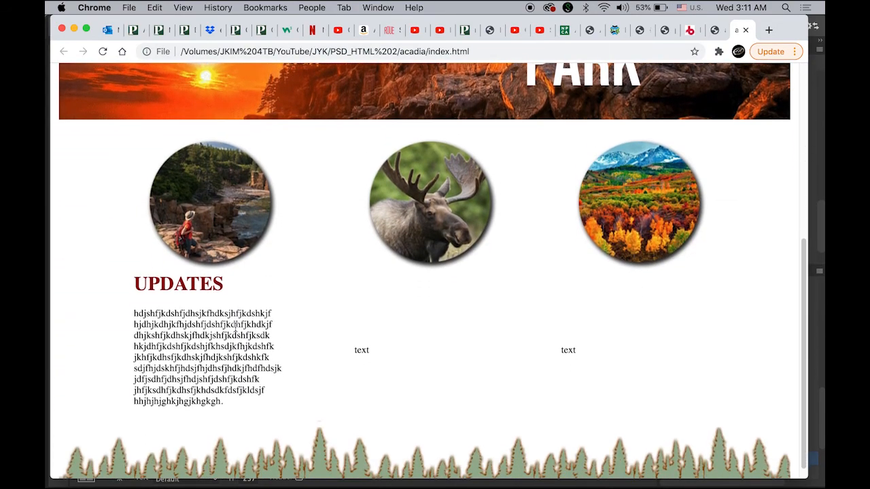
scroll("up", 3)
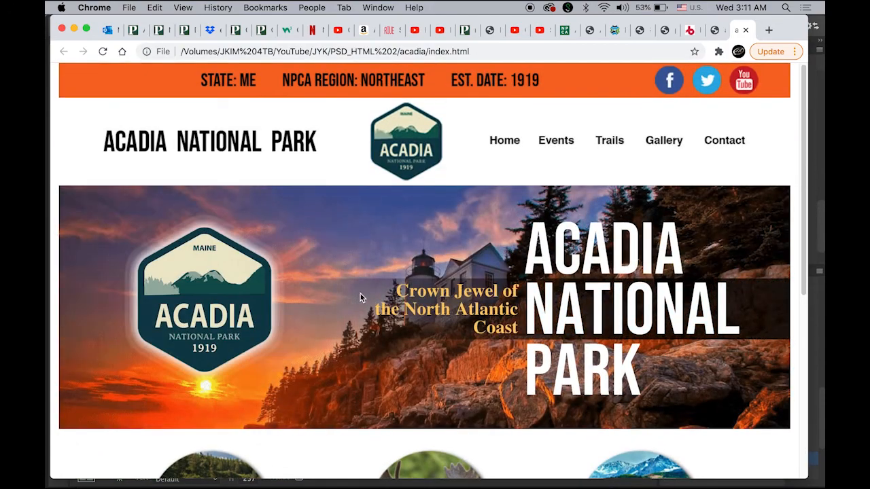
mouse_move(669, 87)
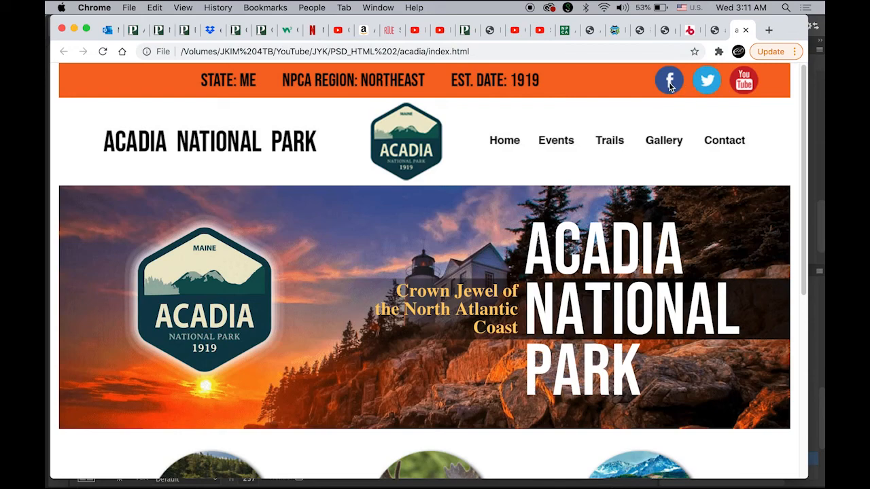
mouse_move(692, 86)
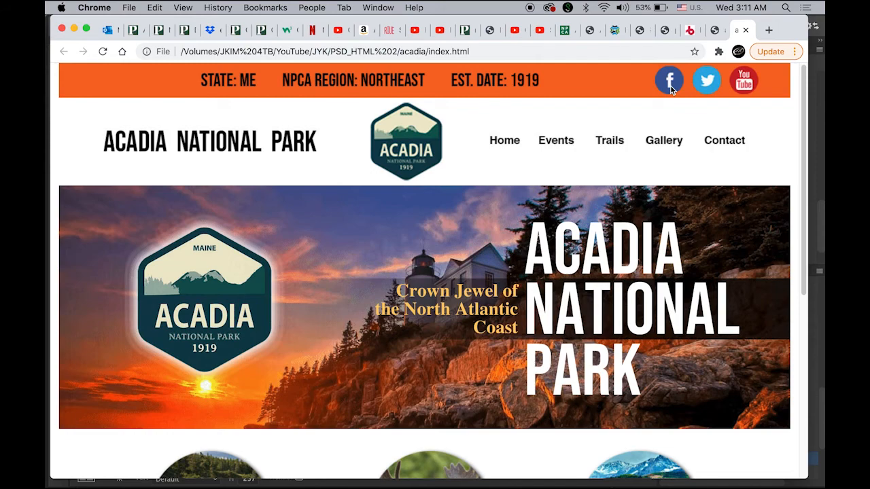
Switch to the Facebook tab and select its full web address.
left_click(669, 80)
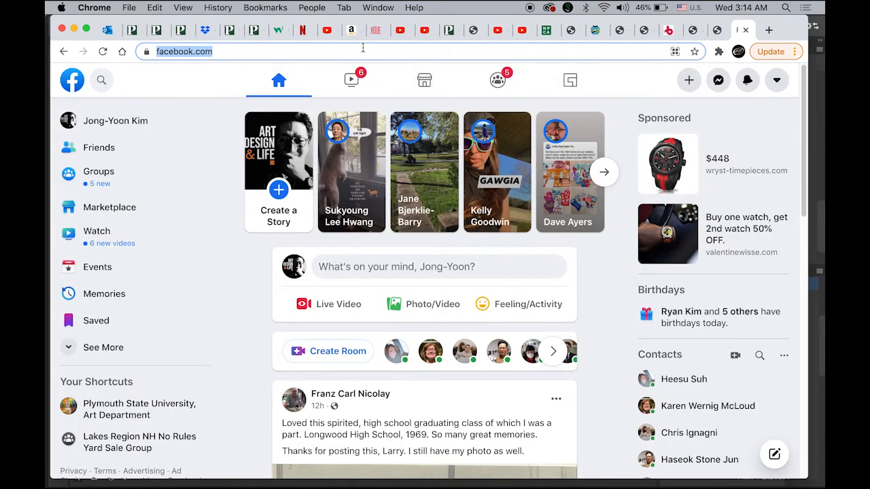
left_click(184, 51)
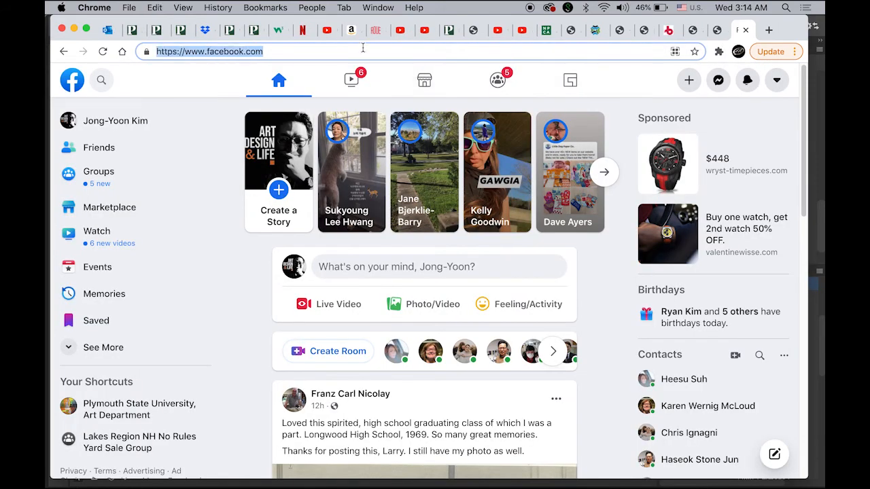
mouse_move(155, 484)
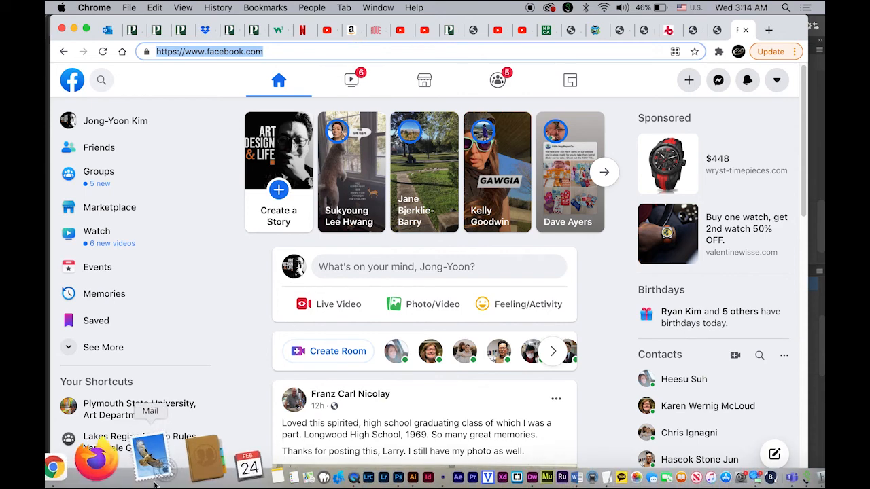
mouse_move(448, 458)
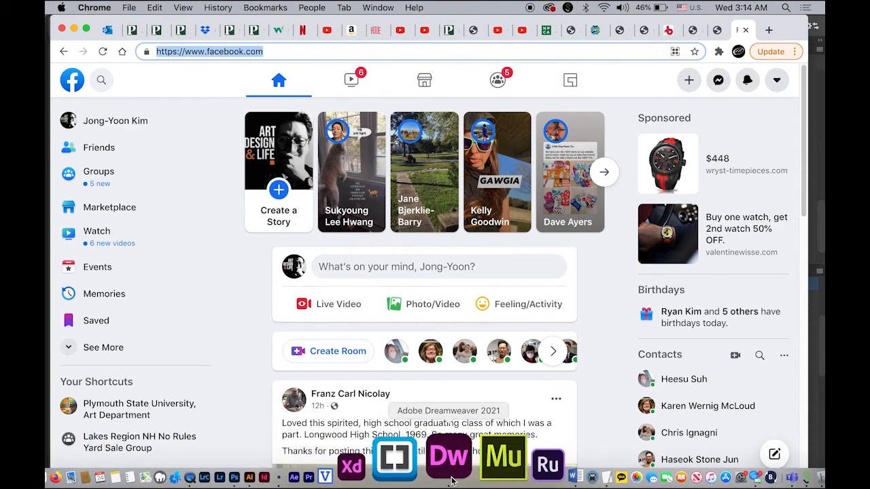
left_click(448, 460)
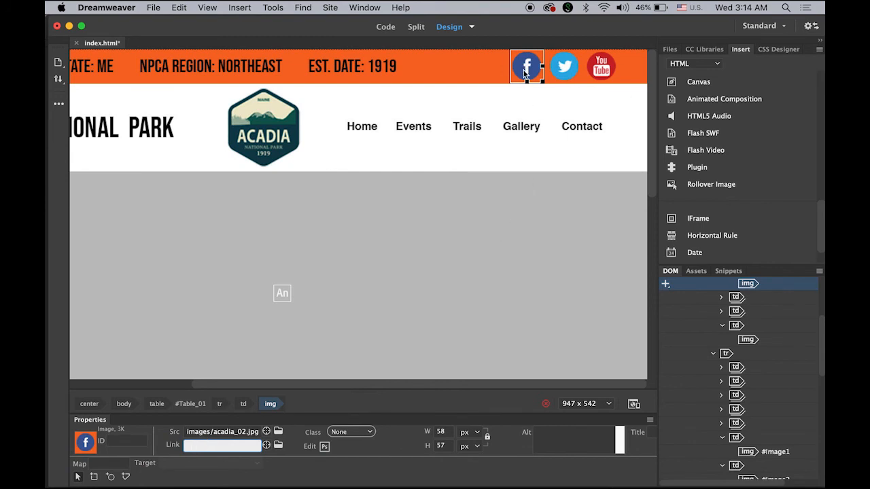
left_click(221, 445)
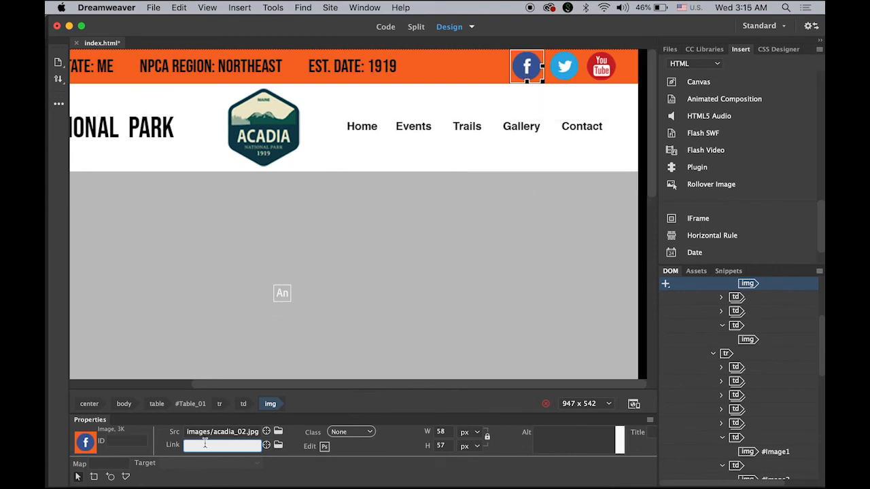
type("//www.facebook.com/")
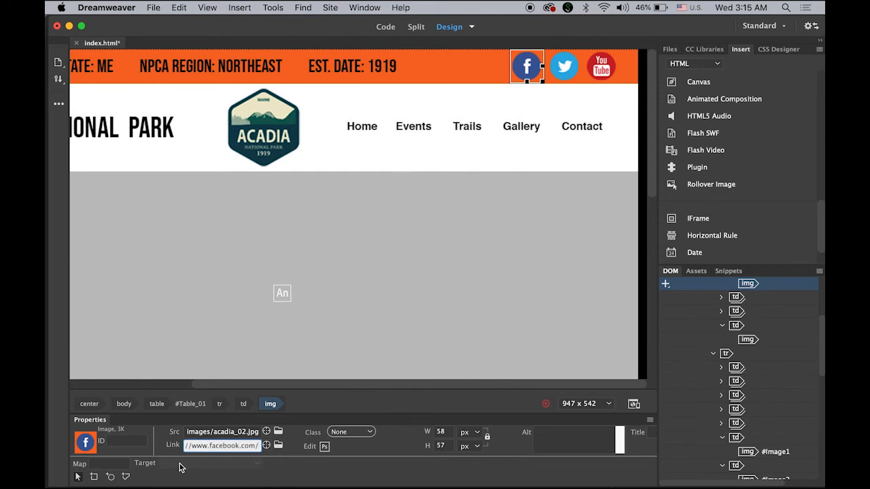
mouse_move(258, 468)
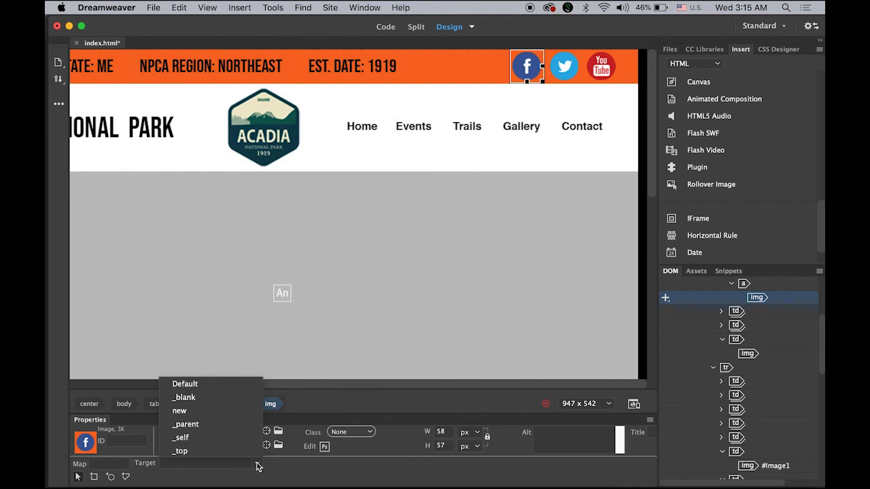
left_click(183, 398)
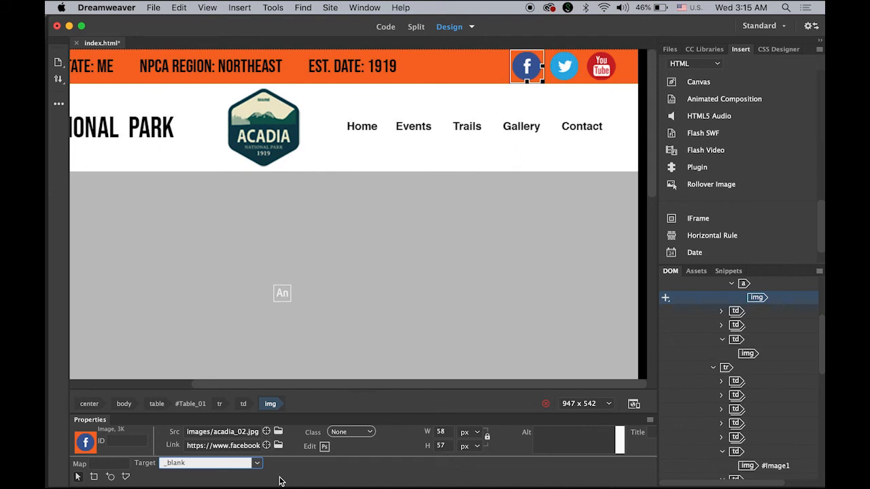
left_click(153, 8)
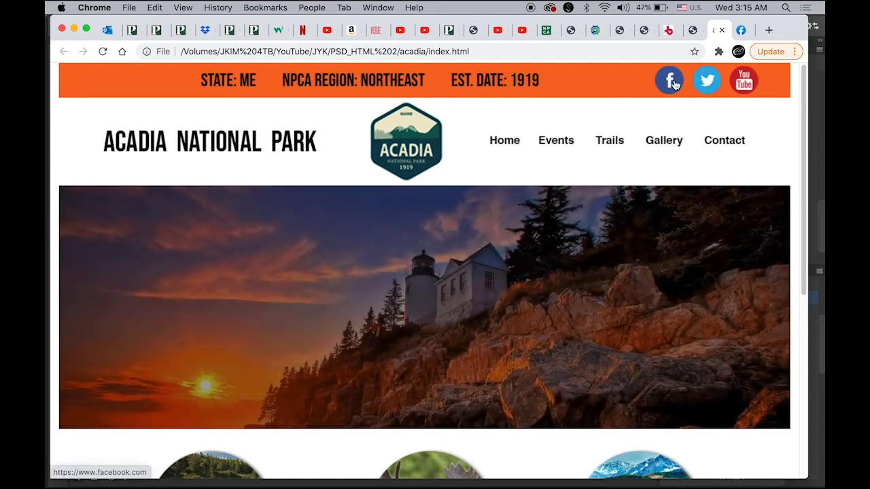
Click the Facebook icon and scroll the facebook.com feed that opens in a new tab.
left_click(669, 80)
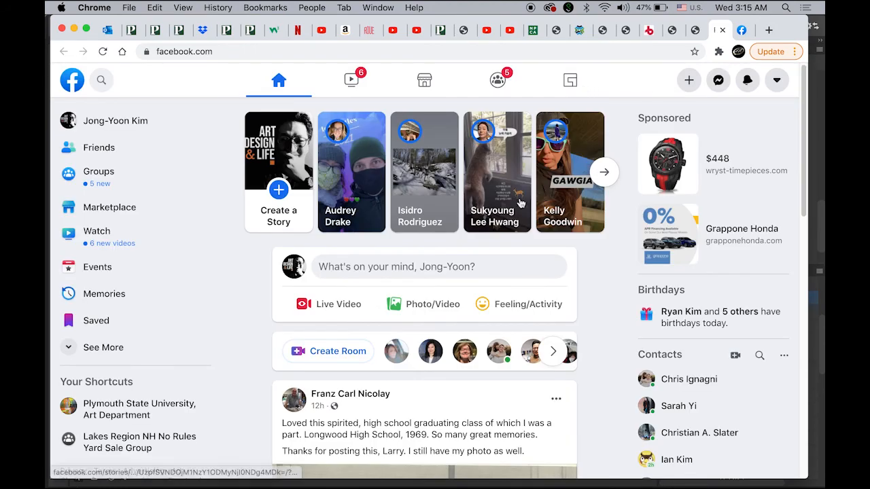
scroll("down", 3)
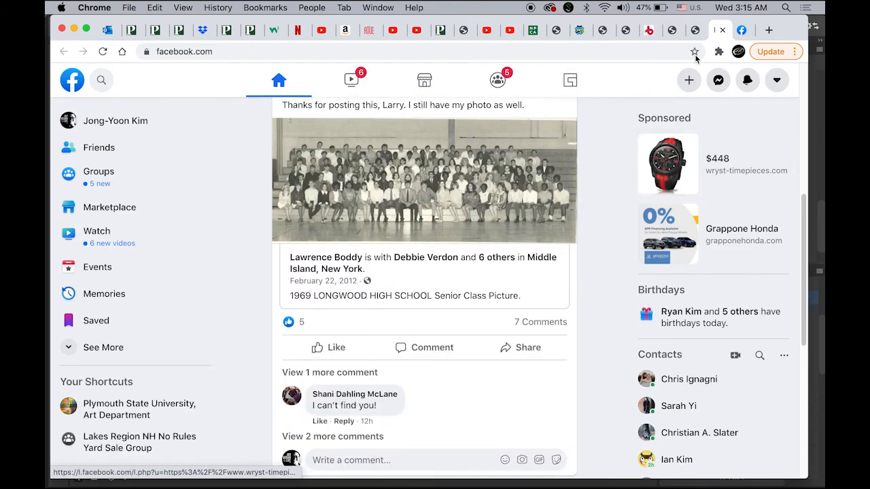
Return to the index.html tab and scroll down to UPDATES and back to the top.
left_click(710, 30)
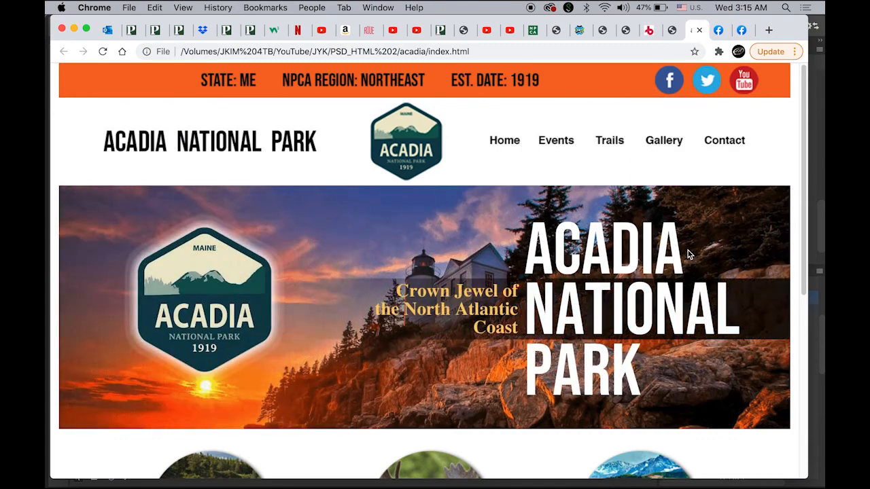
mouse_move(733, 215)
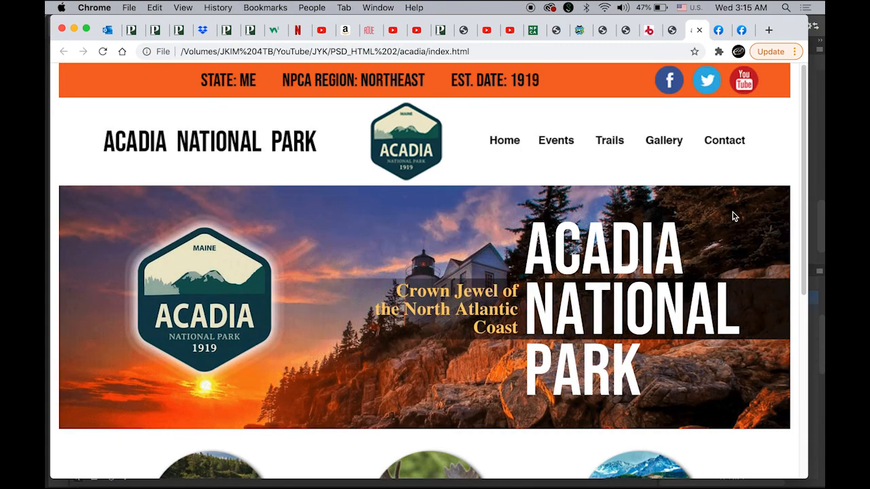
mouse_move(741, 83)
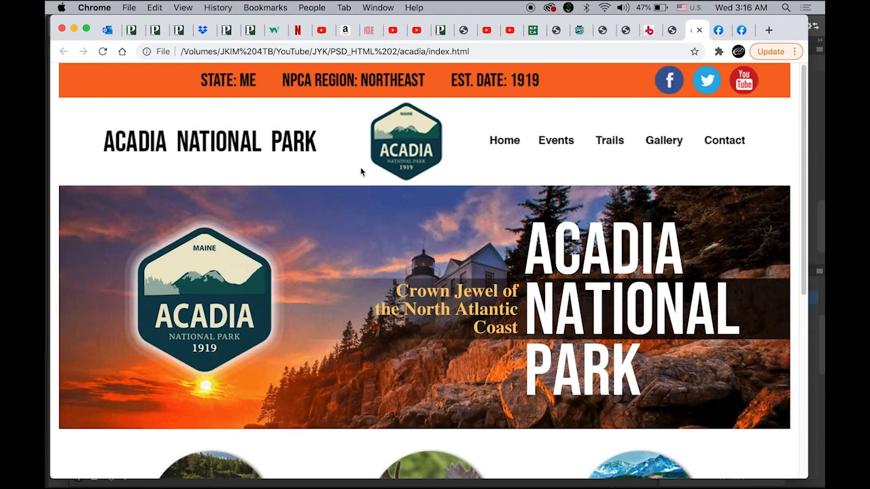
mouse_move(608, 140)
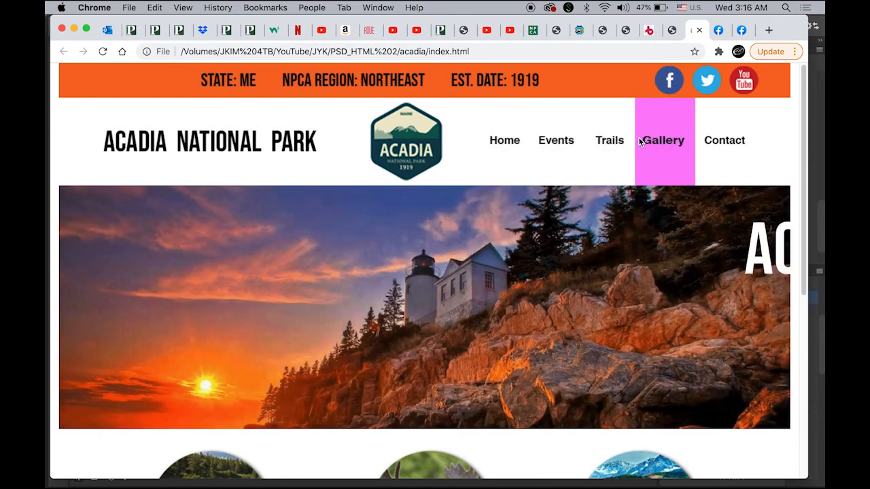
scroll("down", 3)
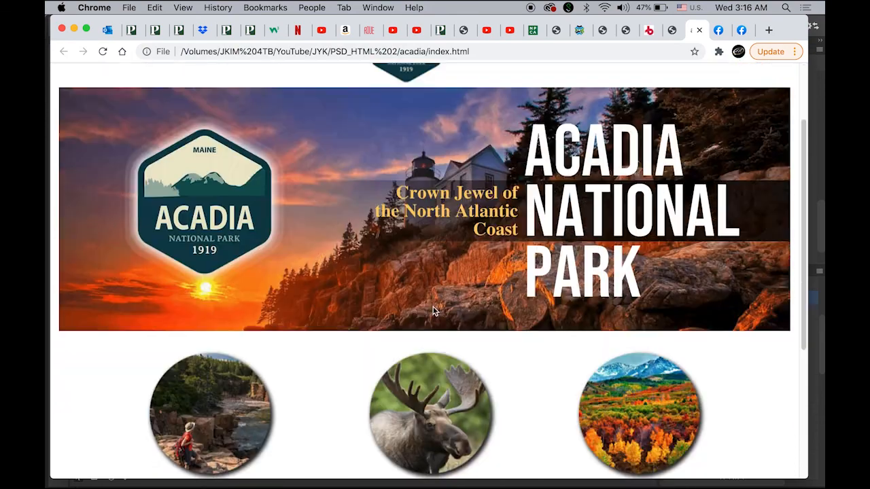
scroll("down", 3)
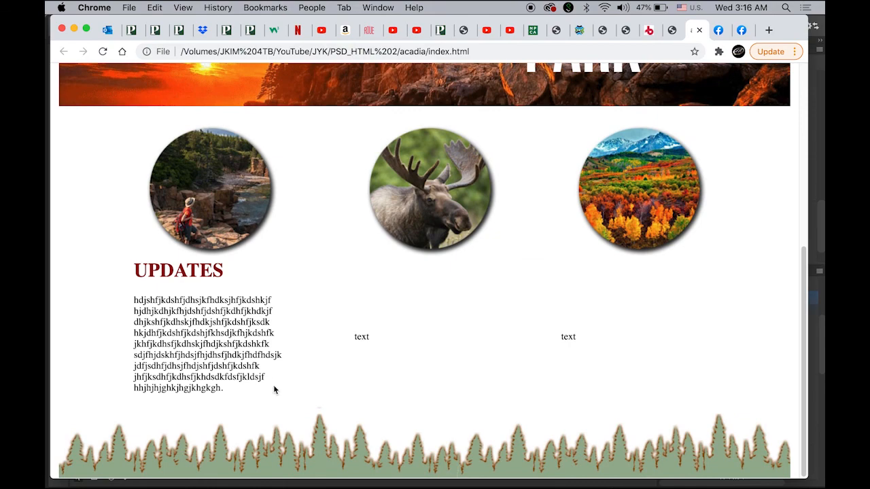
scroll("up", 3)
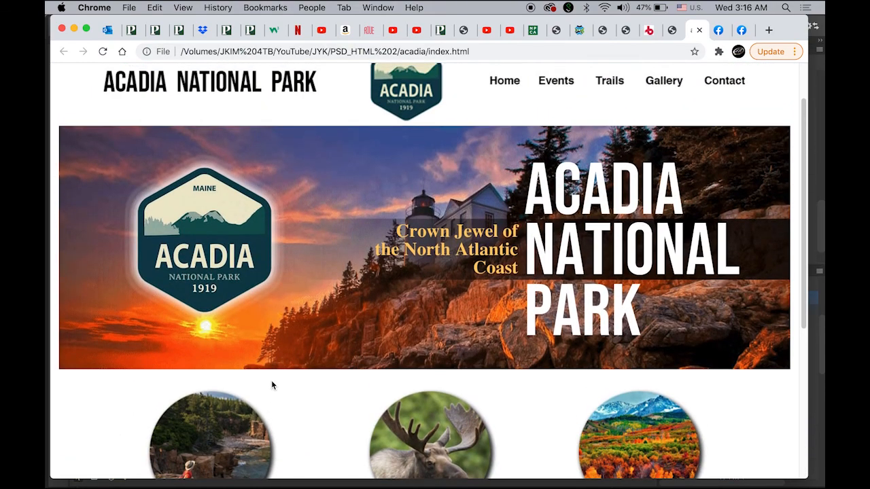
scroll("up", 3)
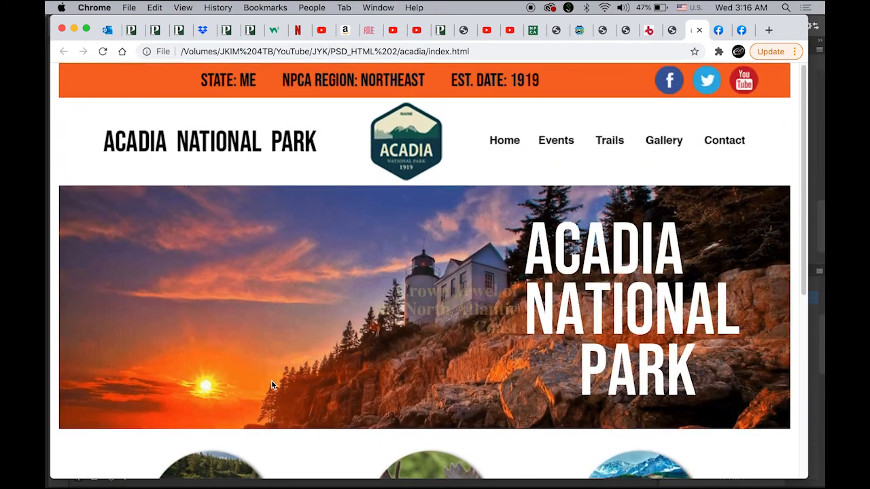